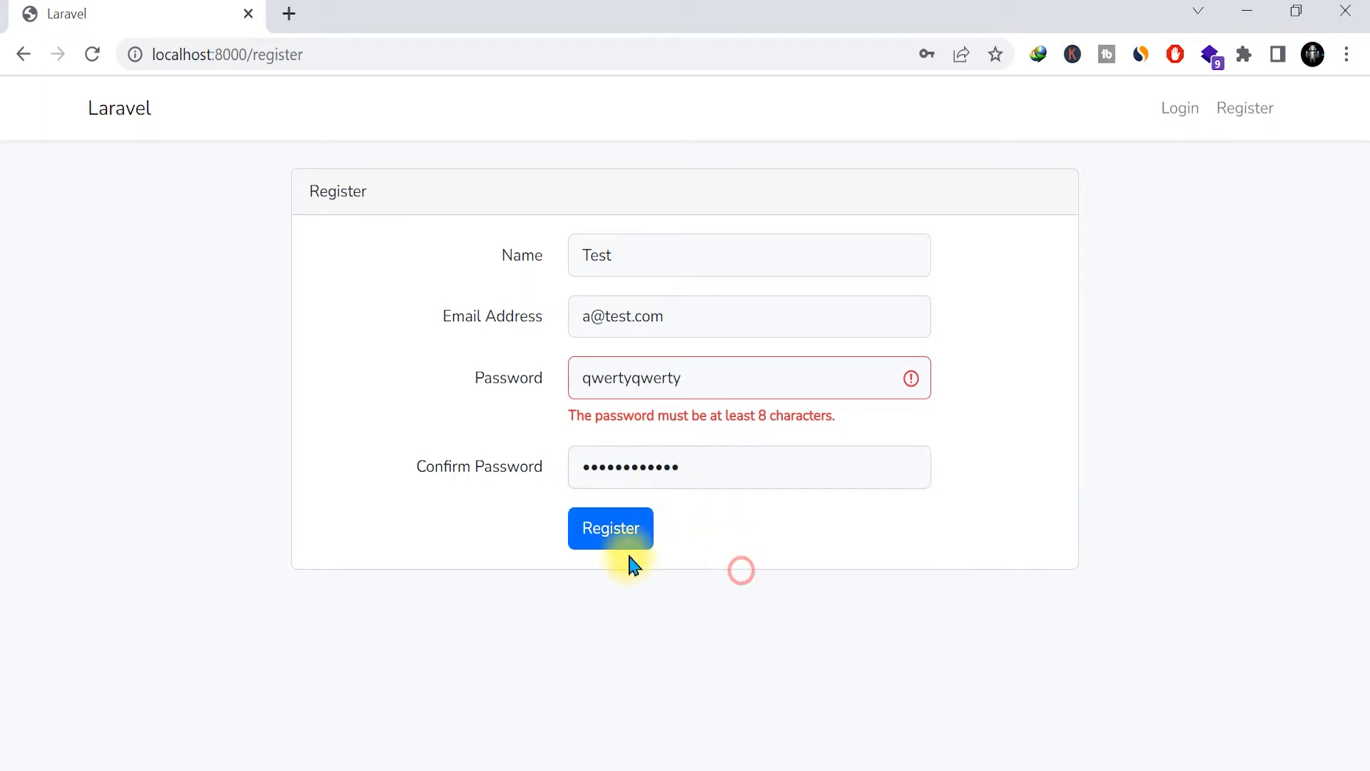
# - Submit the register form to trigger the 'too common' error, then retry the password field with 'password' and 'a'
pyautogui.click(609, 529)
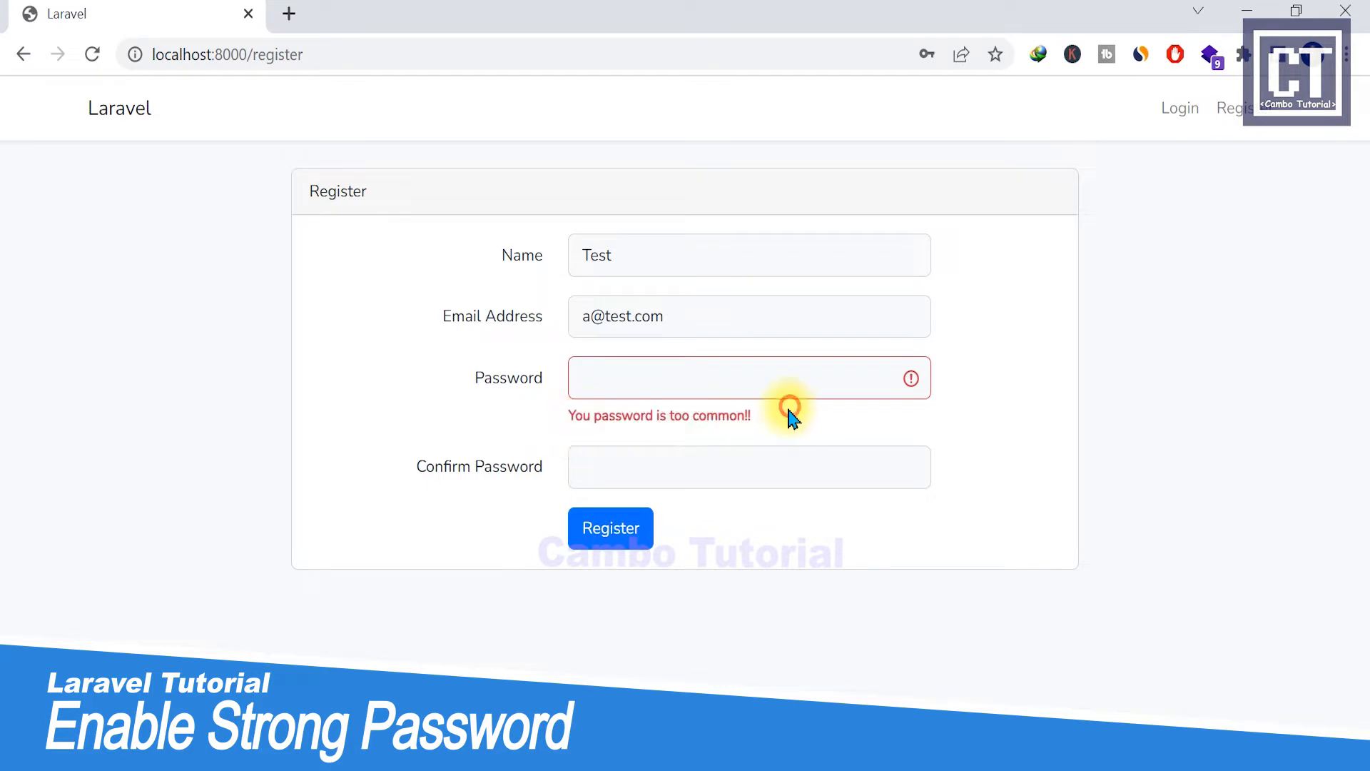
pyautogui.click(748, 377)
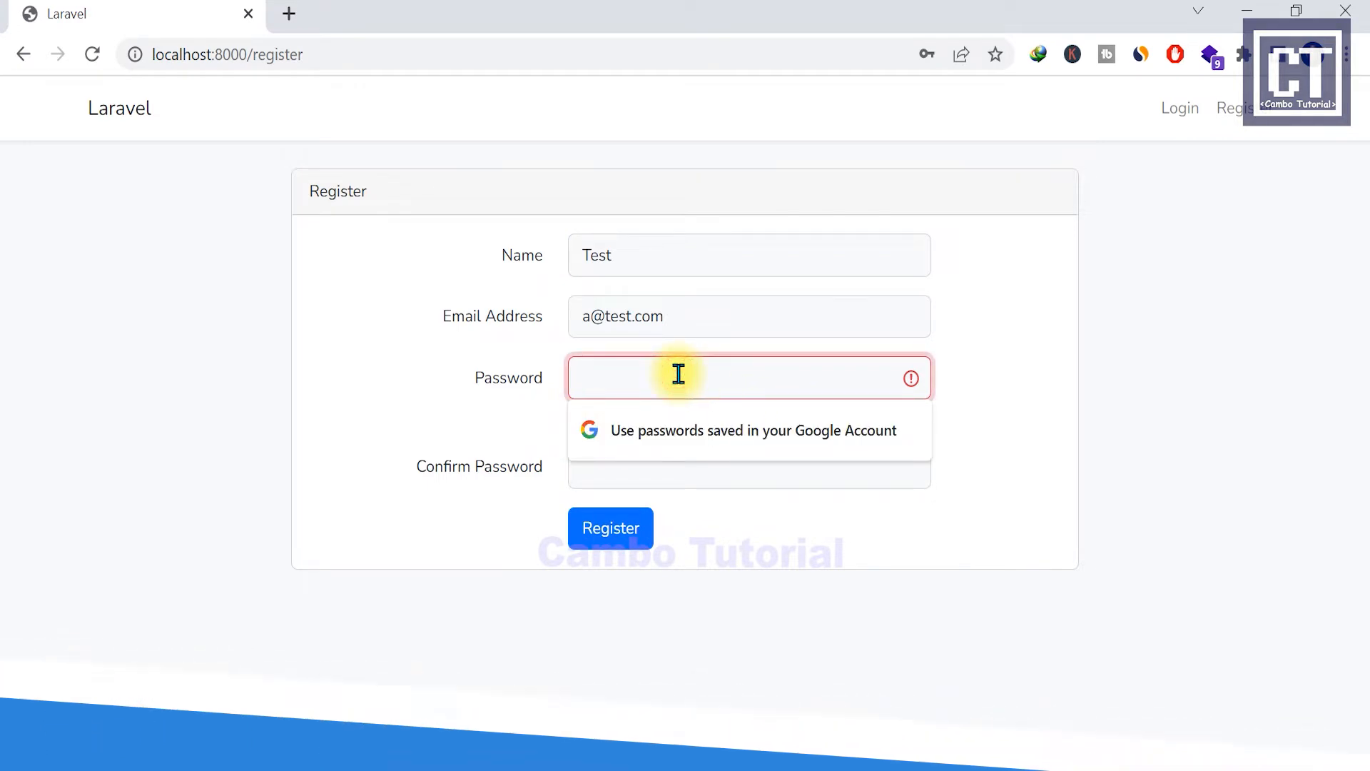
pyautogui.write('password')
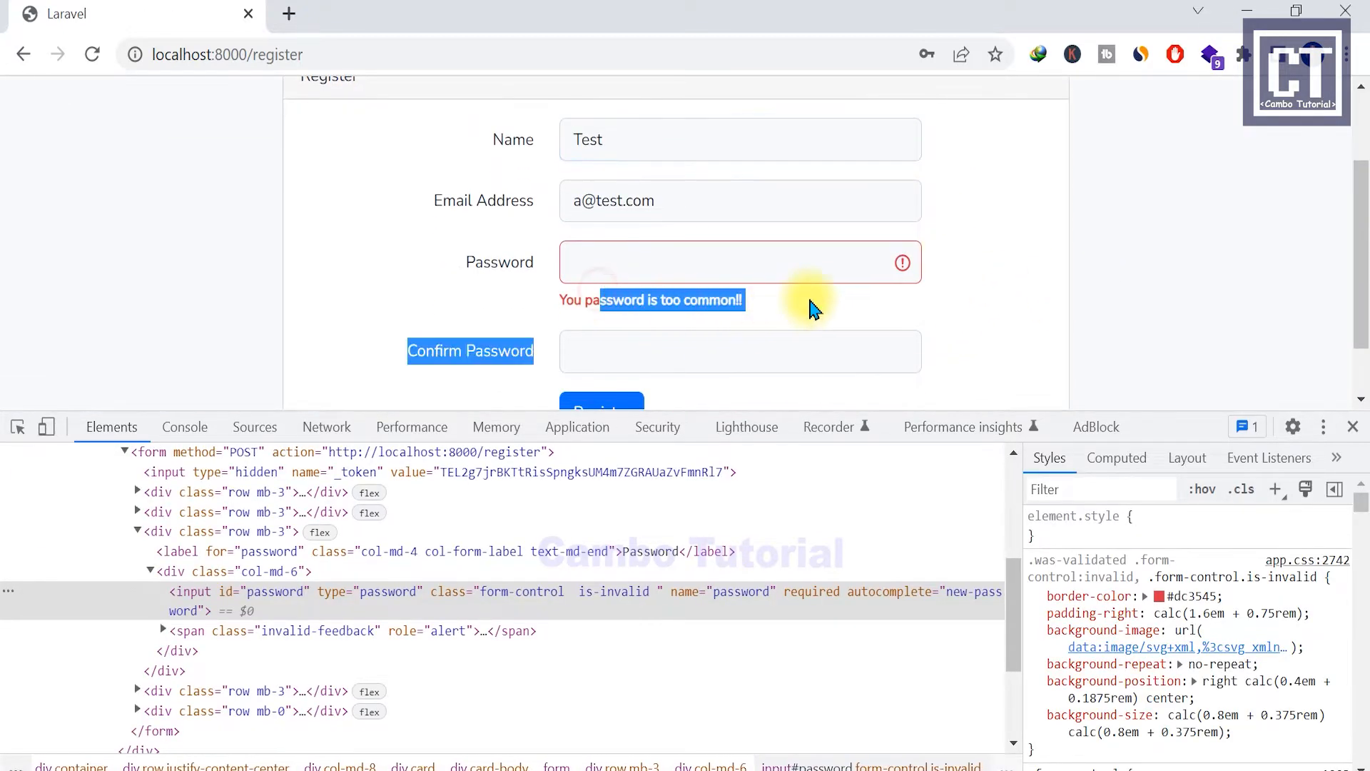
pyautogui.click(734, 263)
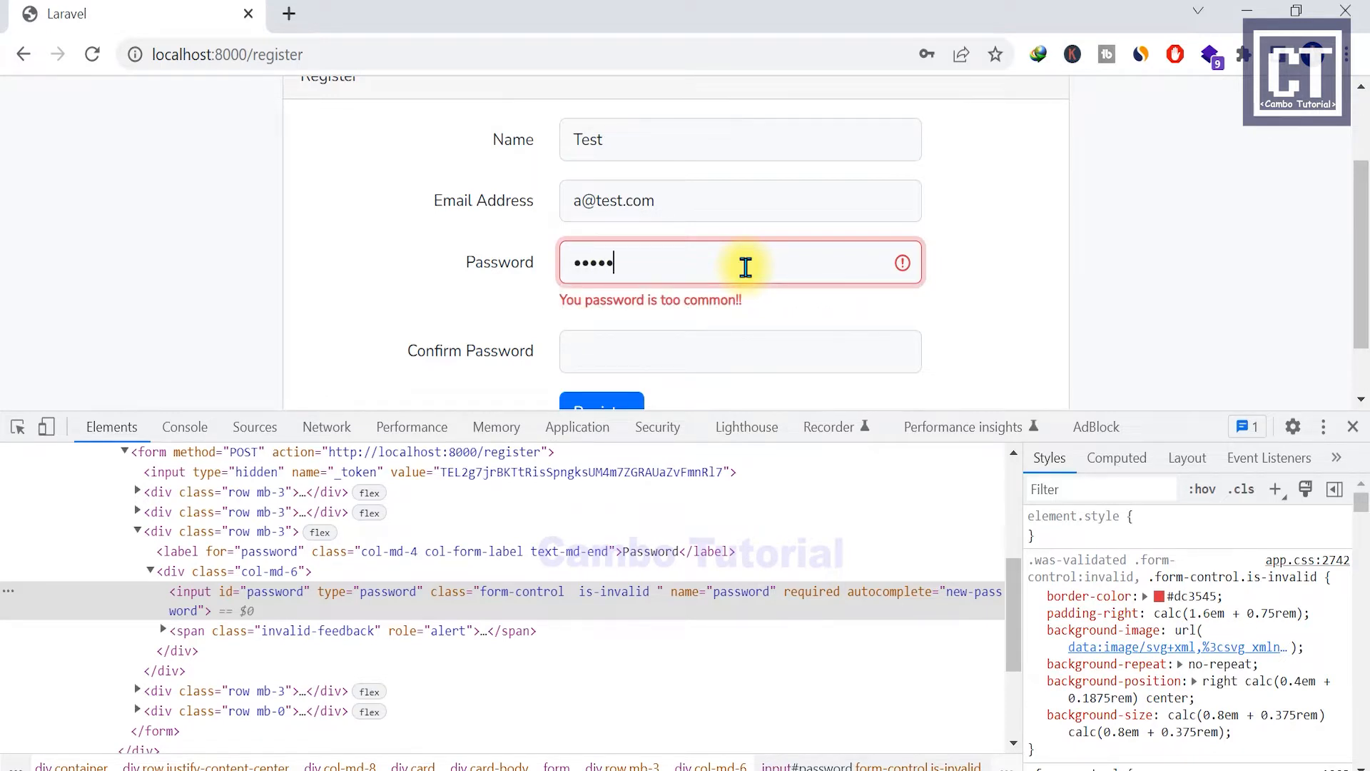
pyautogui.write('a')
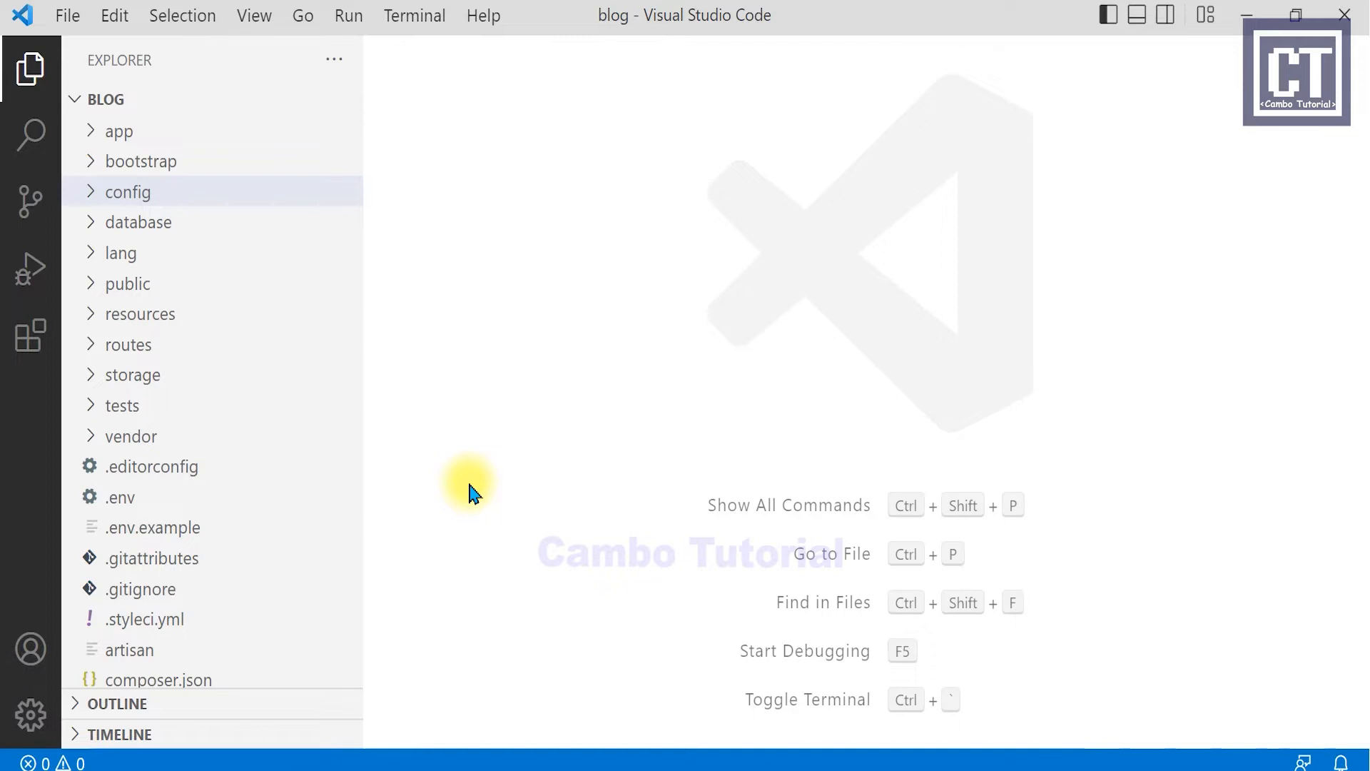
# - In a new terminal run composer require unicodeveloper/laravel-password
pyautogui.click(414, 16)
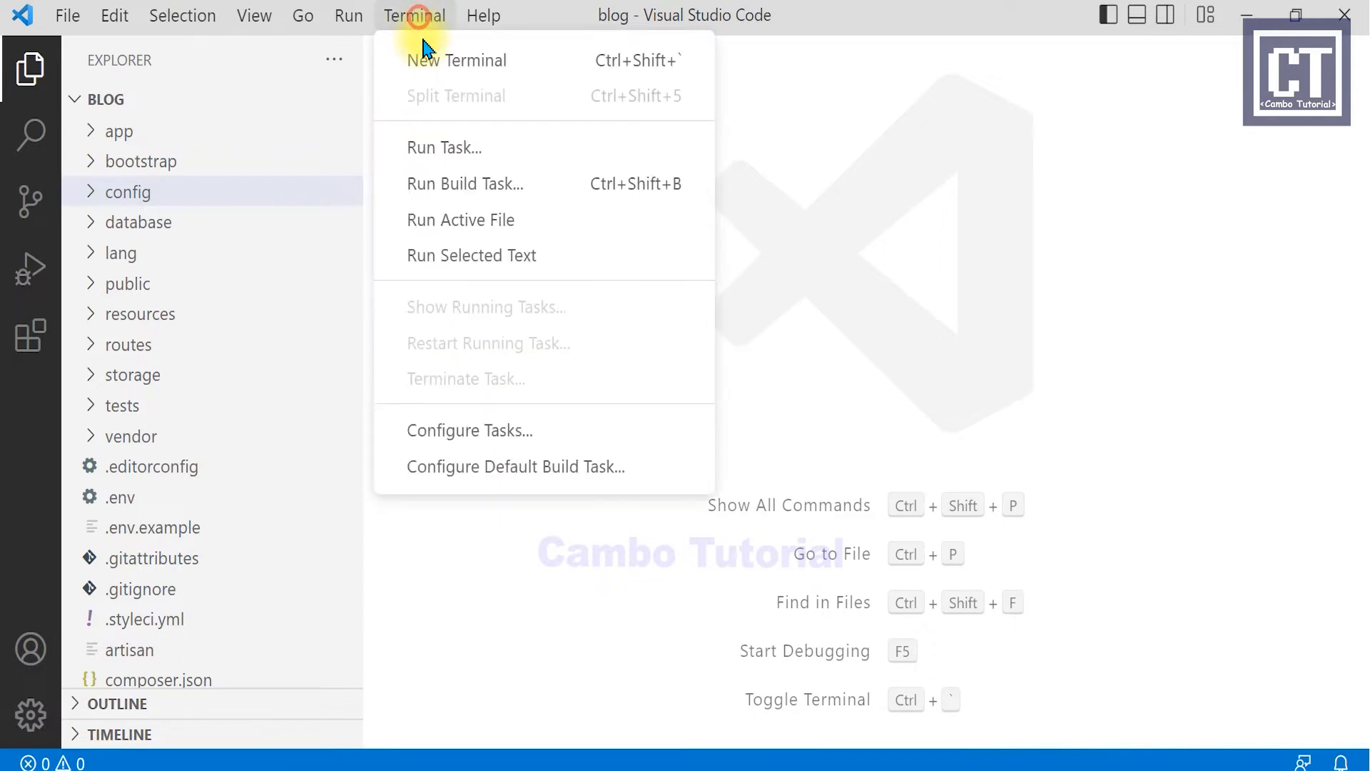
pyautogui.click(457, 60)
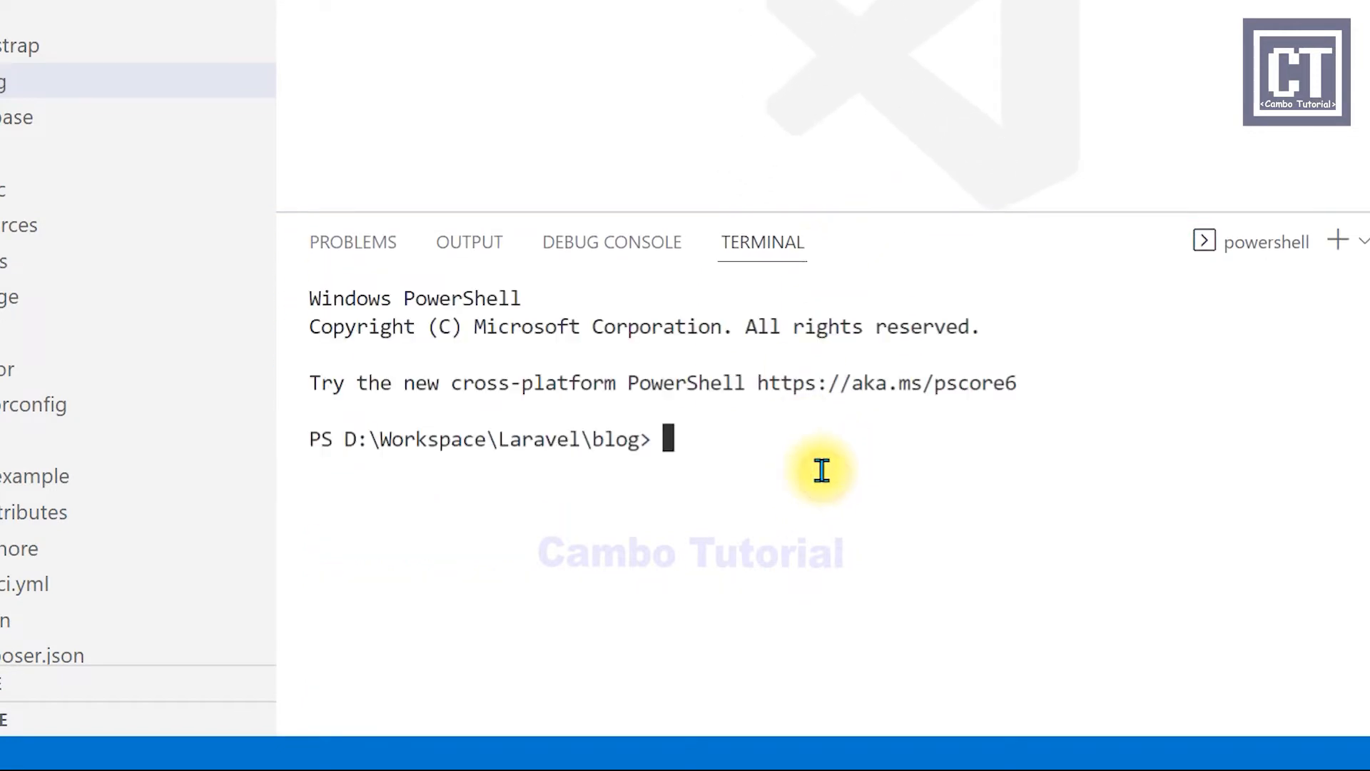
pyautogui.write('composer')
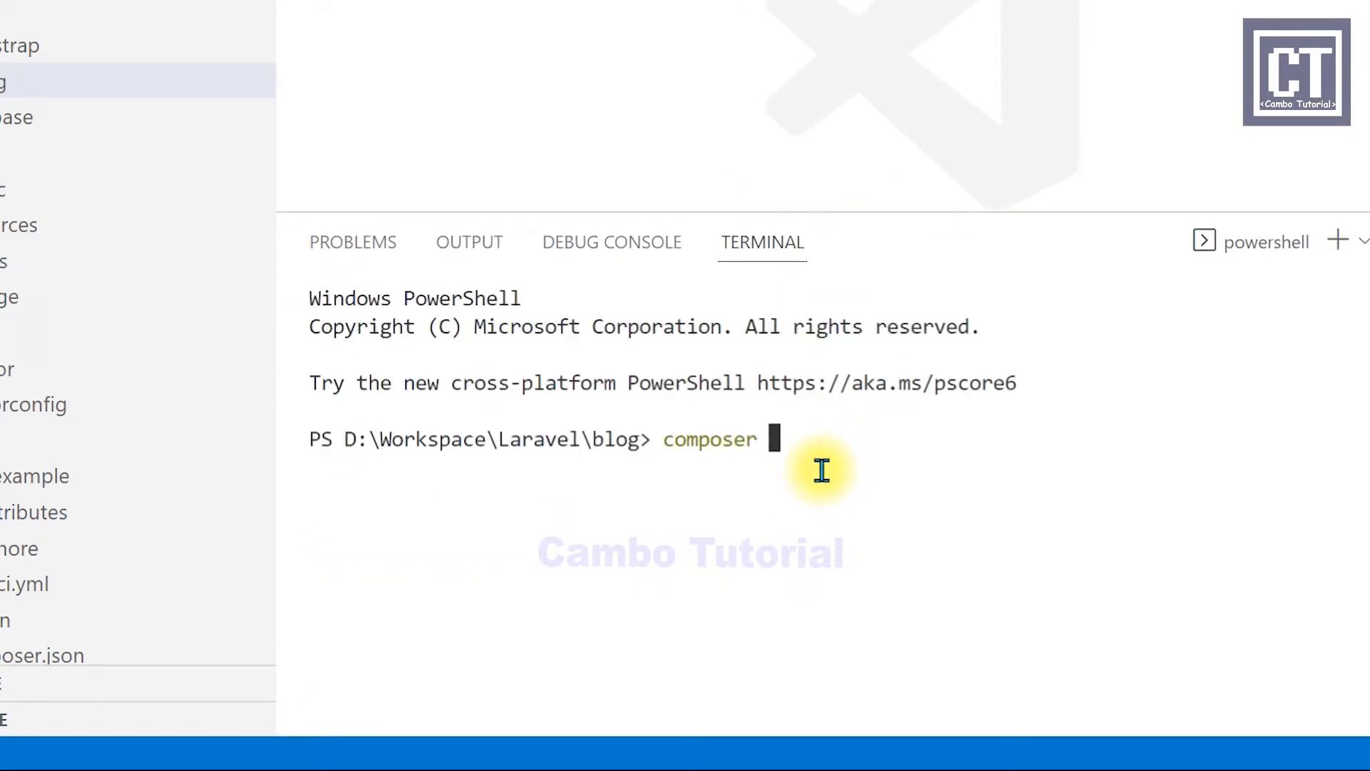
pyautogui.write('require')
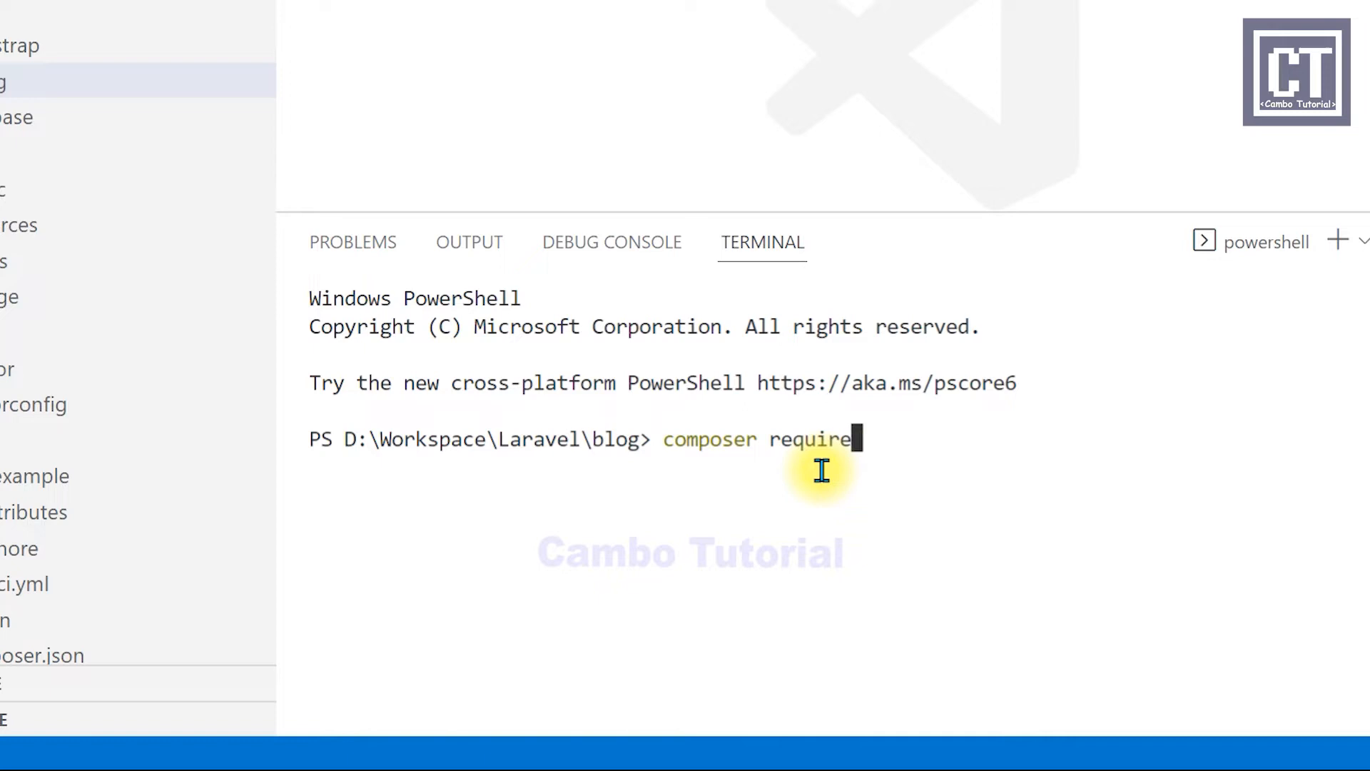
pyautogui.write('unicod')
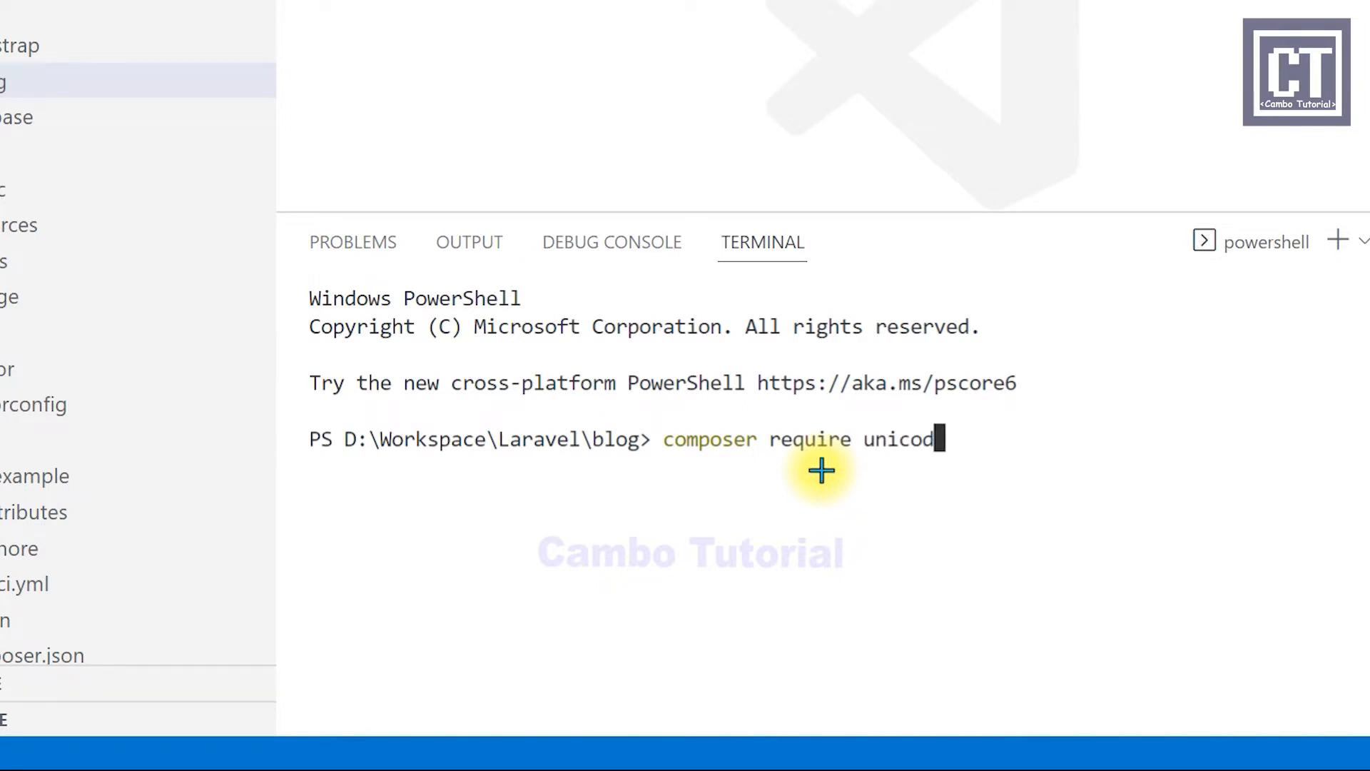
pyautogui.write('eveloper')
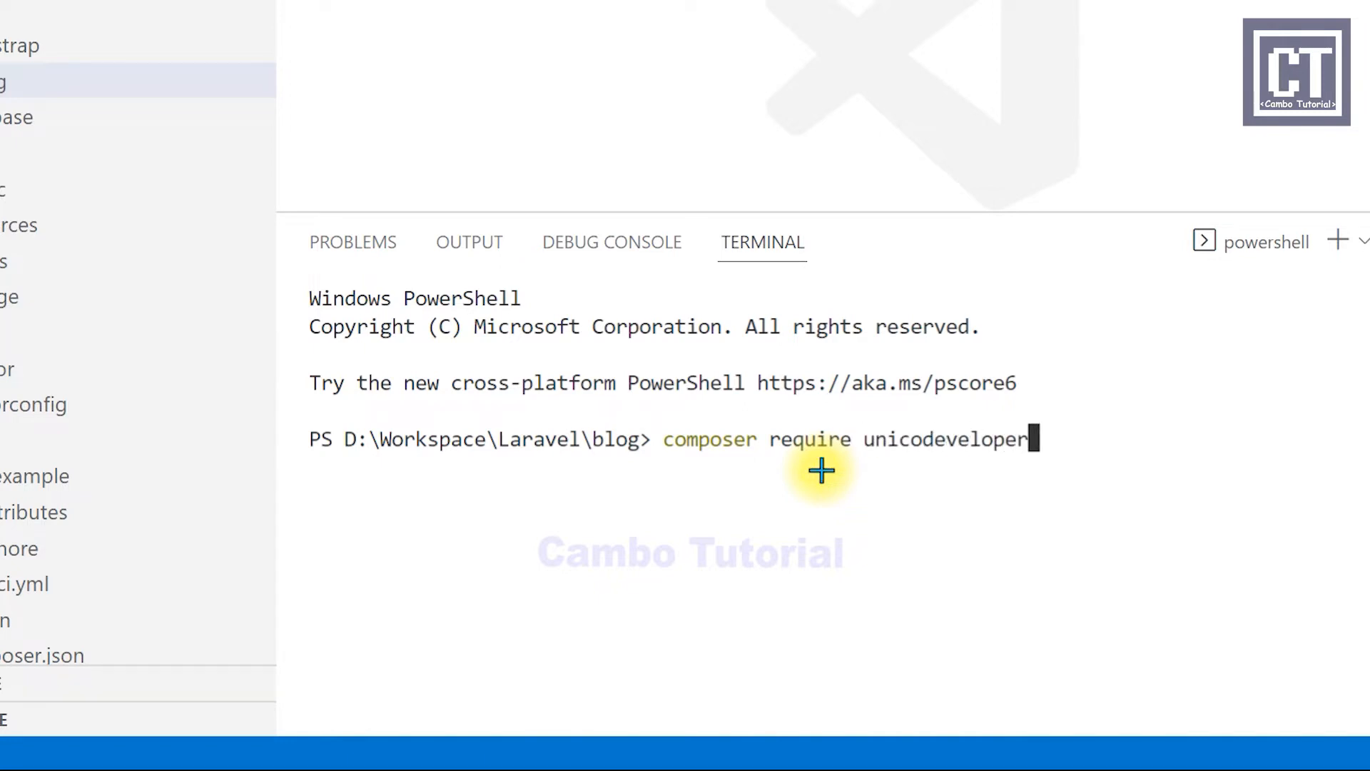
pyautogui.write('/')
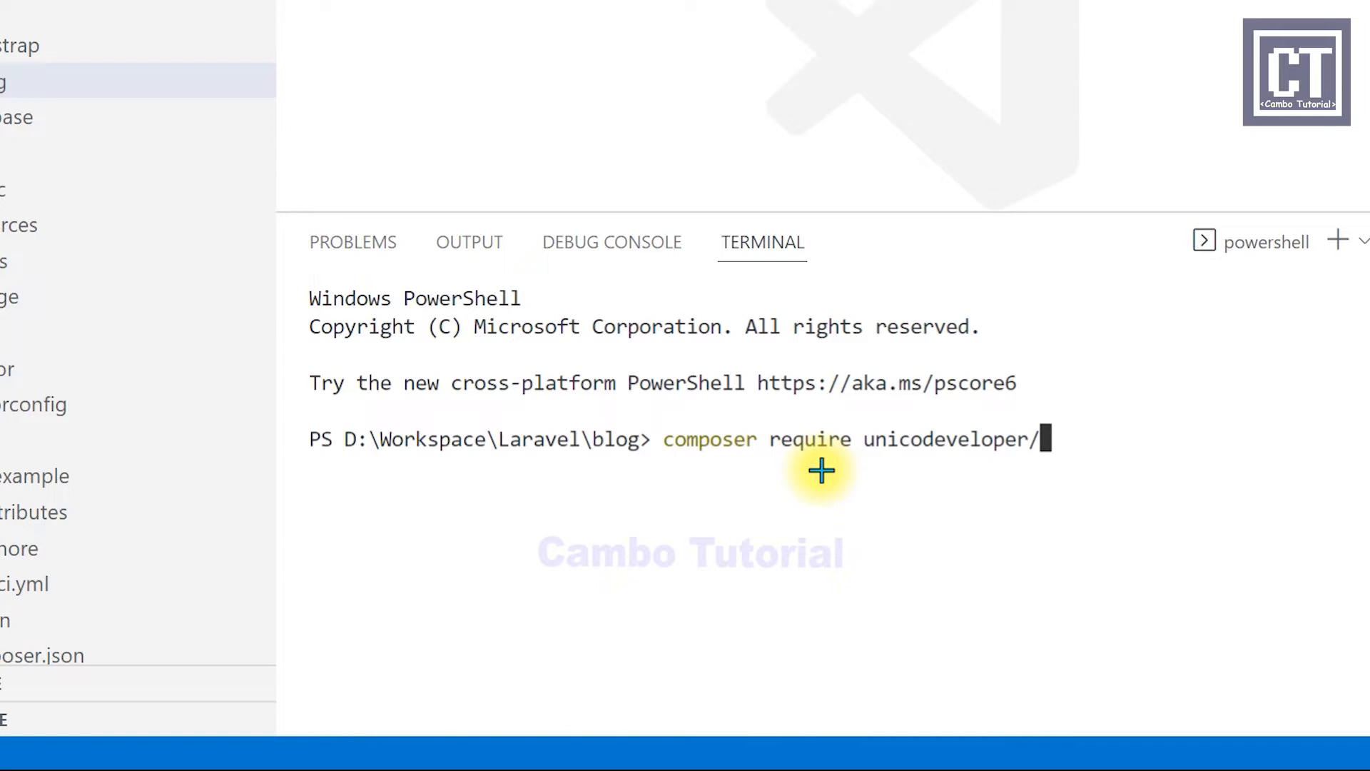
pyautogui.write('laravel-')
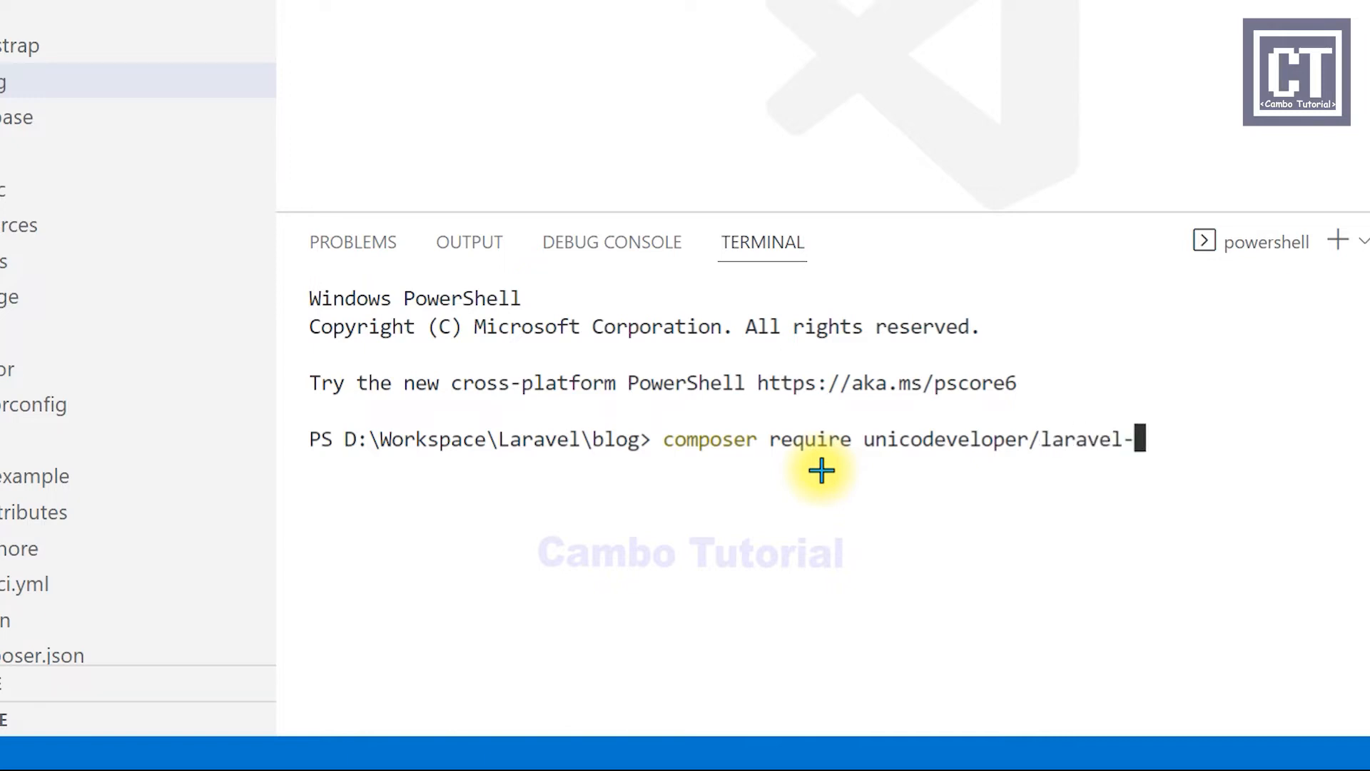
pyautogui.write('password')
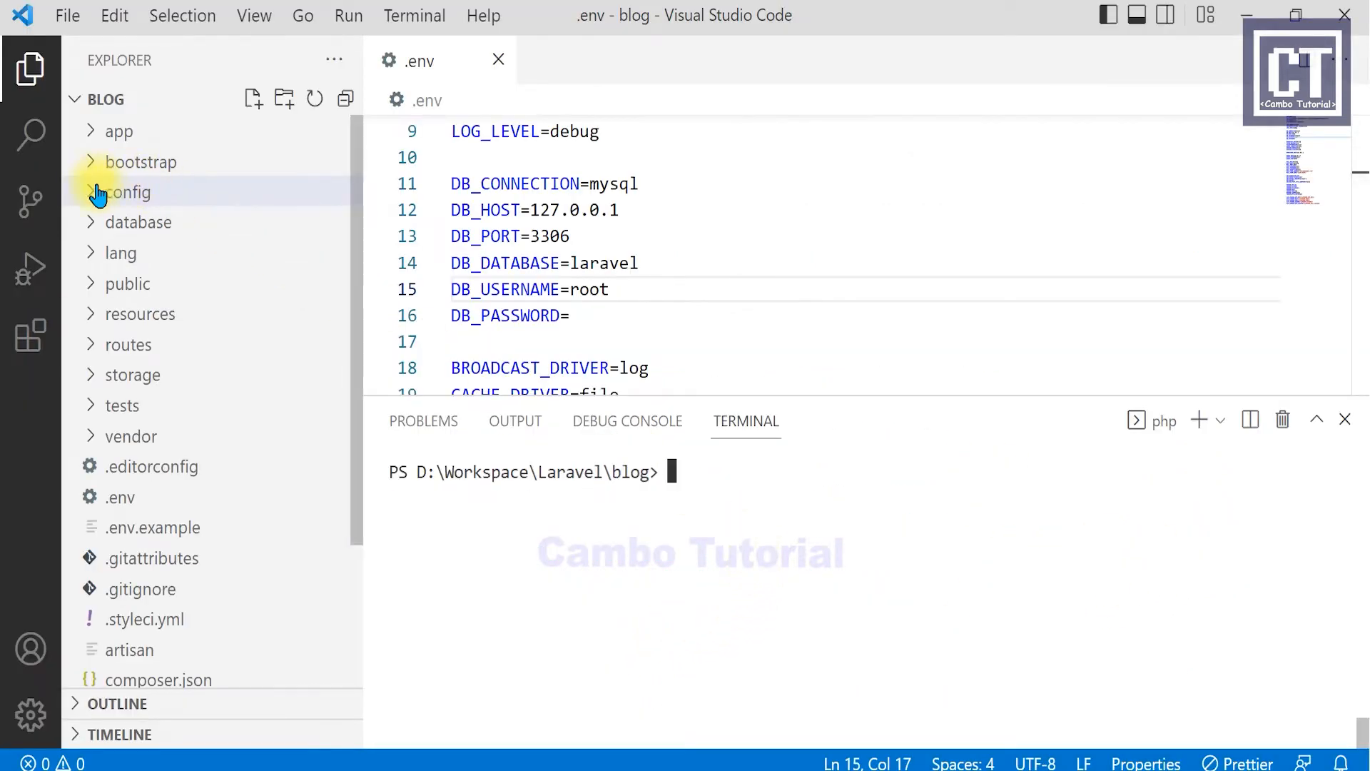
# - Browse the explorer to app > Providers to reach AppServiceProvider.php
pyautogui.click(127, 191)
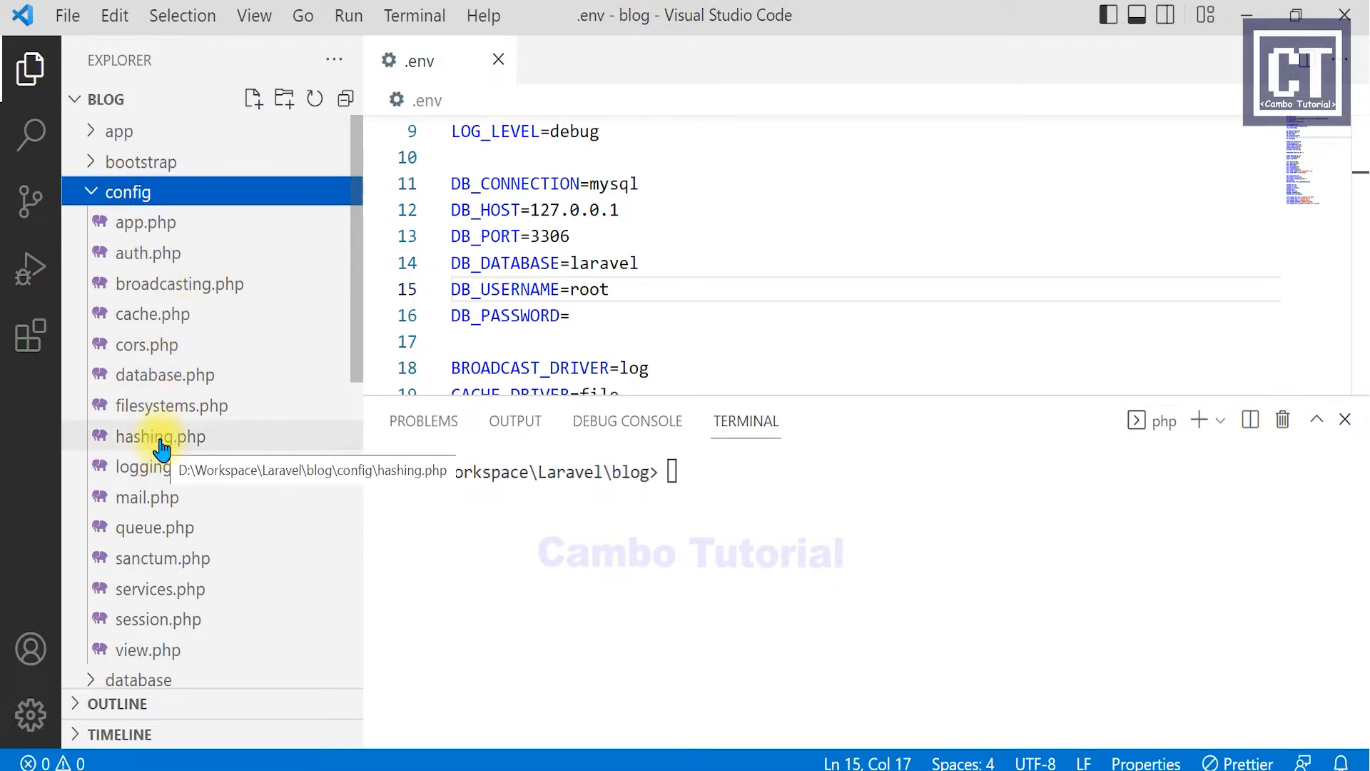
pyautogui.moveTo(284, 524)
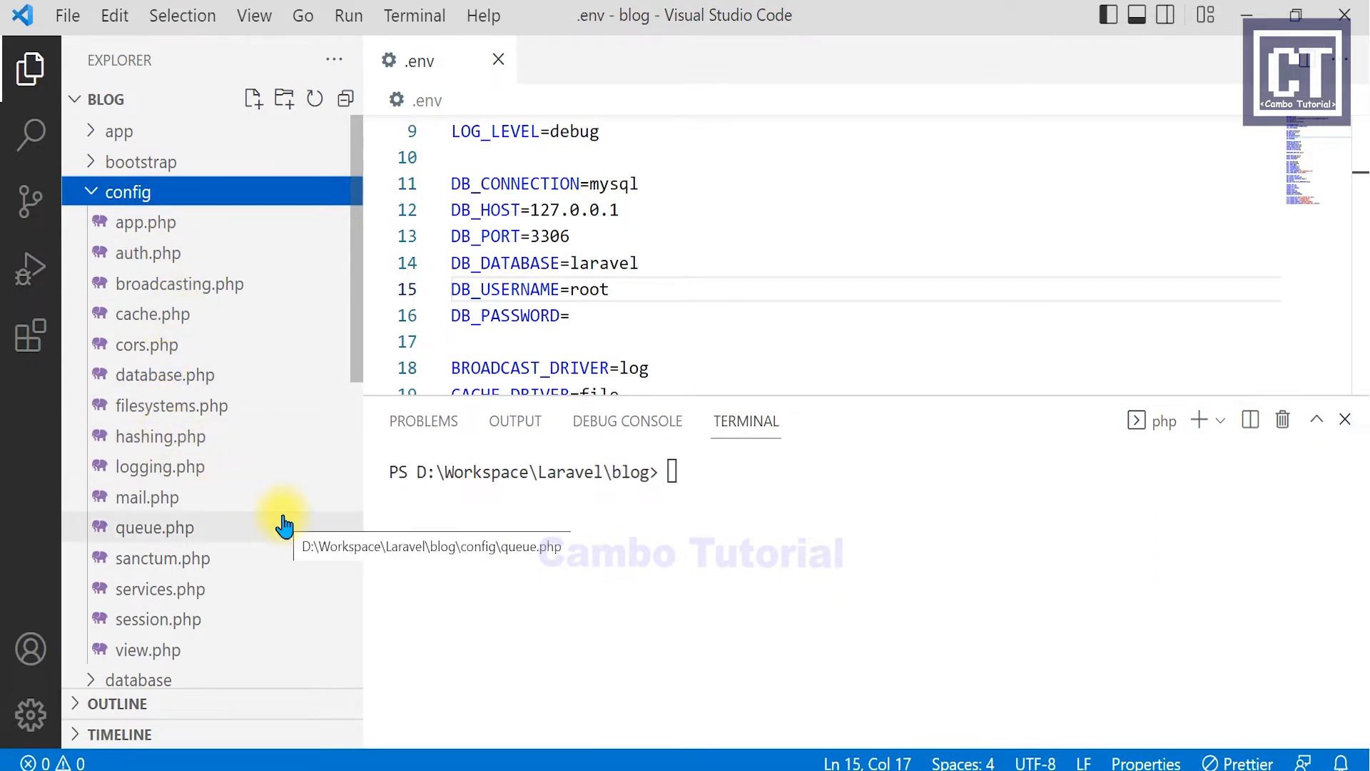
pyautogui.moveTo(267, 492)
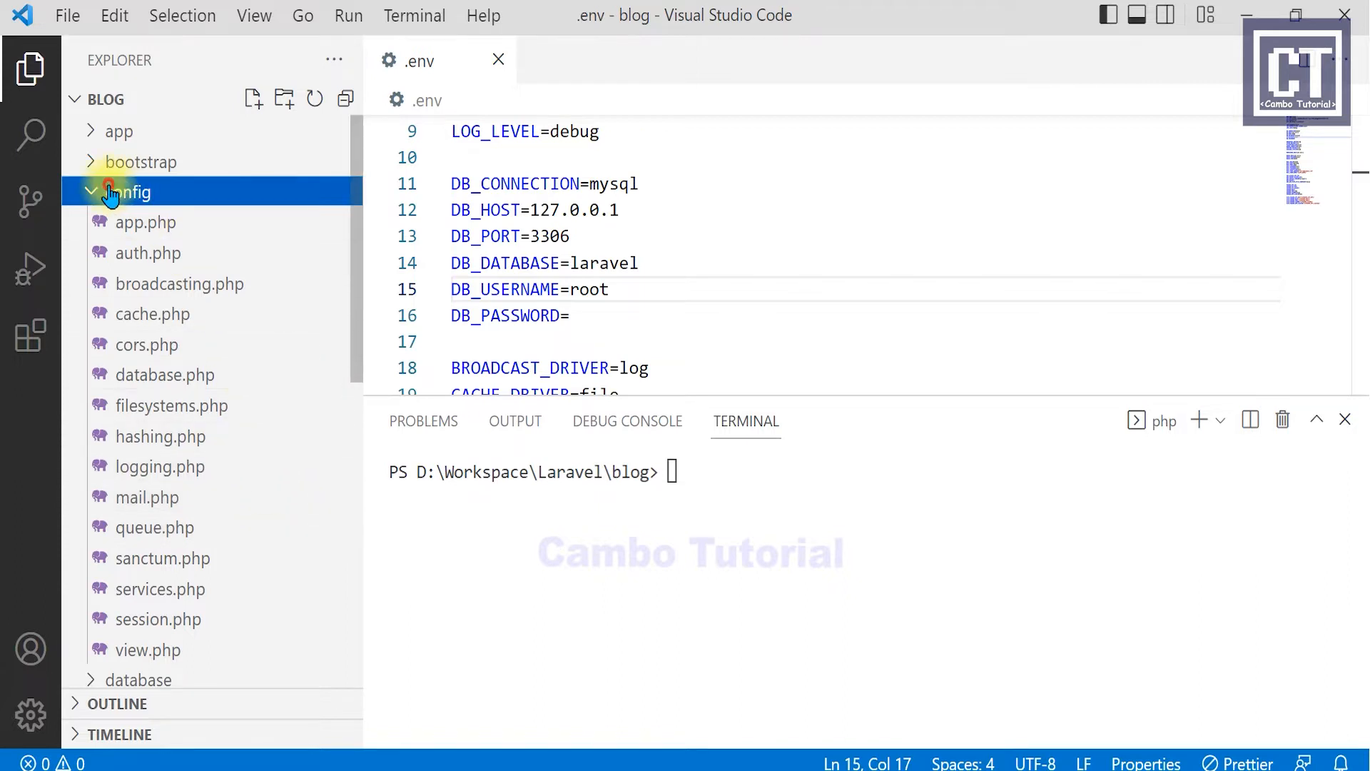
pyautogui.click(127, 192)
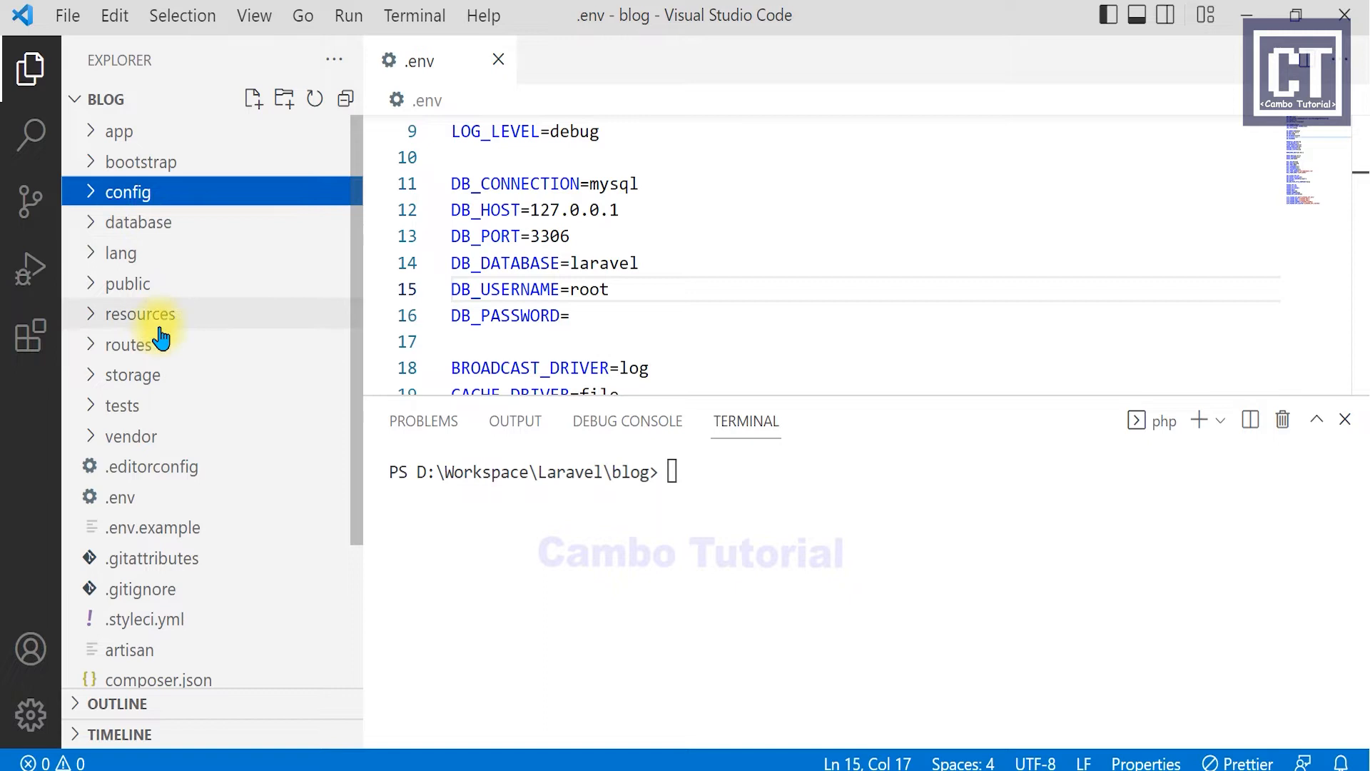
pyautogui.click(120, 131)
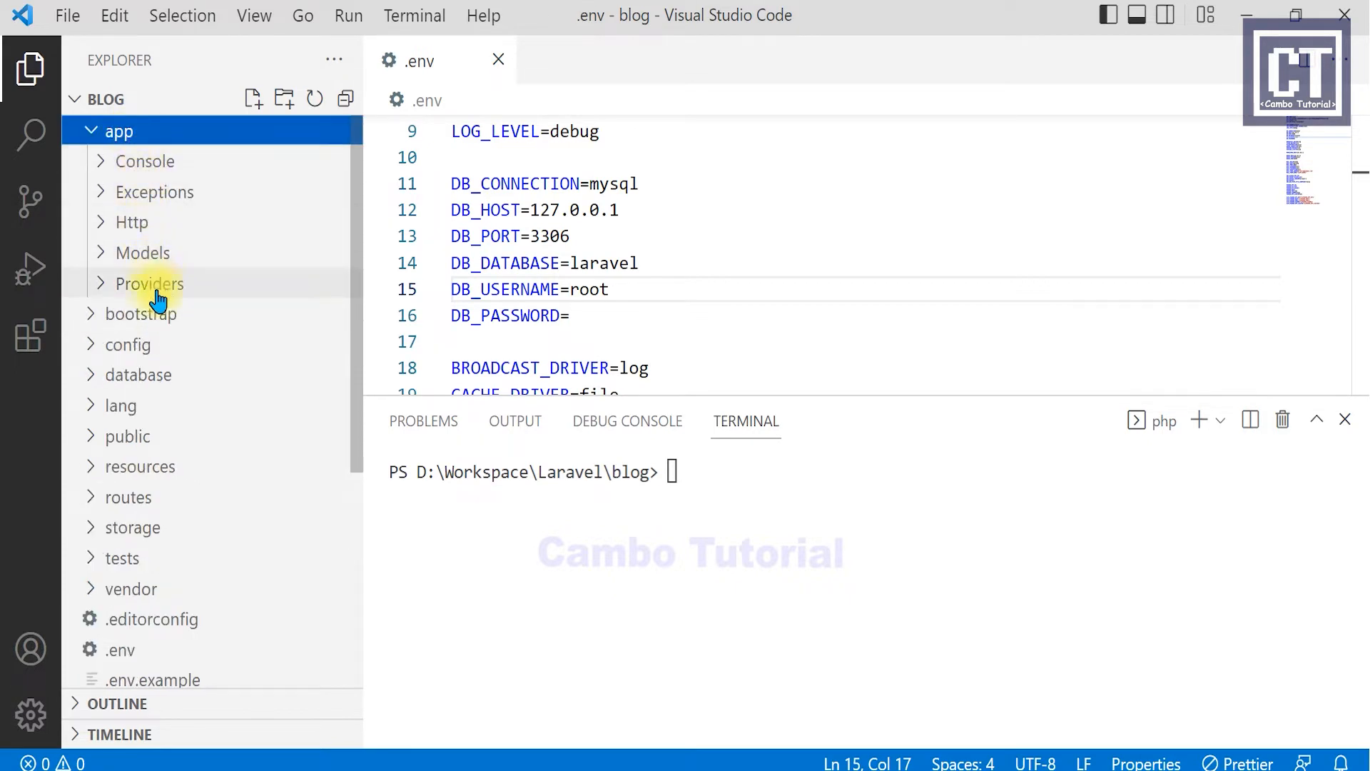
pyautogui.click(148, 282)
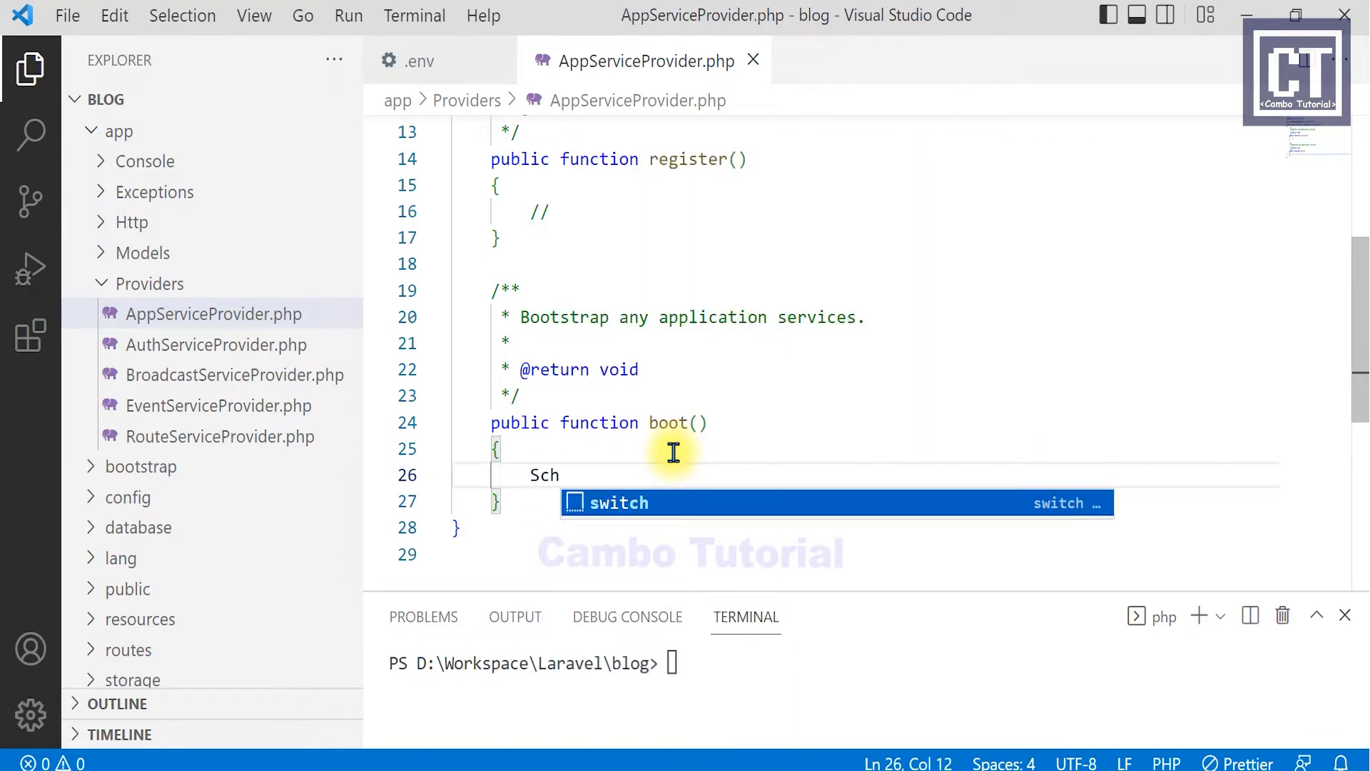
# - Add Schema::defaultStringLength(191) in boot() and the use Illuminate\Support\Facades\ import
pyautogui.write('Schema::default')
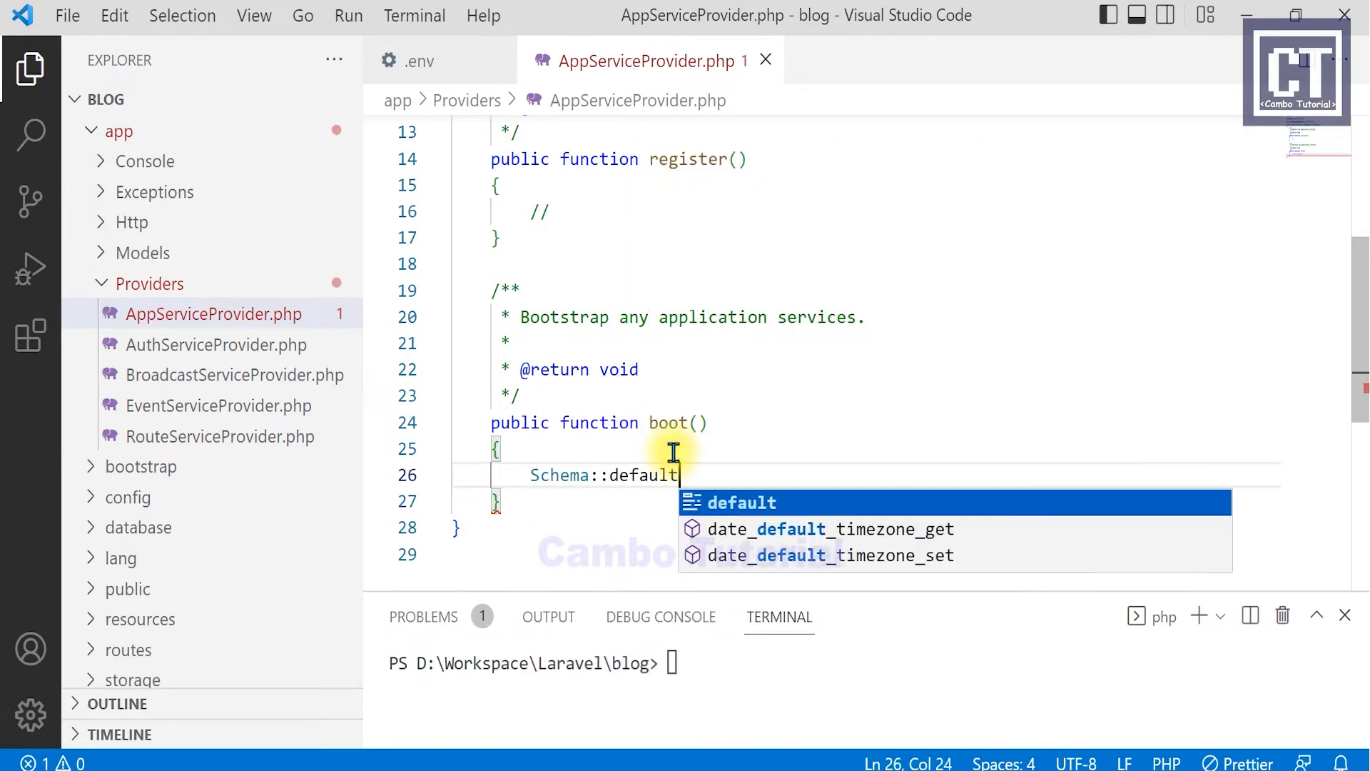
pyautogui.write('StringLength')
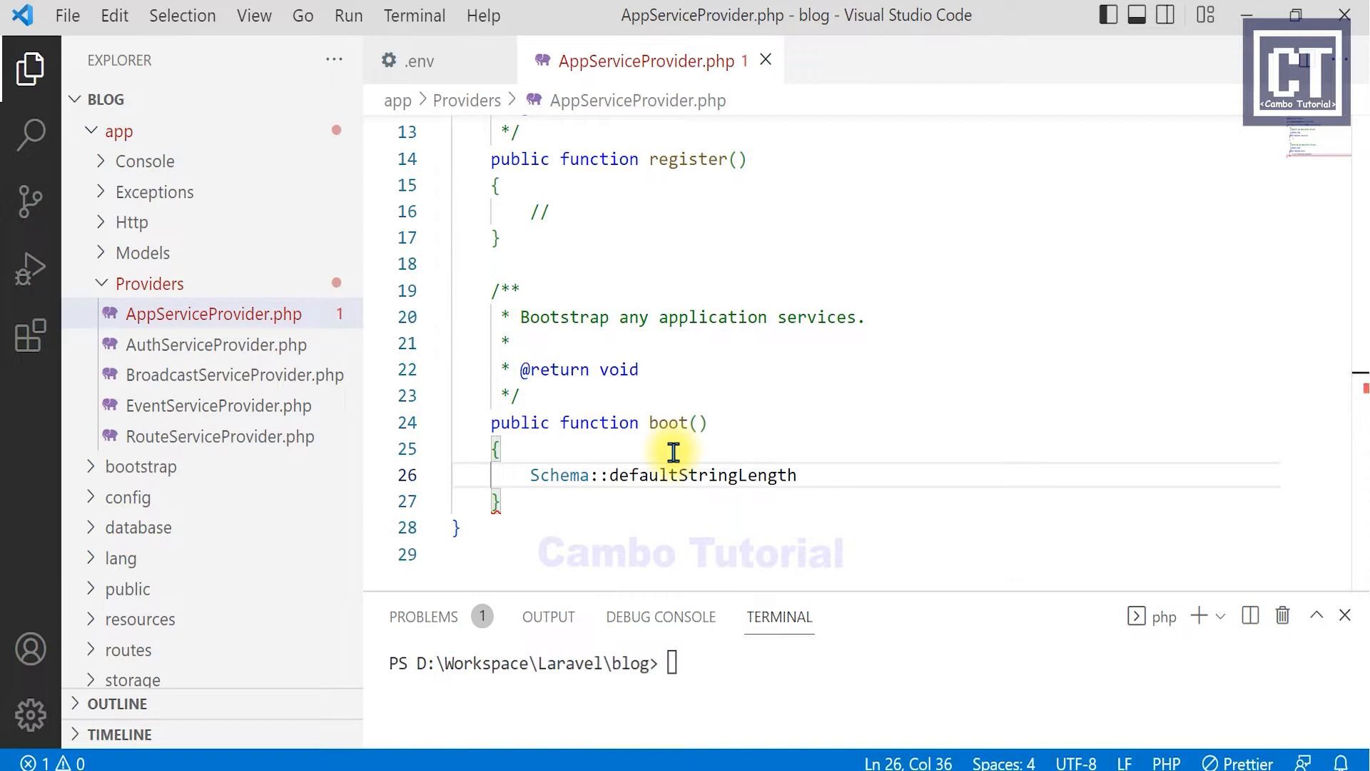
pyautogui.write('(191)')
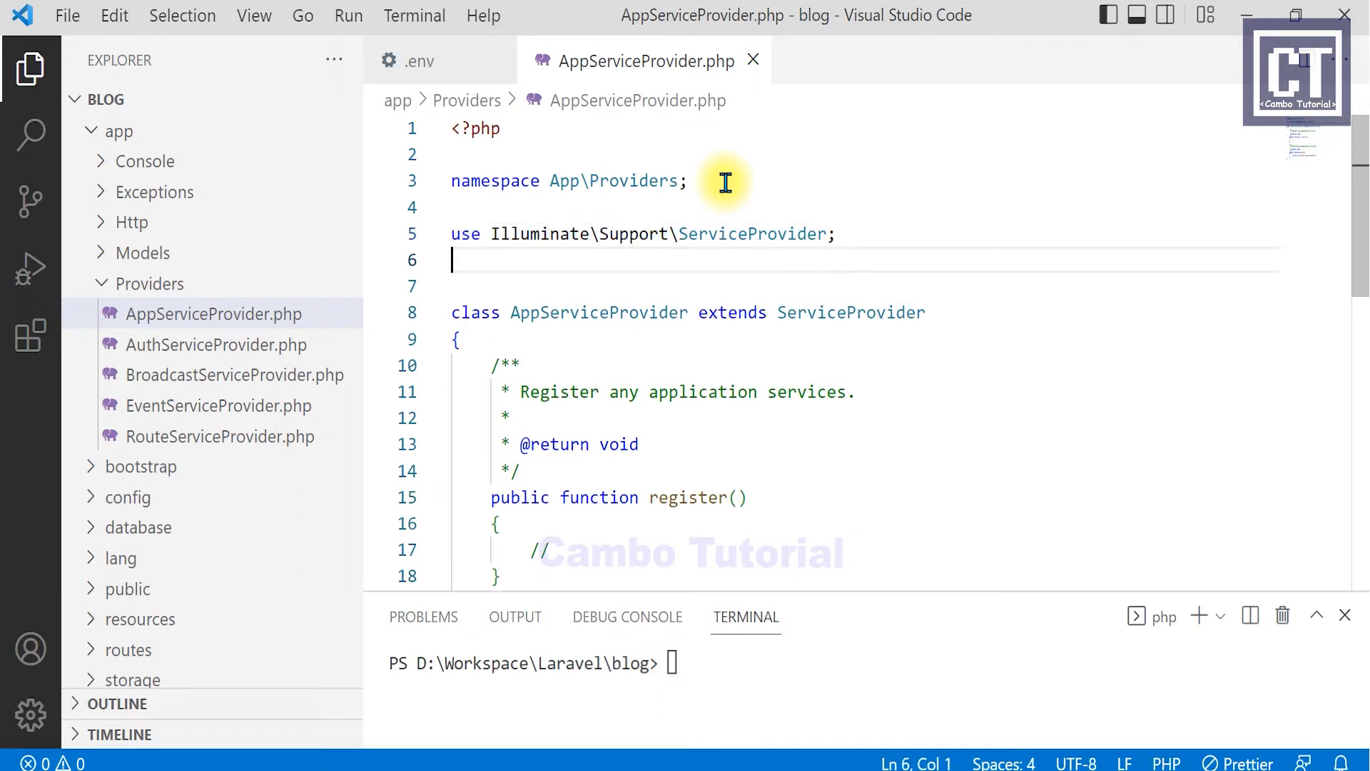
pyautogui.write('use Illuminate\\Support\\')
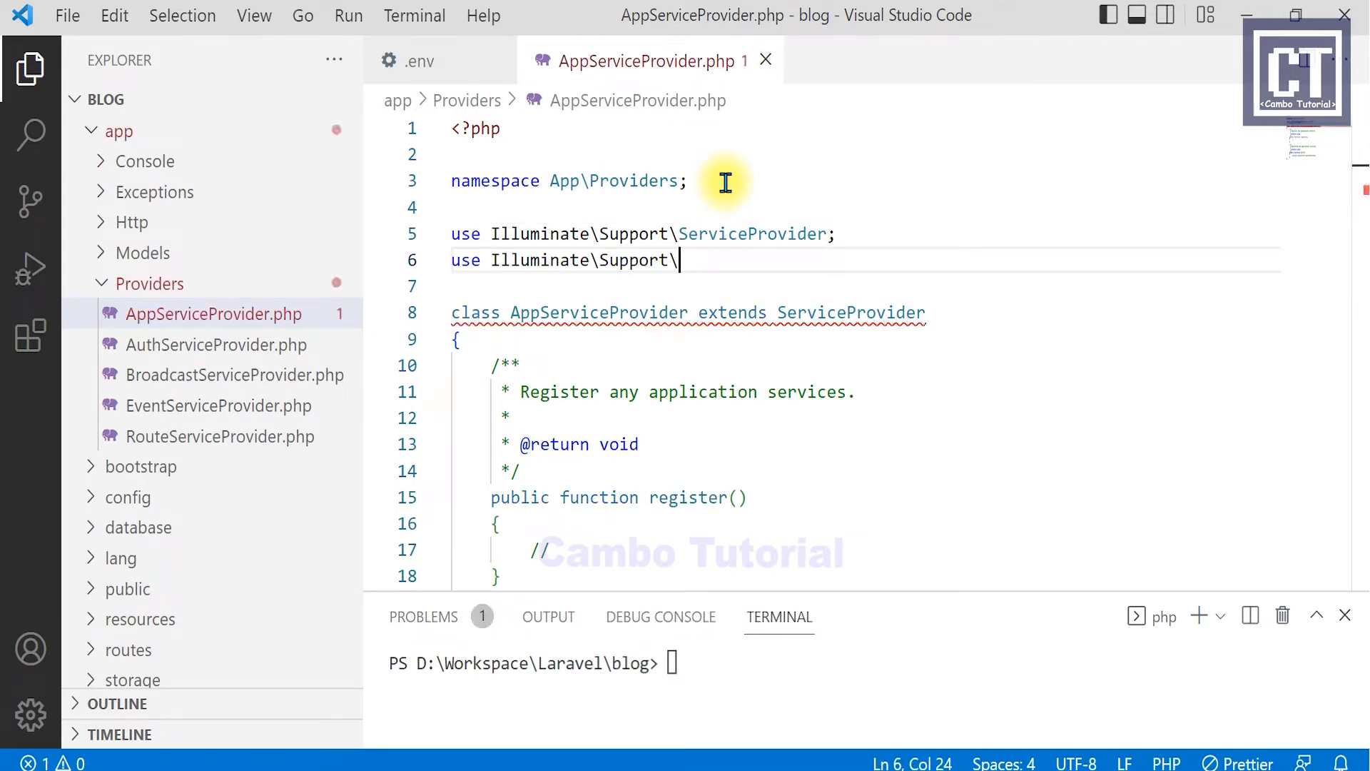
pyautogui.write('Facade')
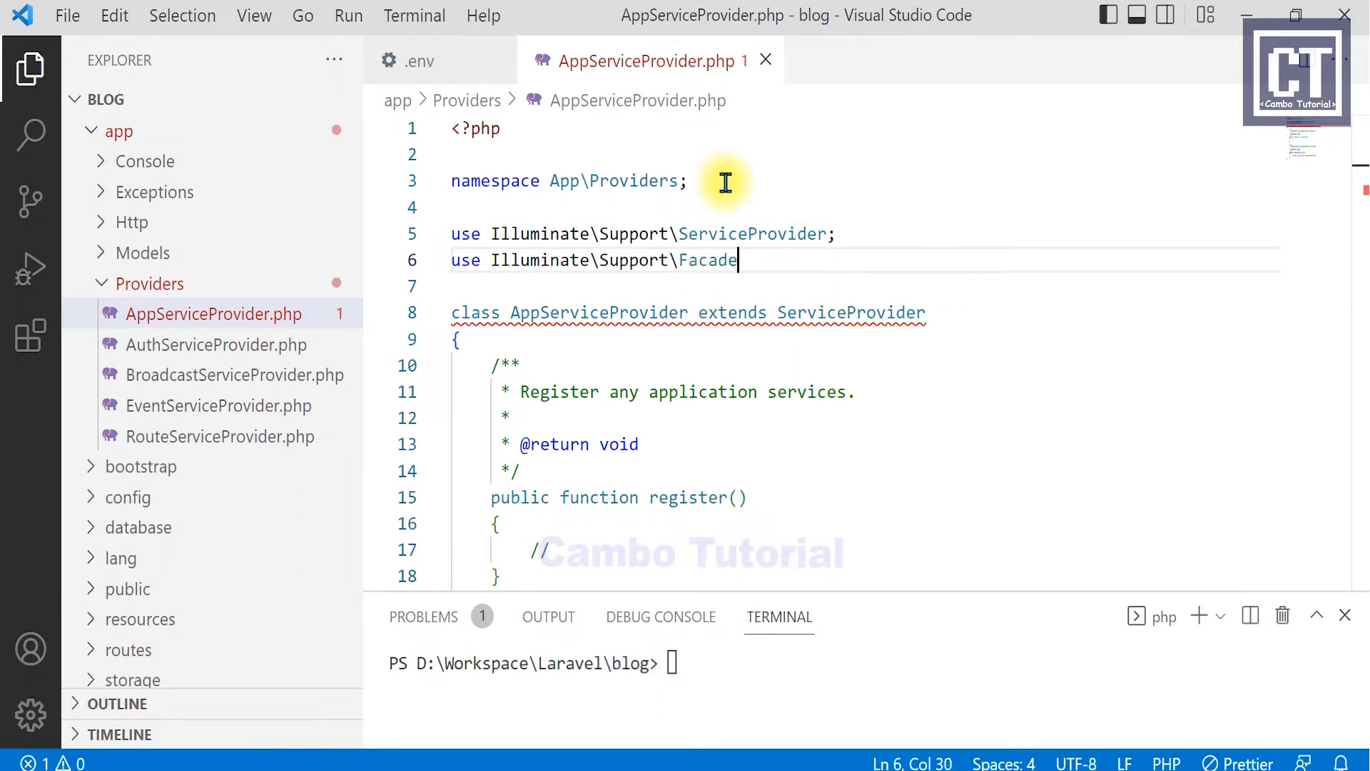
pyautogui.write('s\\')
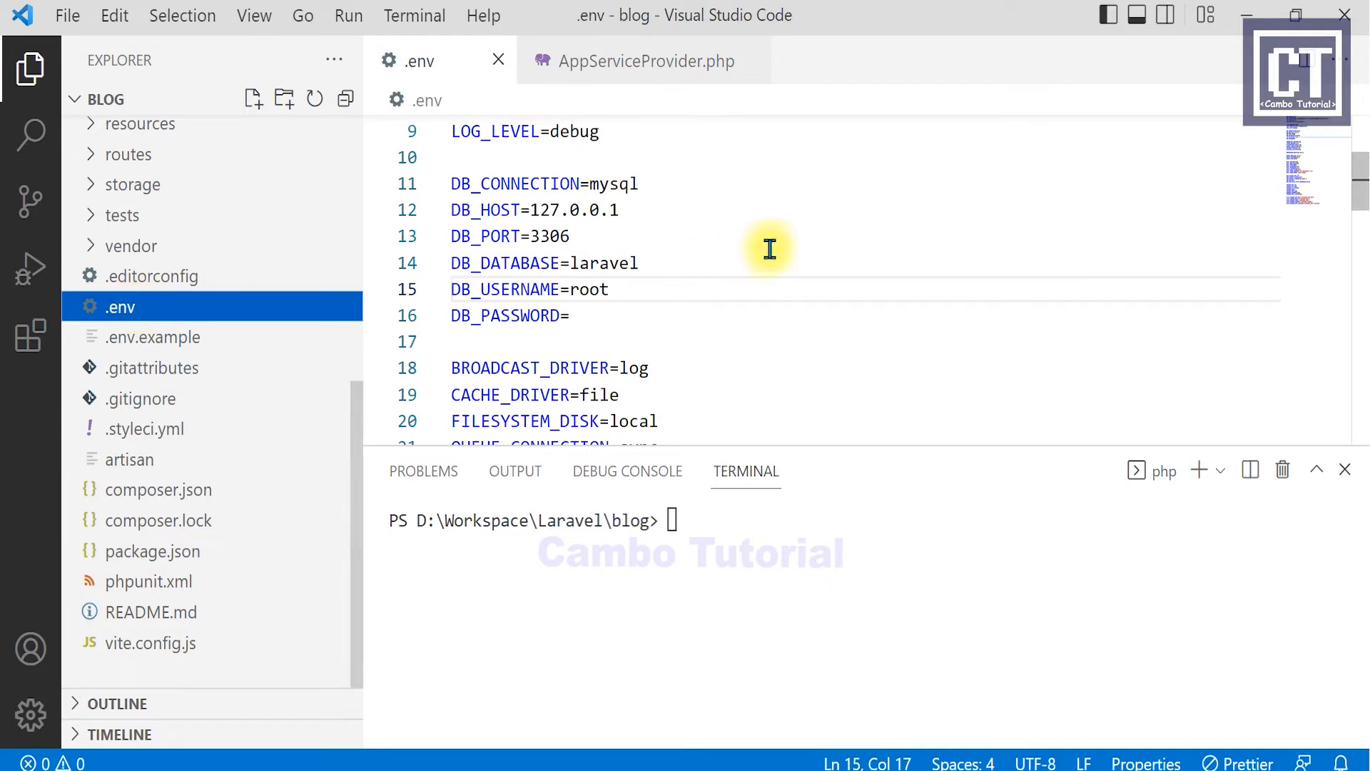
pyautogui.moveTo(542, 258)
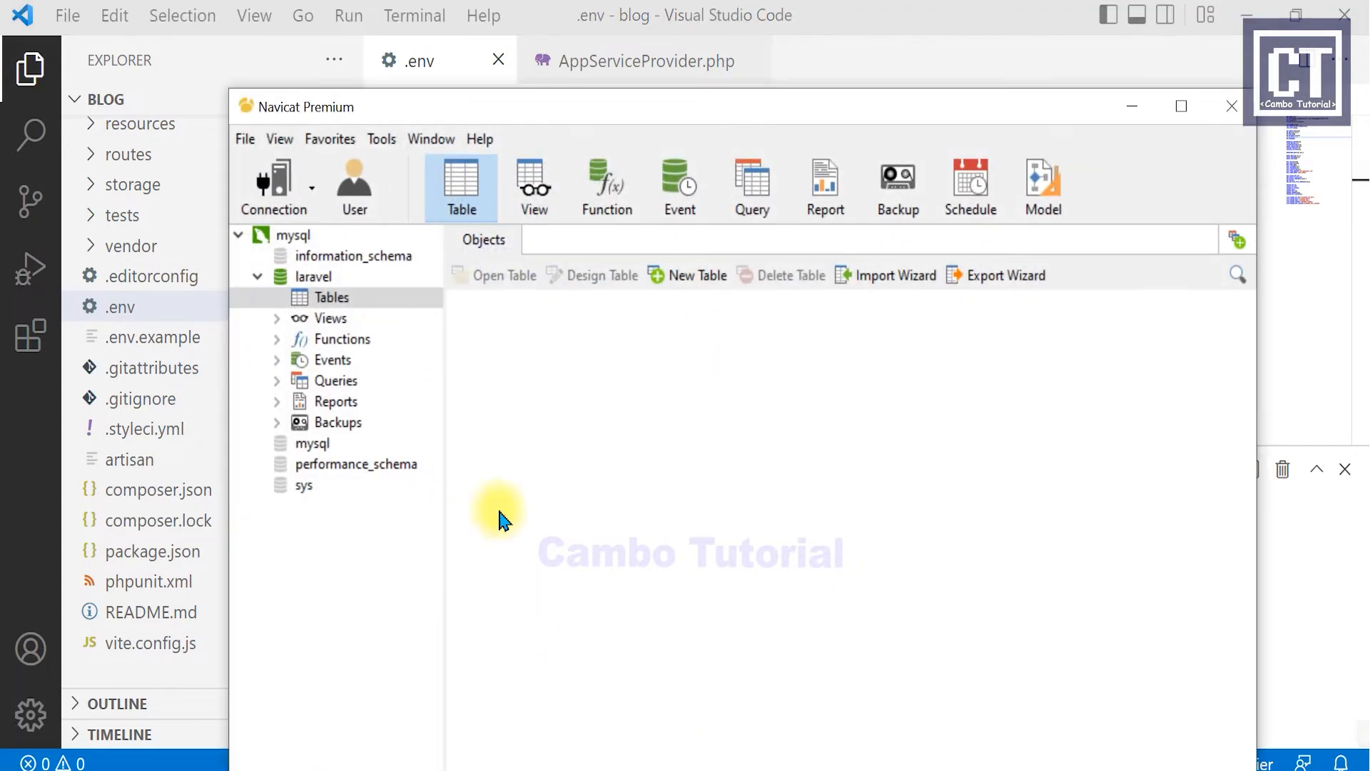
# - Bring up the context menu while returning to the .env database settings
pyautogui.rightClick(499, 515)
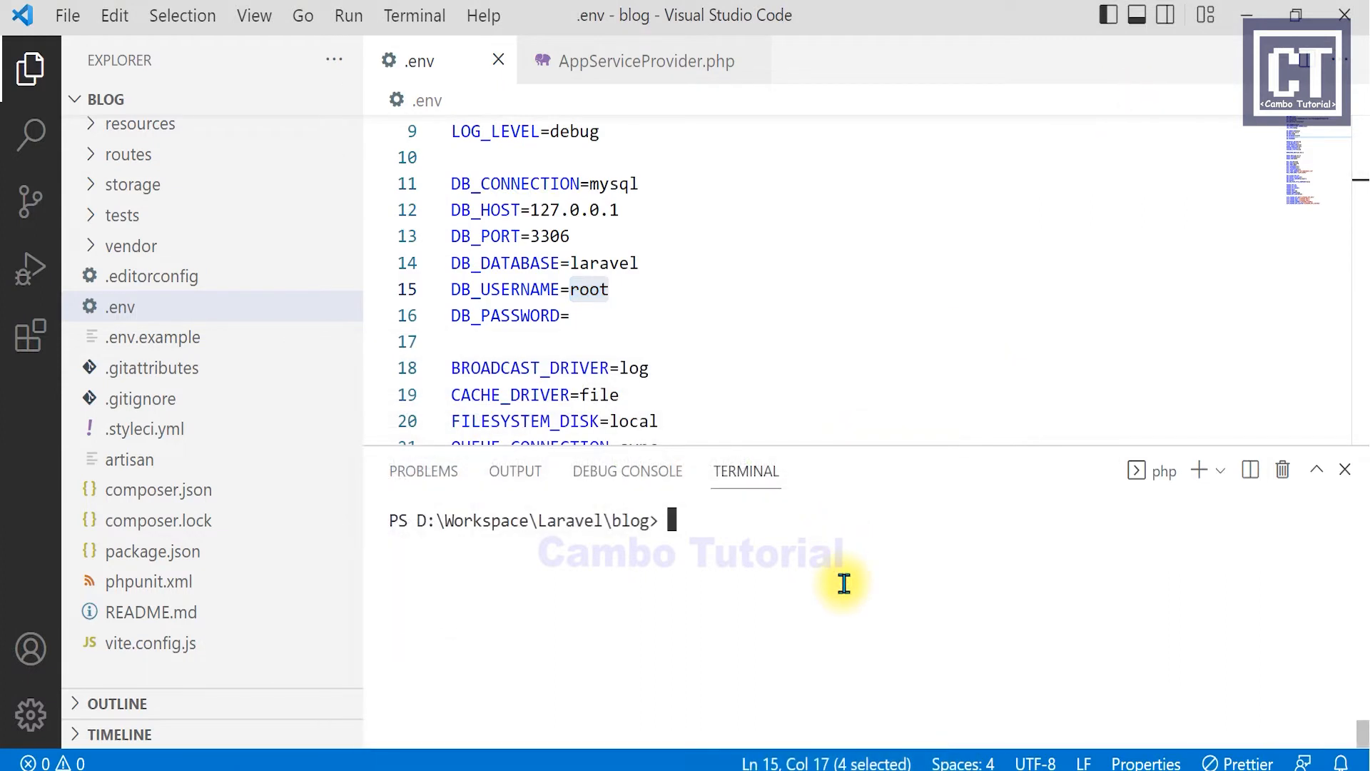
# - Run php artisan migrate, composer require laravel/ui and the artisan ui bootstrap auth command
pyautogui.write('php artisan')
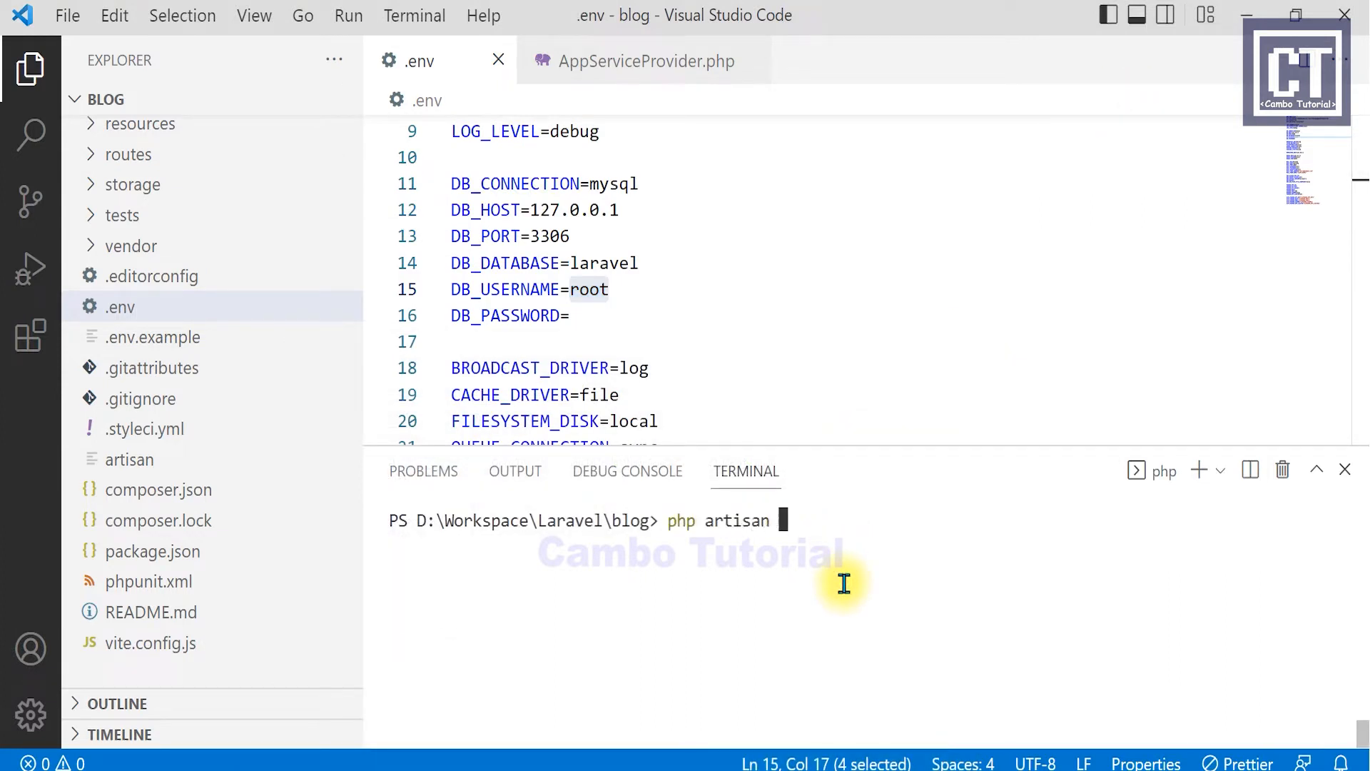
pyautogui.write('migrate')
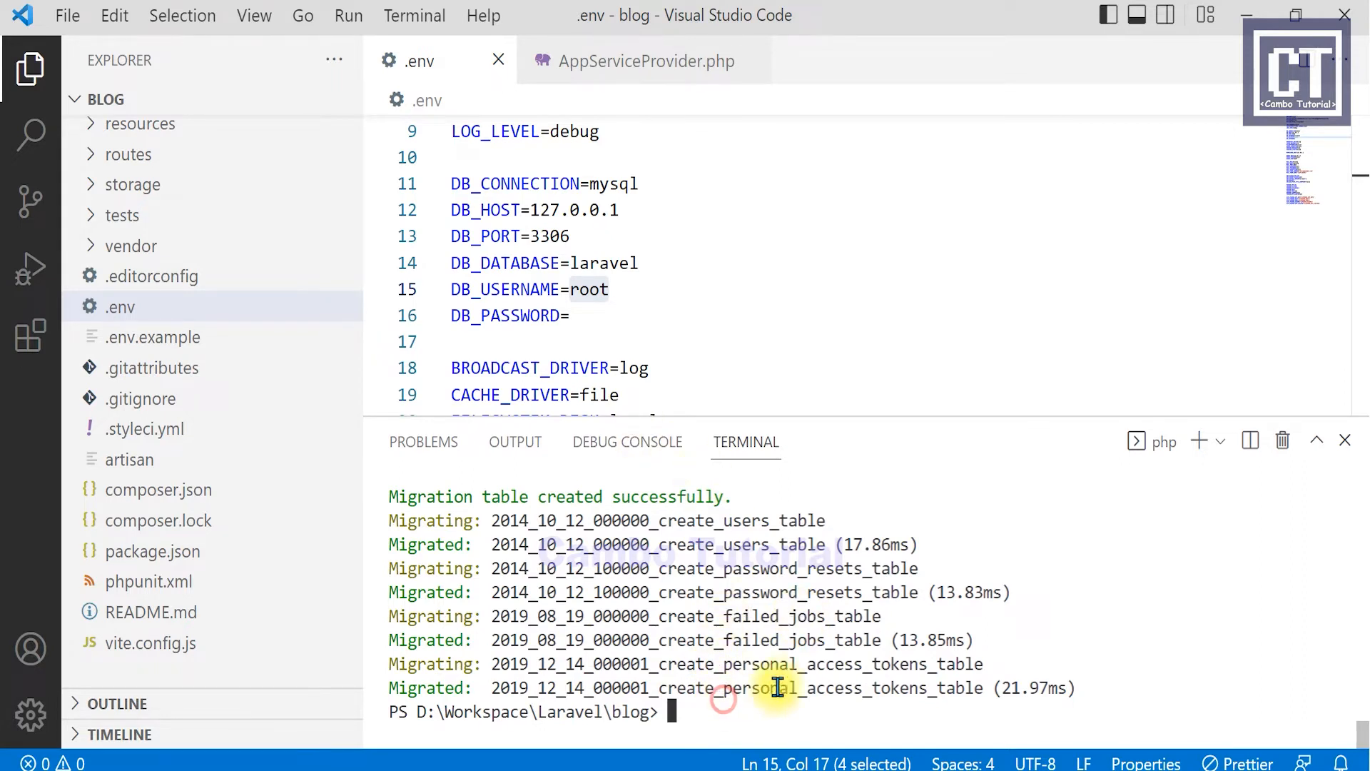
pyautogui.write('composer')
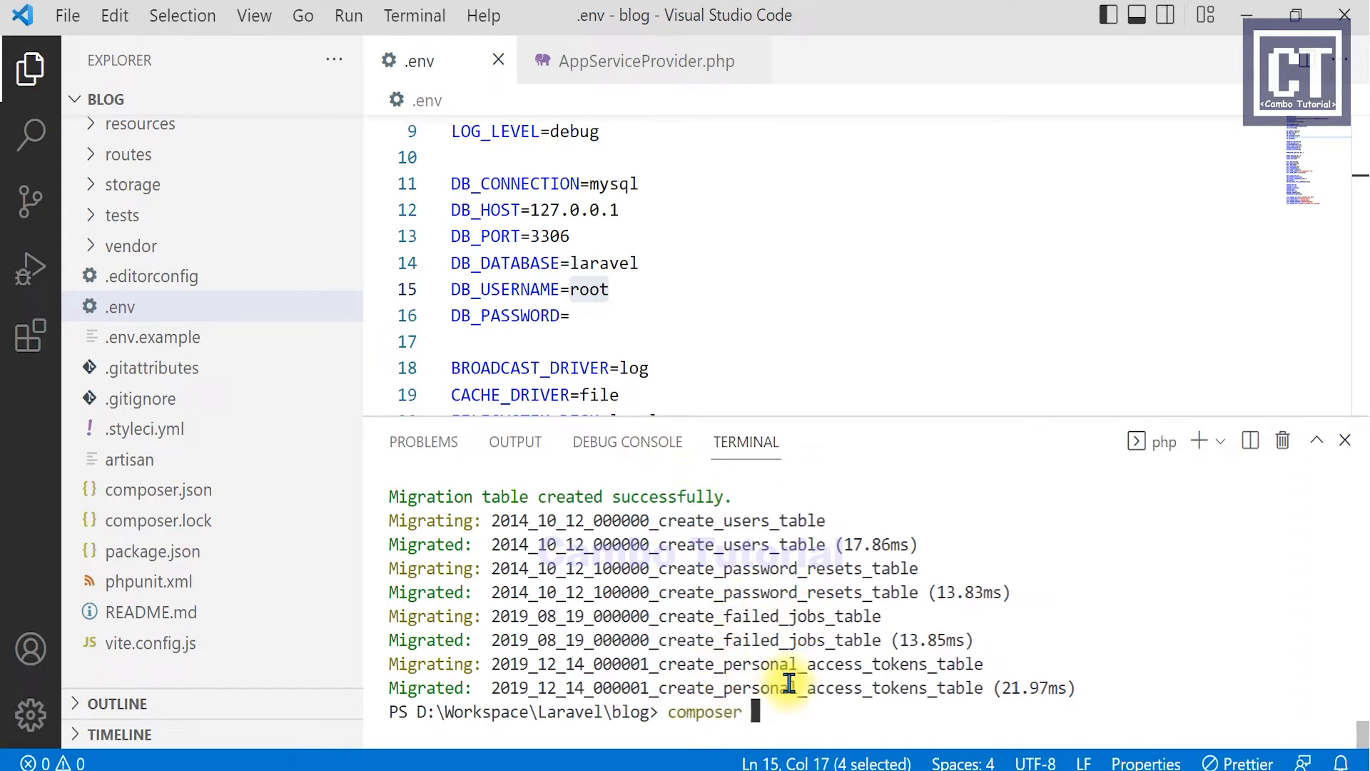
pyautogui.write('require')
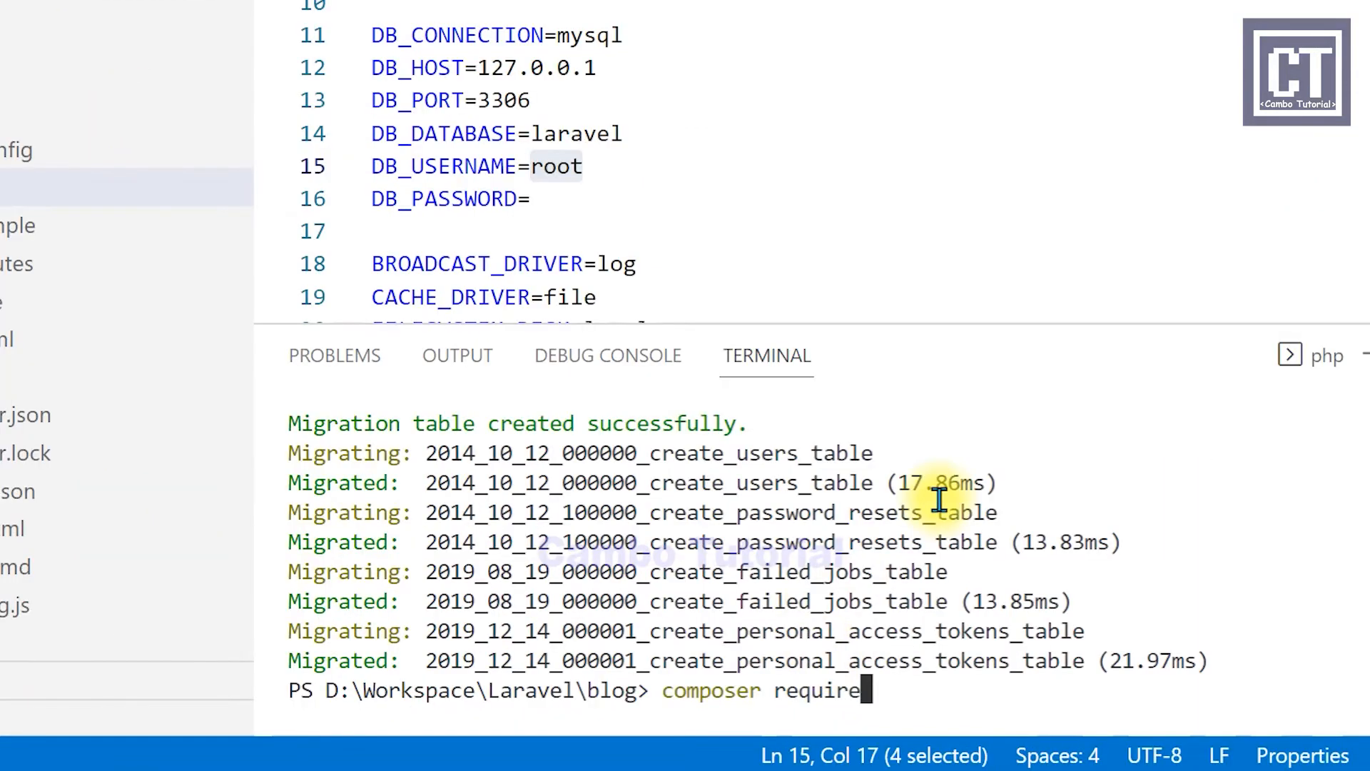
pyautogui.write('" "')
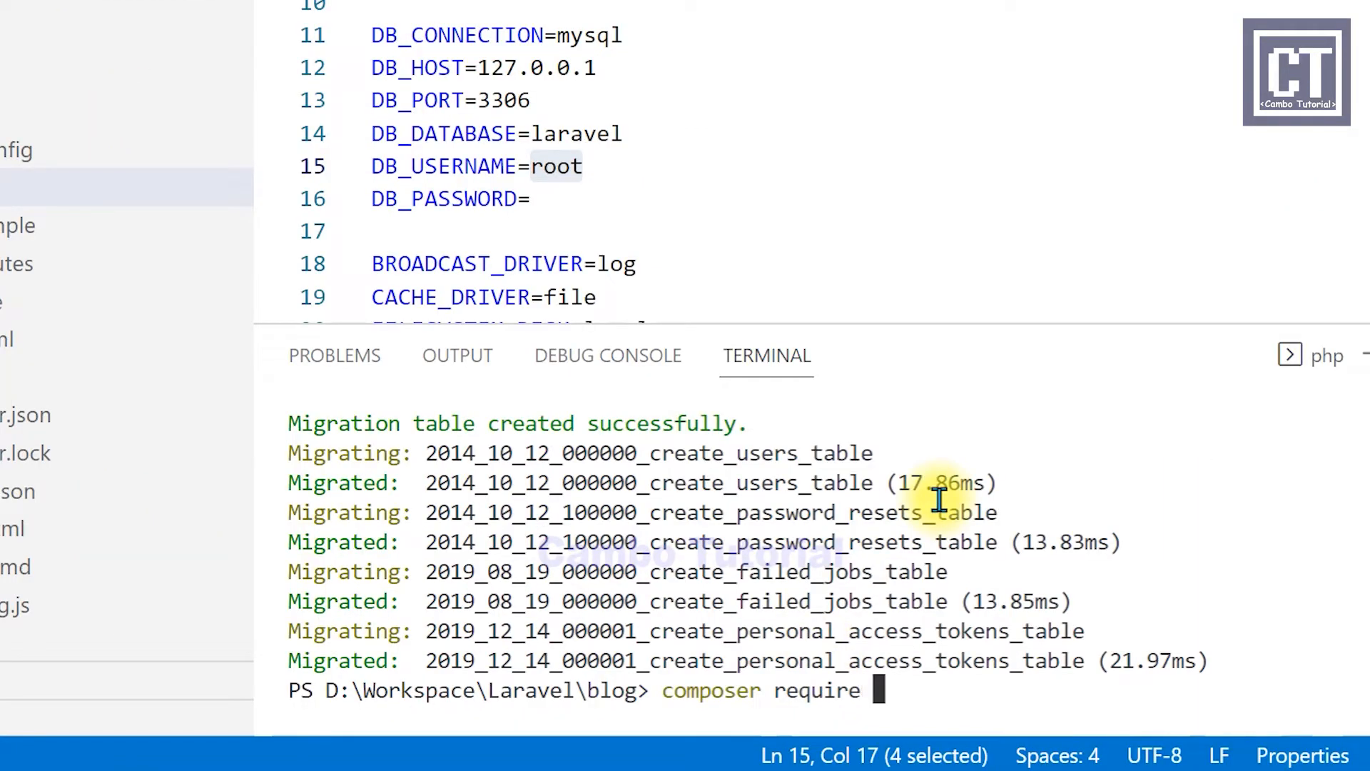
pyautogui.write('laravel/ui:')
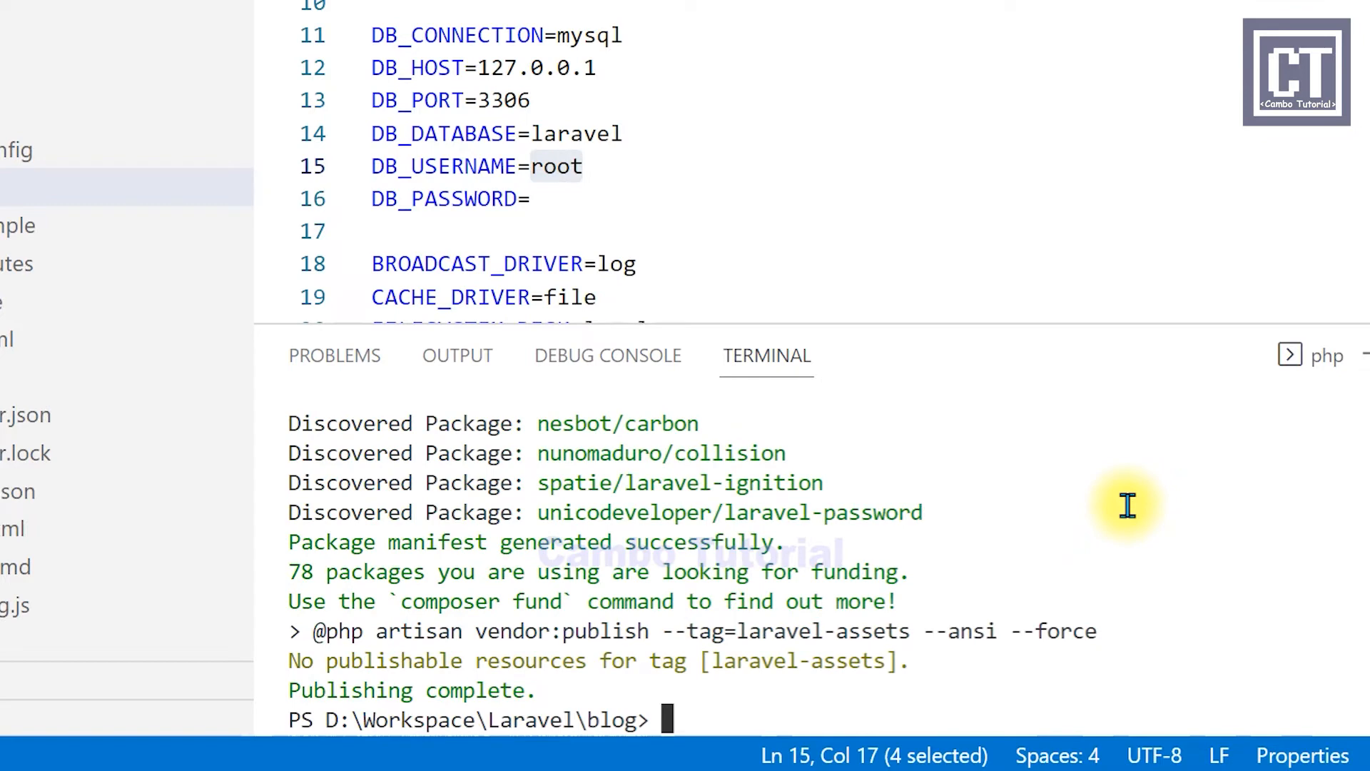
pyautogui.write('php artisan ui bootstrap --auth')
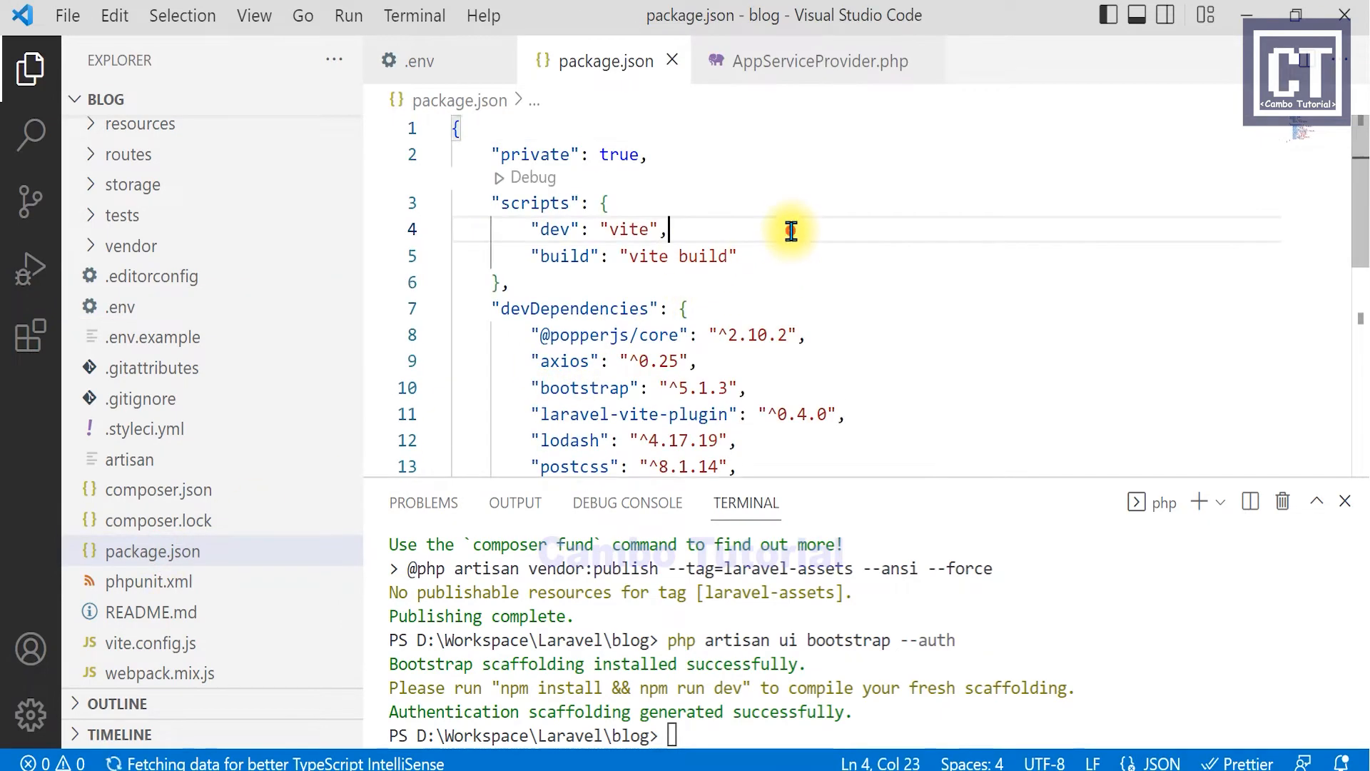
# - Set the dev script to "npm run development" and add a "development": "mix" script
pyautogui.click(738, 256)
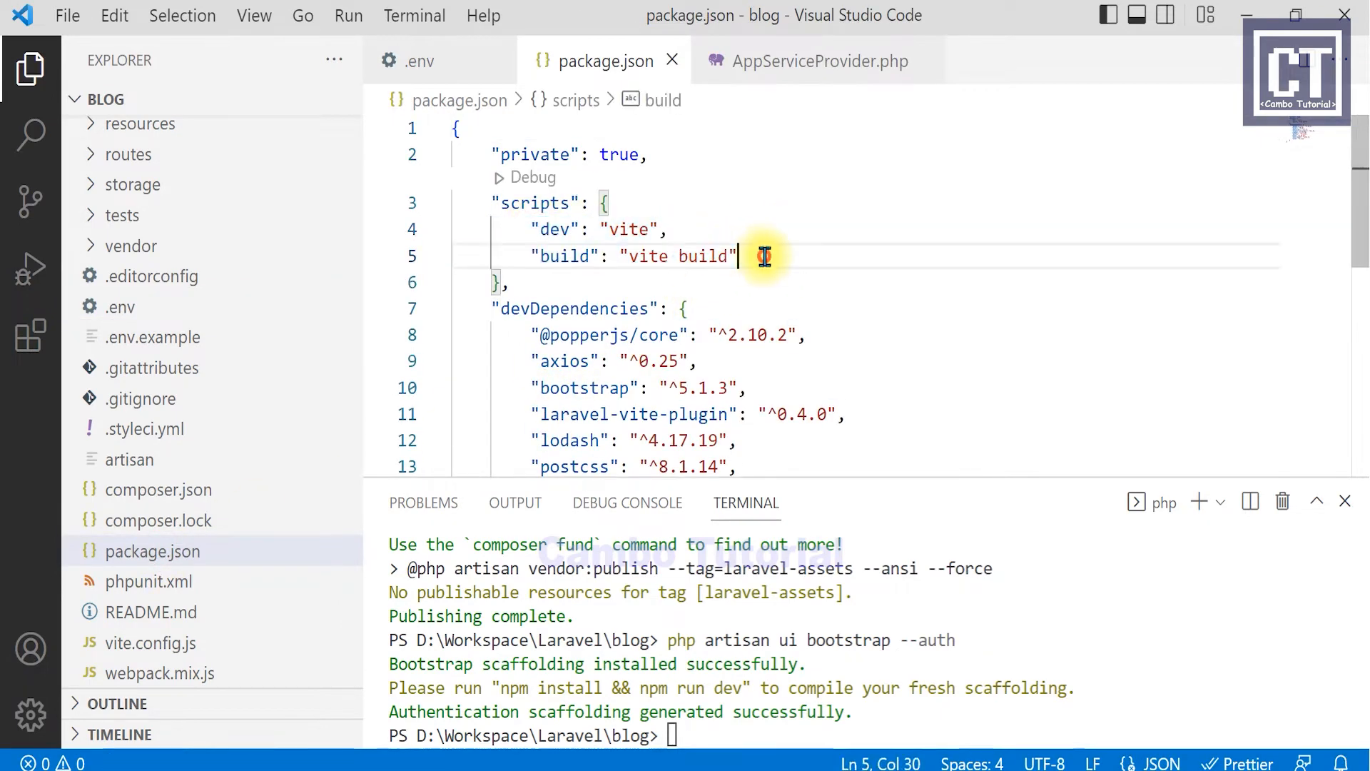
pyautogui.doubleClick(628, 229)
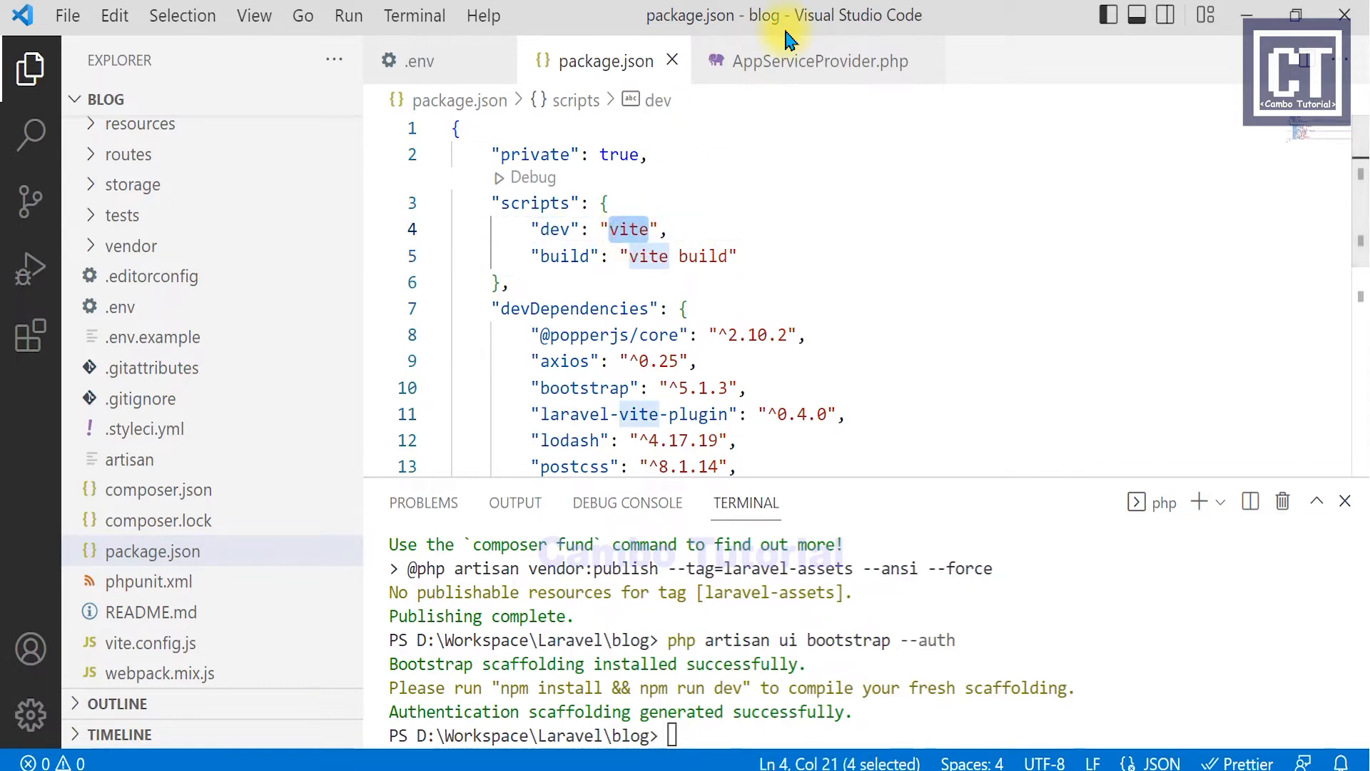
pyautogui.write('npm run developemen')
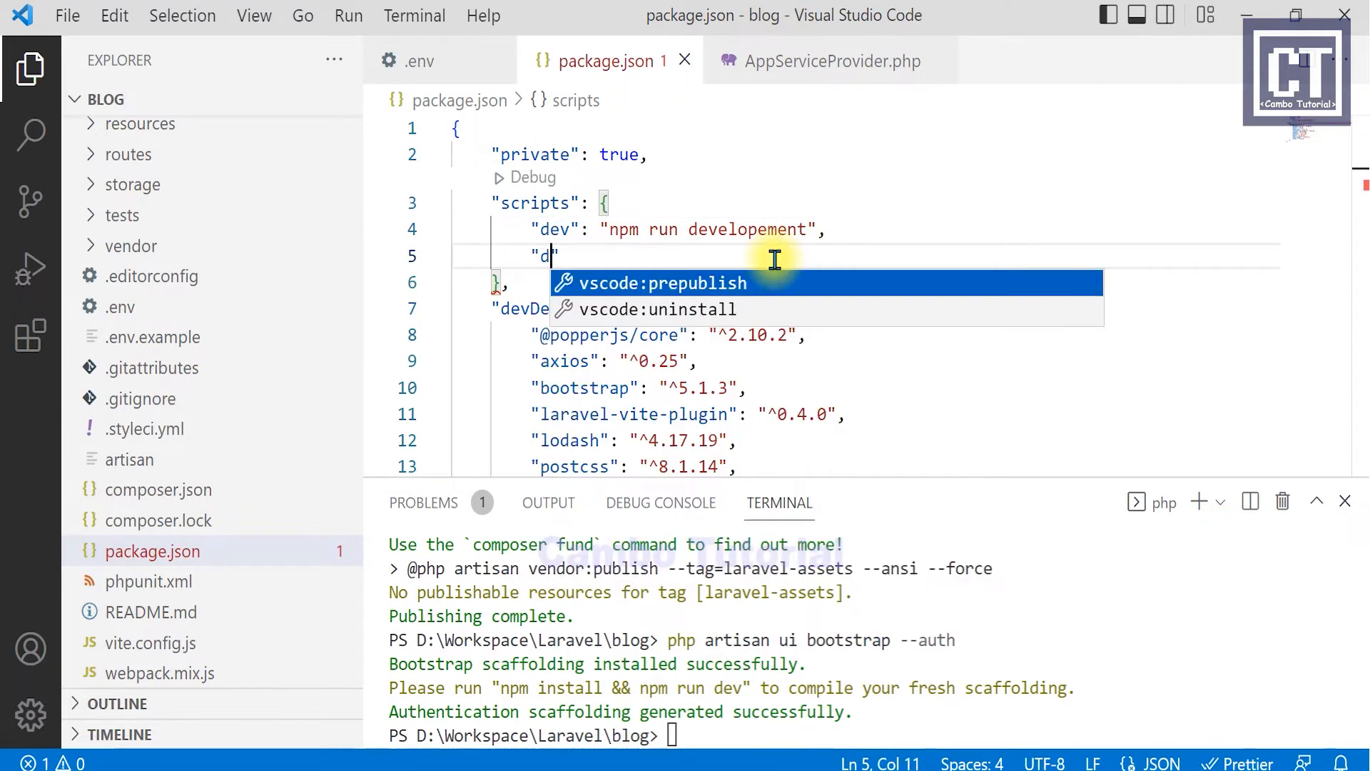
pyautogui.write('evelopment')
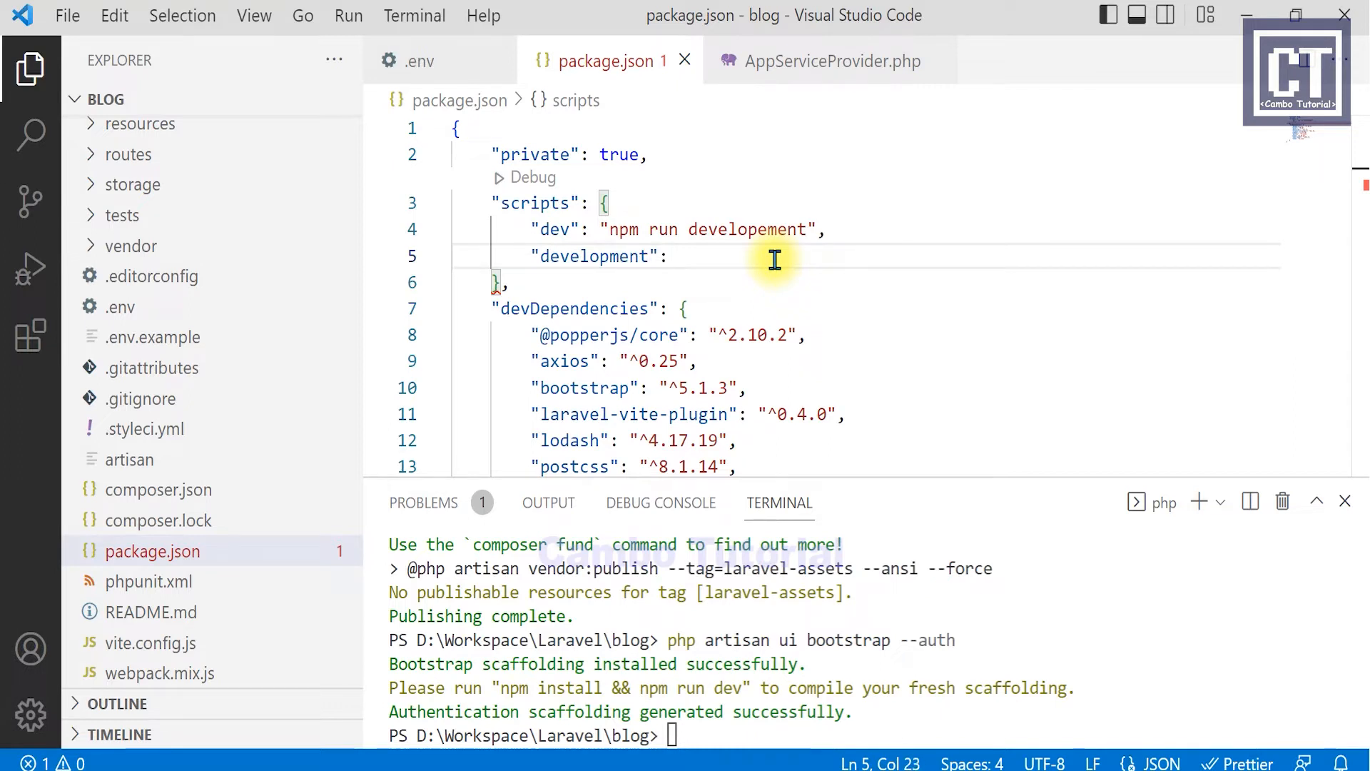
pyautogui.write(':"mix"')
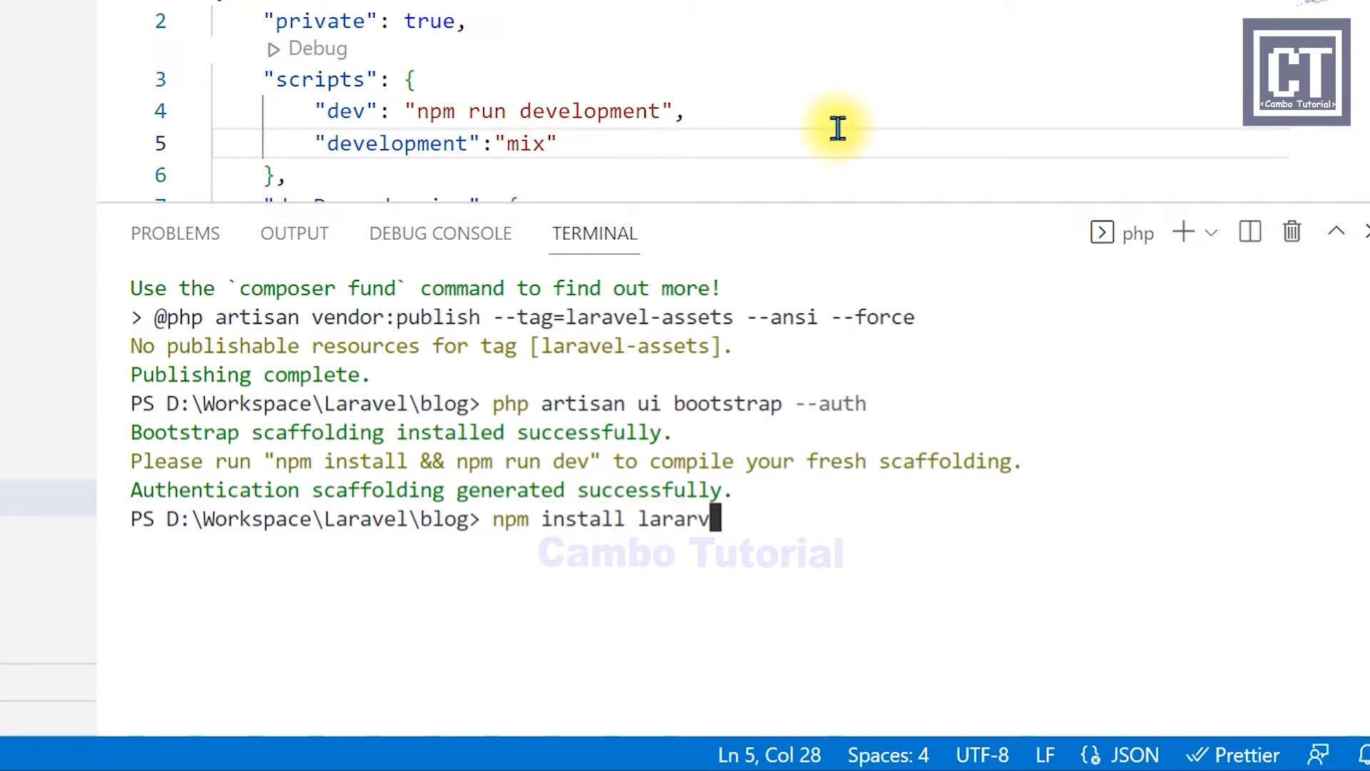
# - Install laravel-mix@latest as a dev dependency with --save-dev
pyautogui.write('laravel')
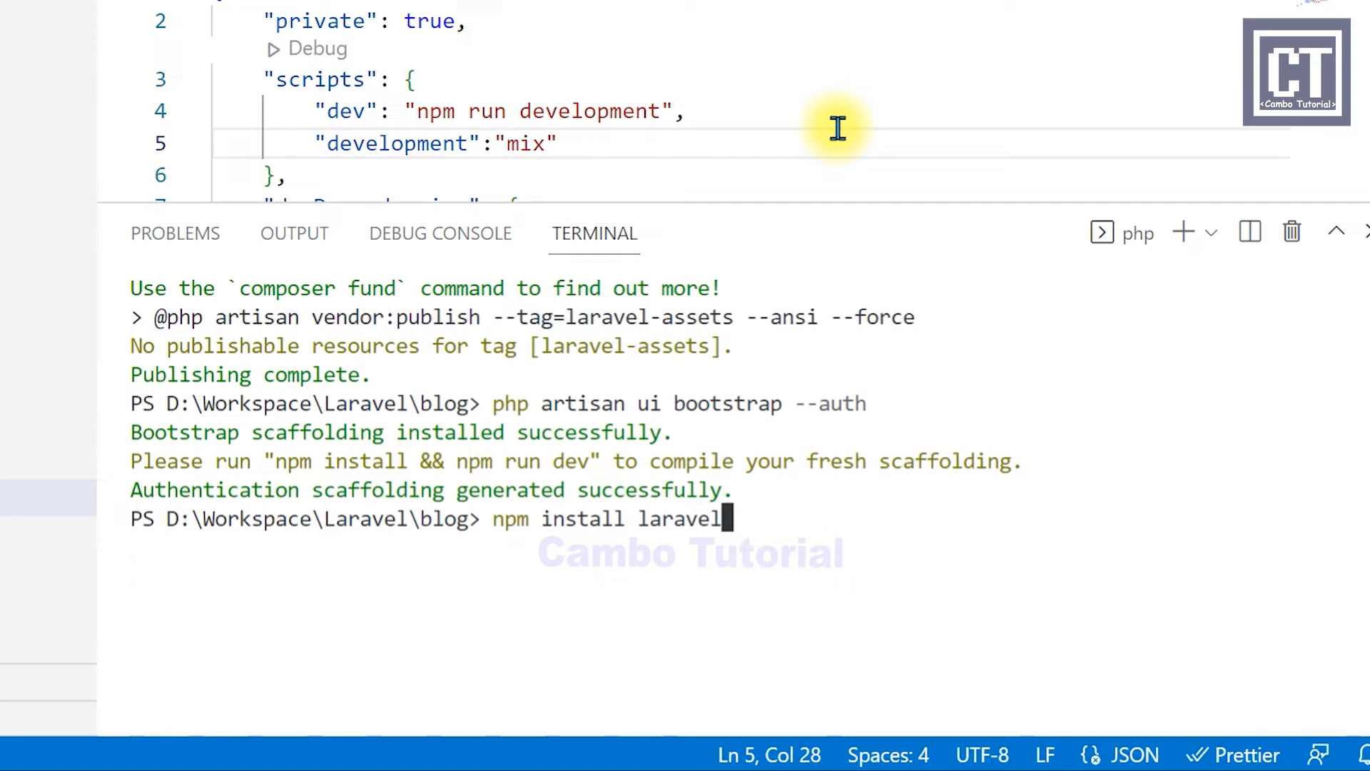
pyautogui.write('-mix')
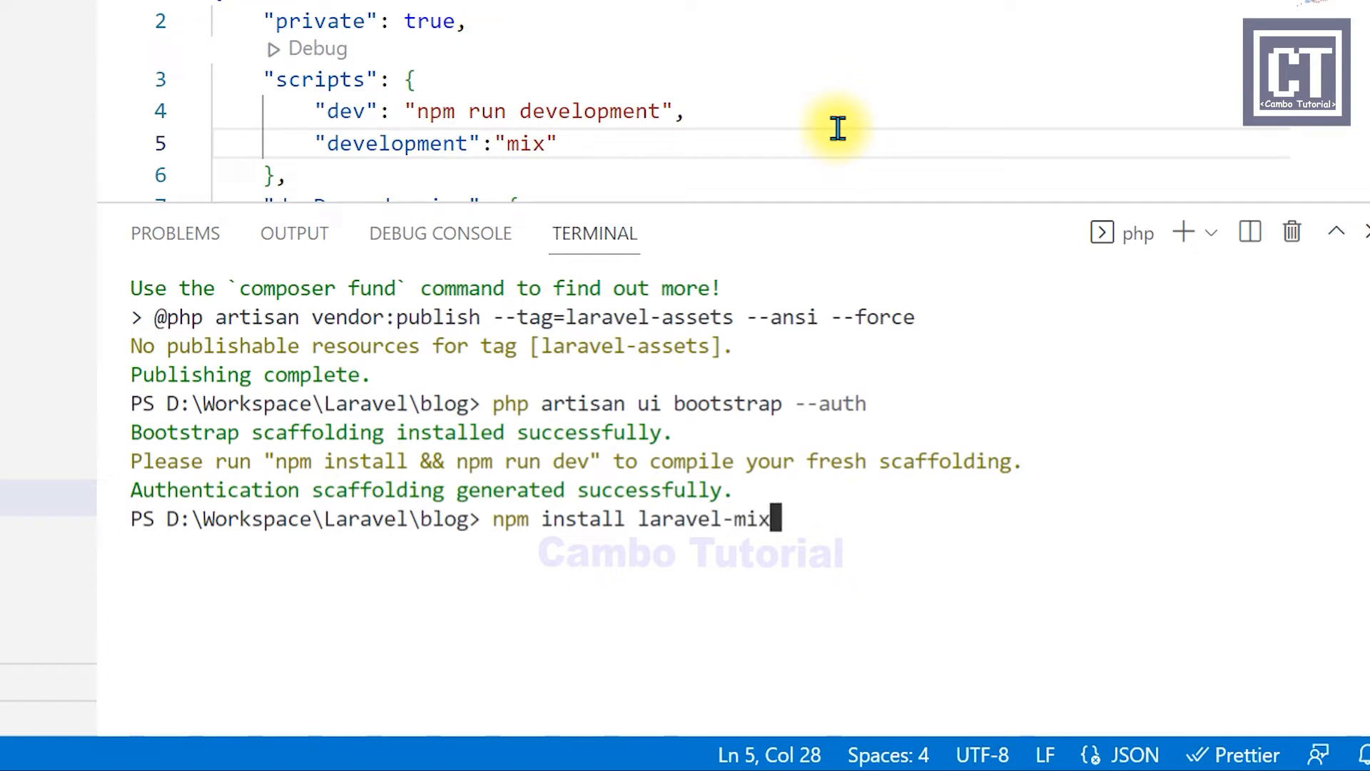
pyautogui.write('@la')
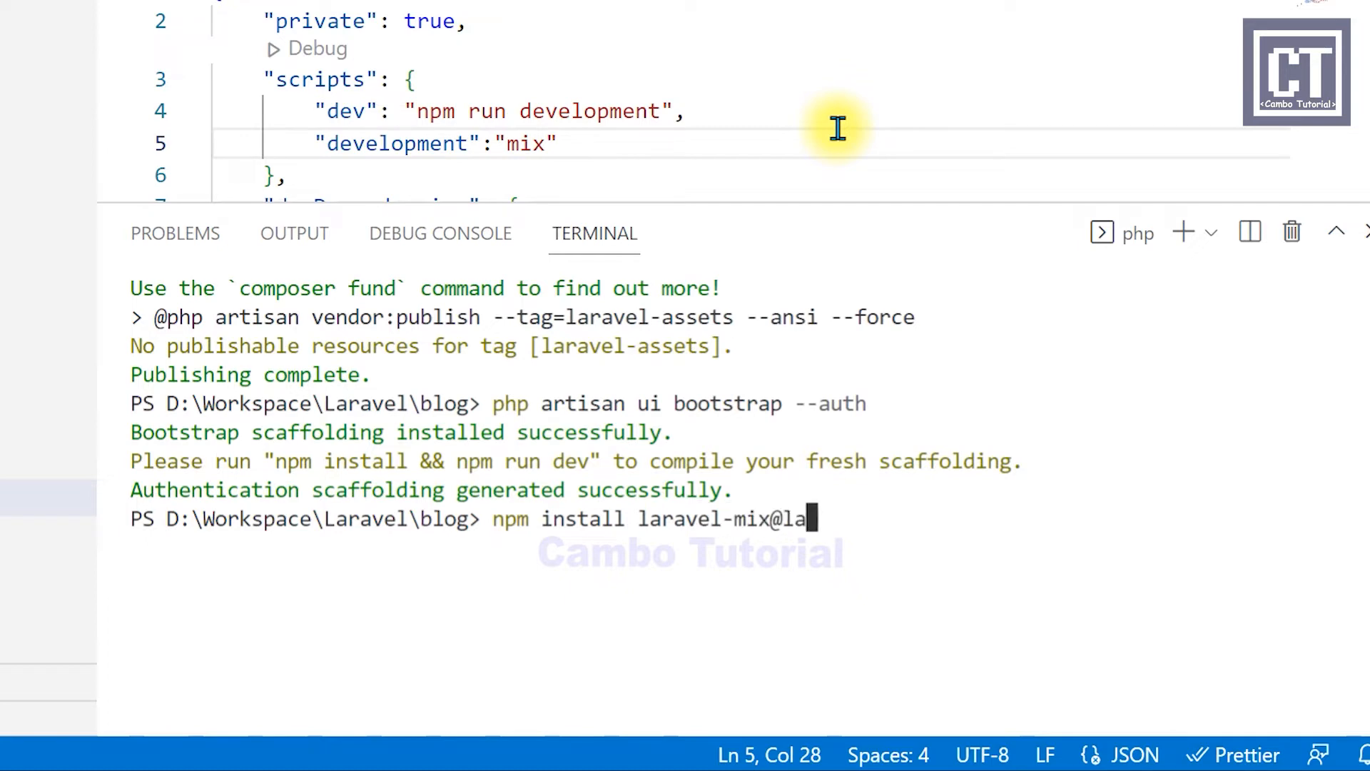
pyautogui.write('test')
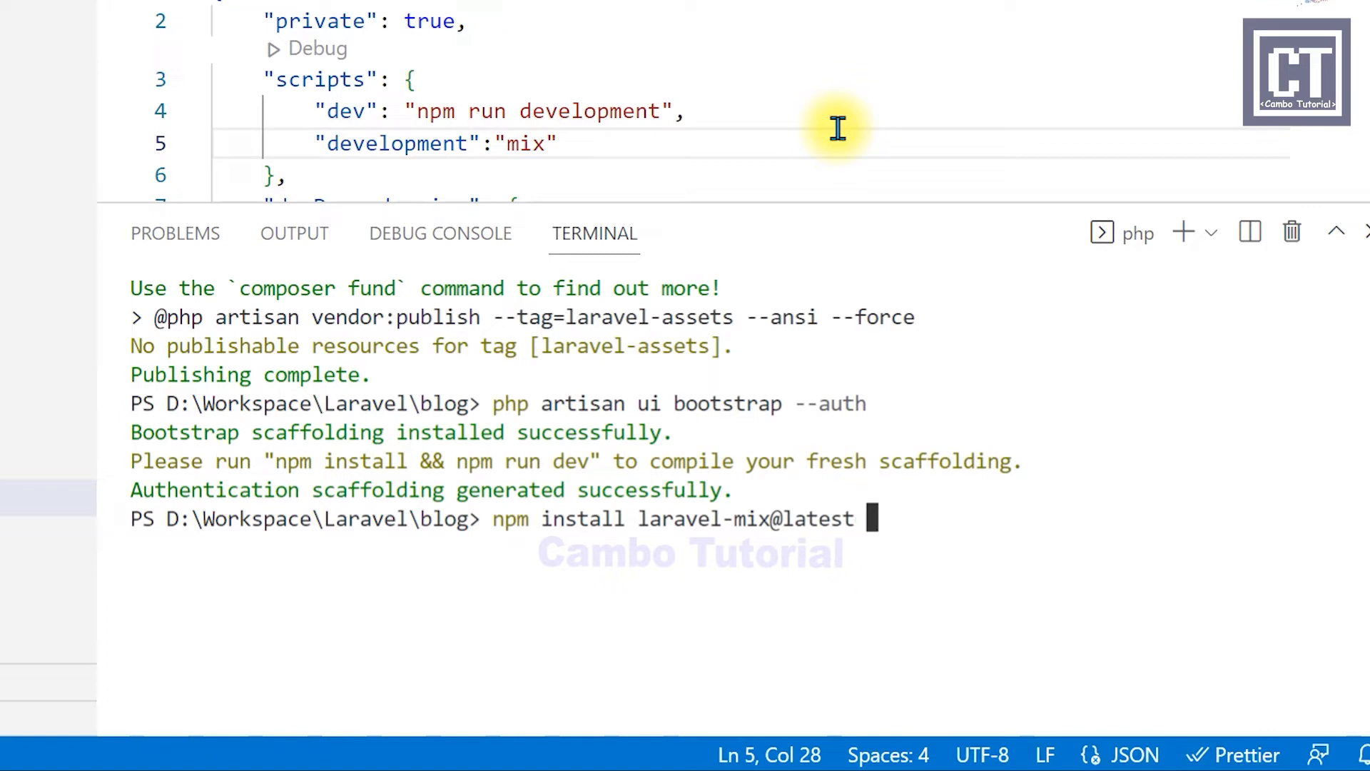
pyautogui.write('--save')
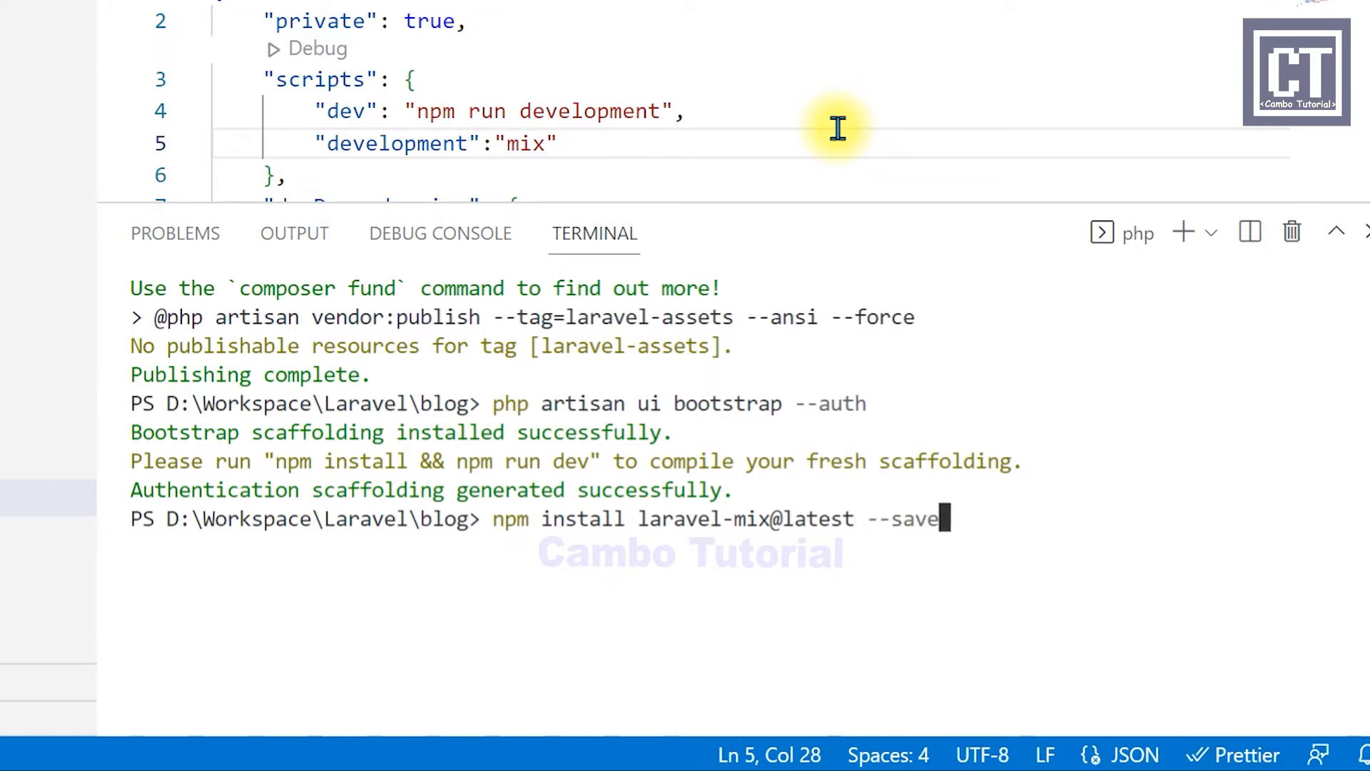
pyautogui.write('-dev')
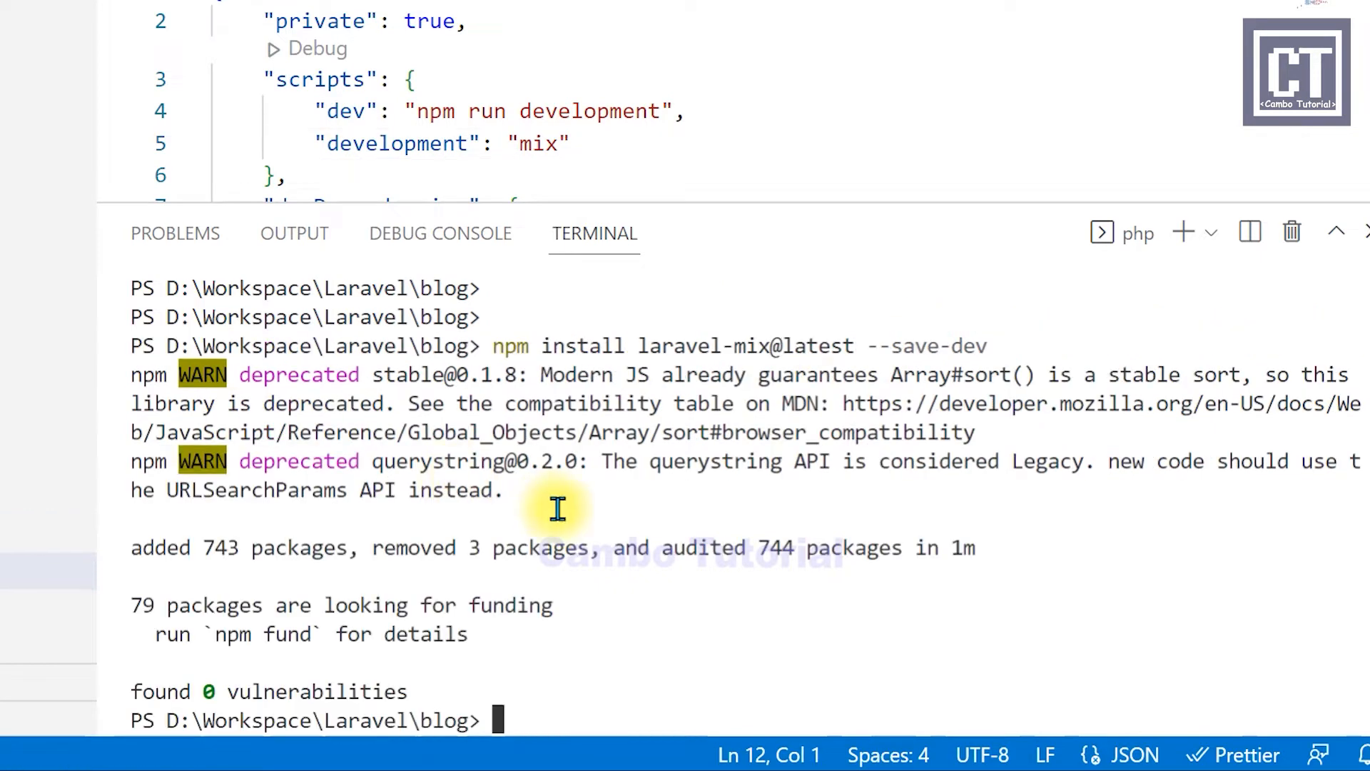
# - Run npm install and then npm run dev to compile the assets
pyautogui.write('npm install')
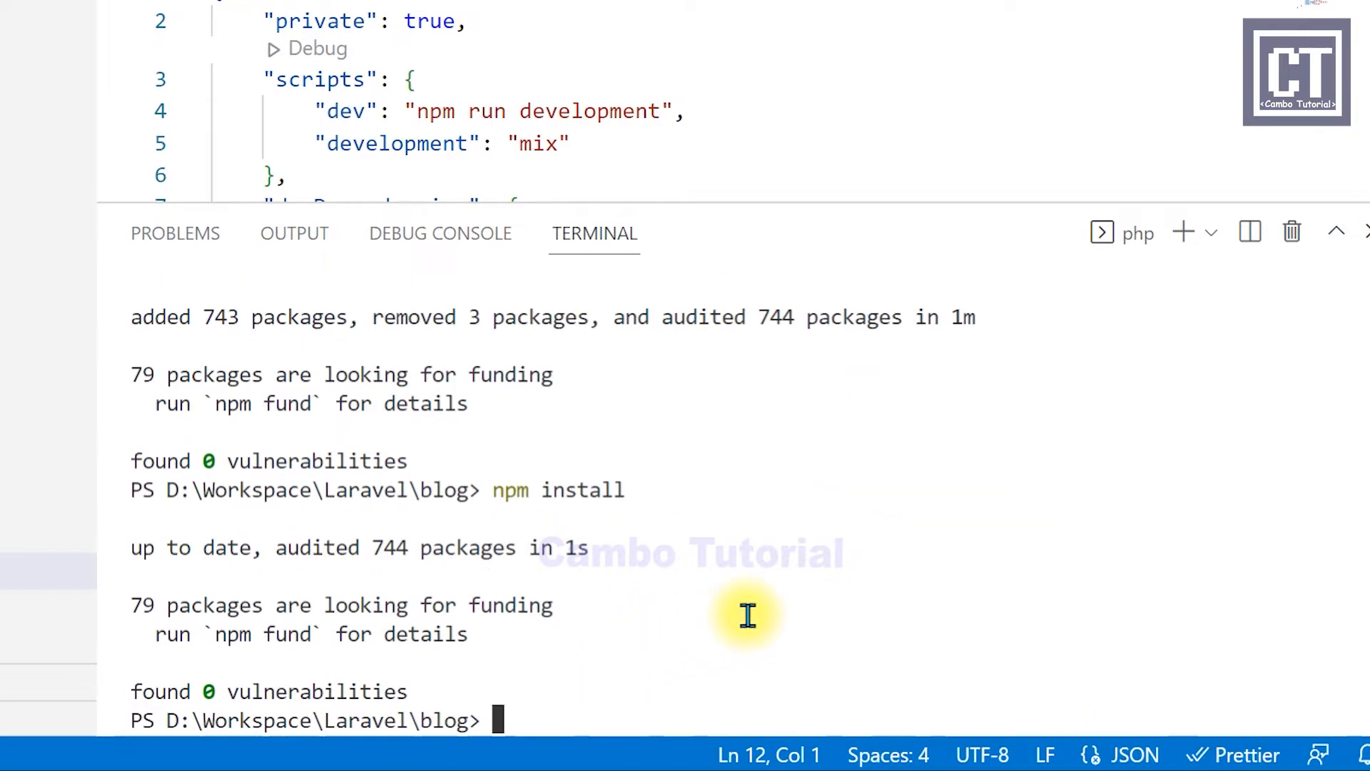
pyautogui.write('npm')
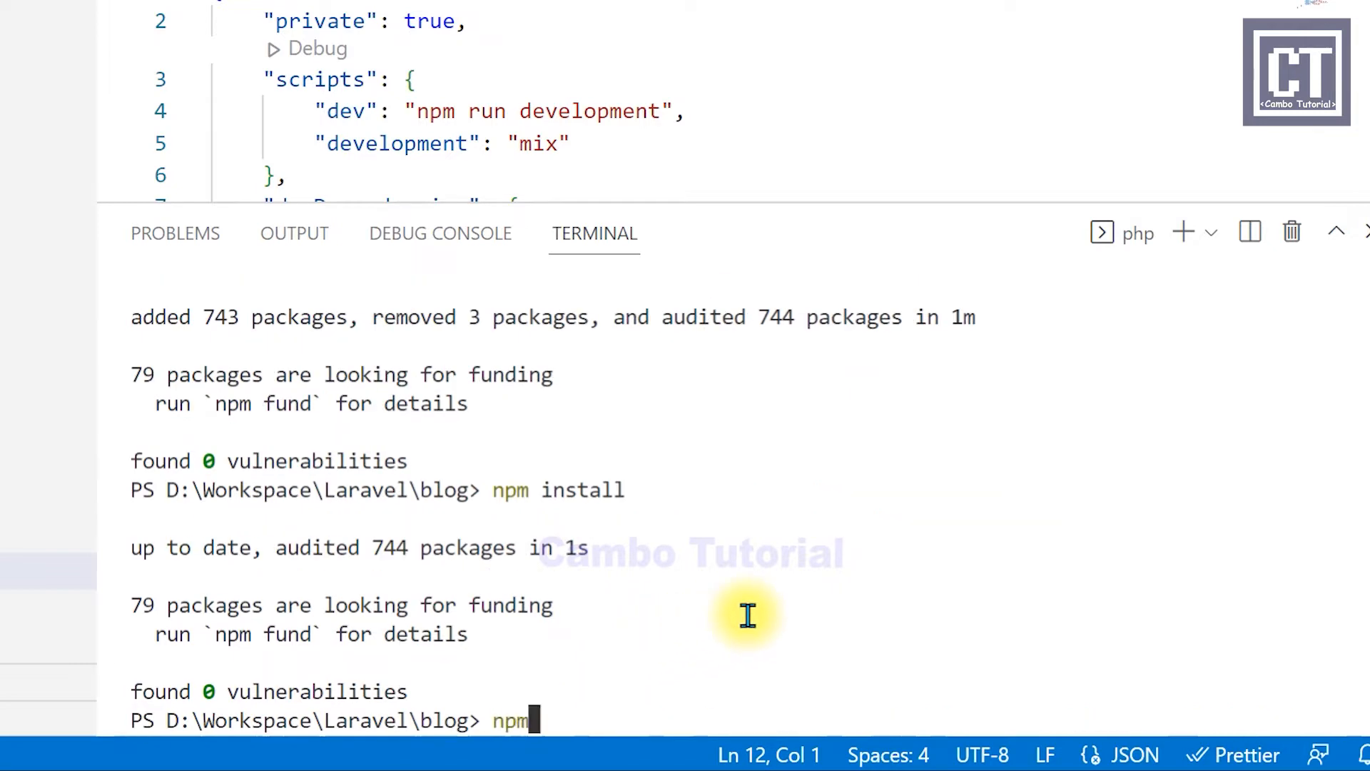
pyautogui.write('run dev')
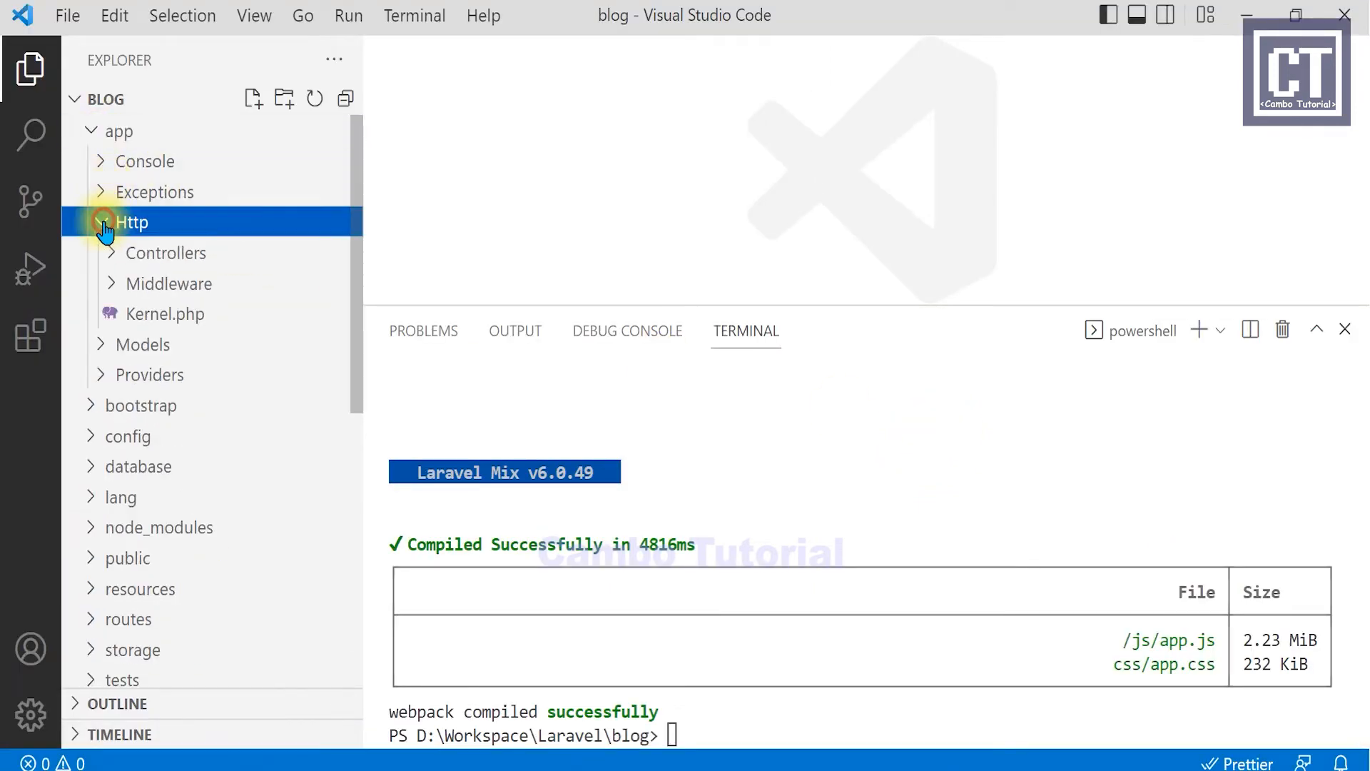
# - Append 'dumbpwd' to the password rules in RegisterController.php's validator
pyautogui.click(130, 223)
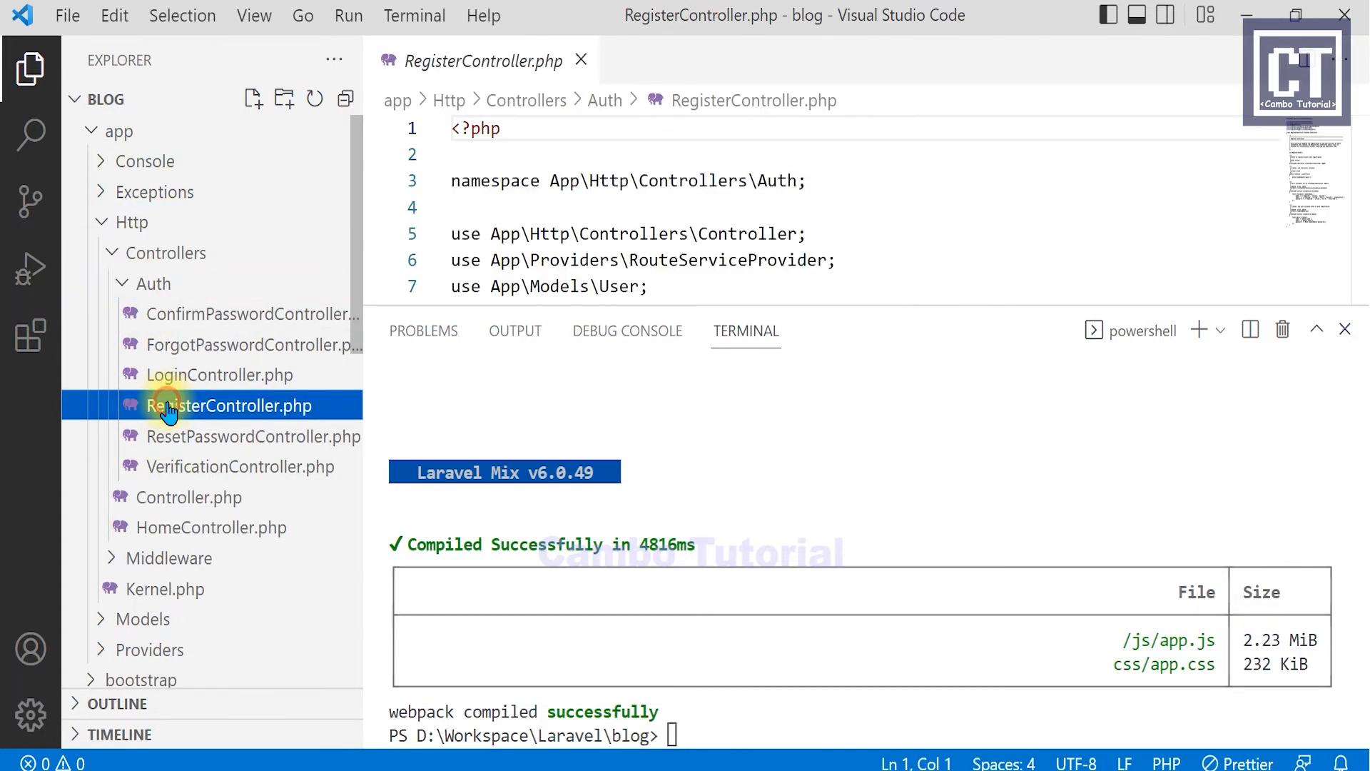
pyautogui.moveTo(687, 330); pyautogui.dragTo(687, 585)
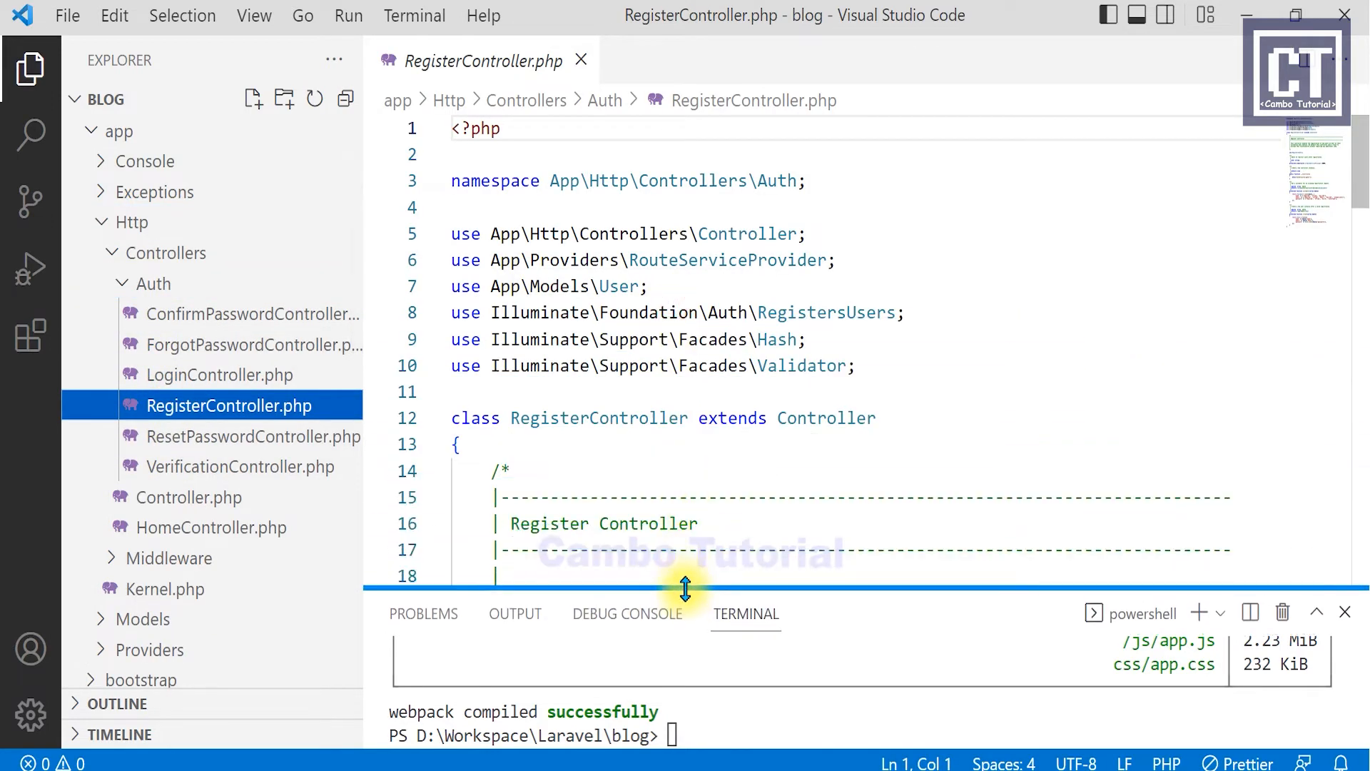
pyautogui.scroll(-3)
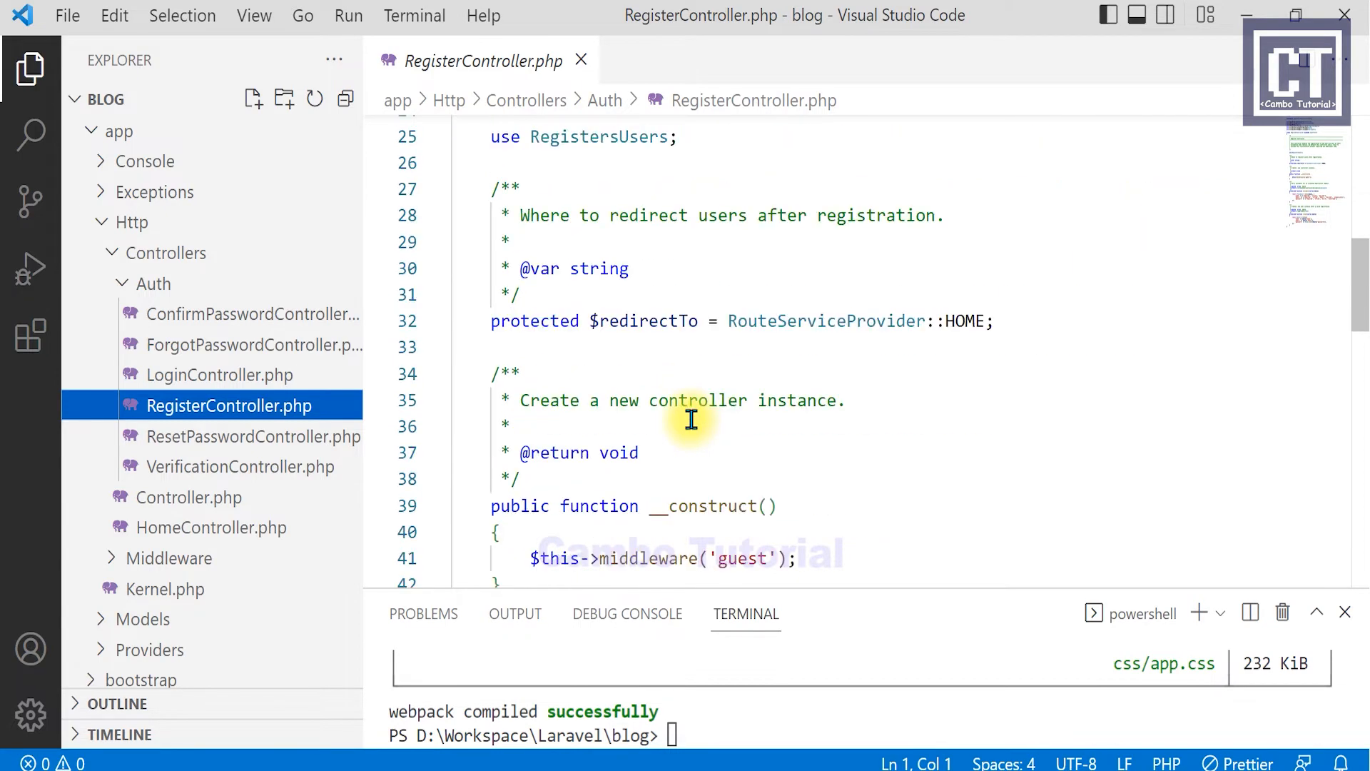
pyautogui.scroll(-3)
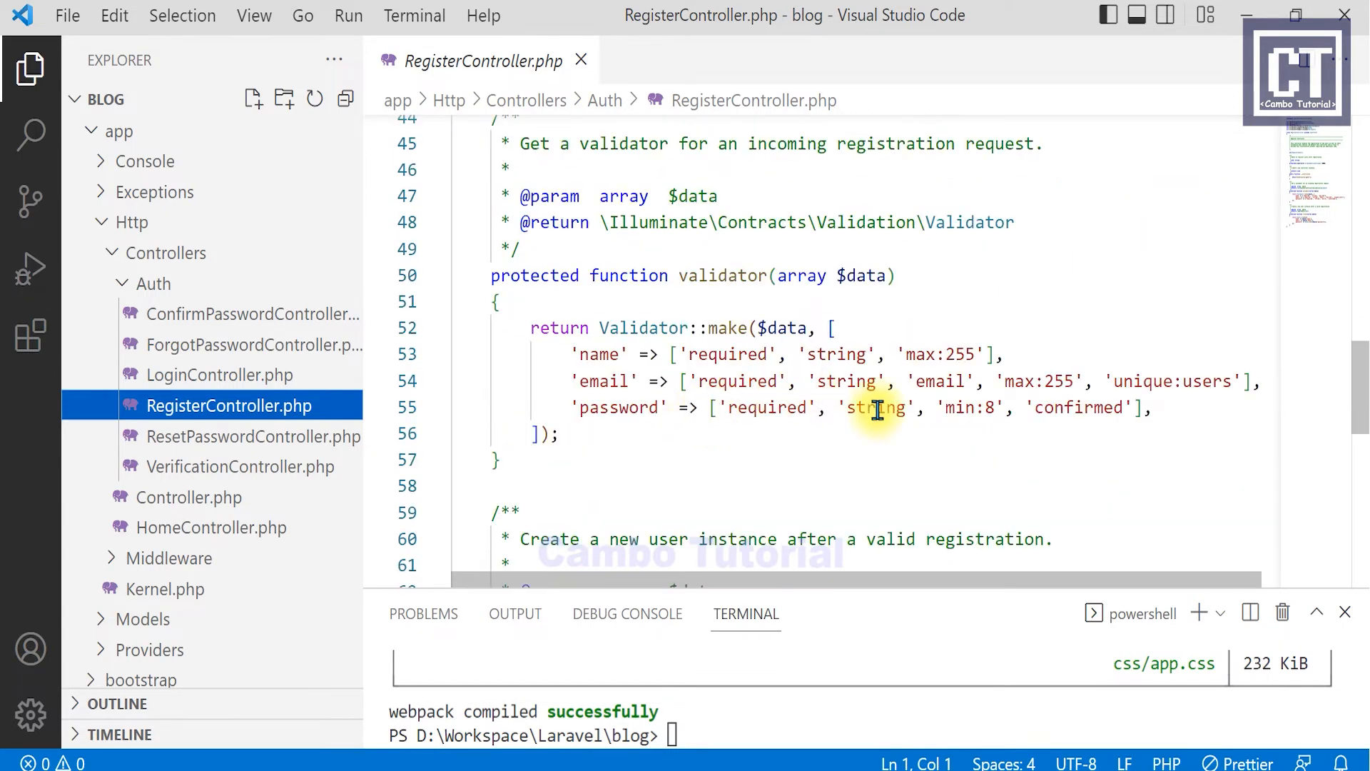
pyautogui.click(1136, 407)
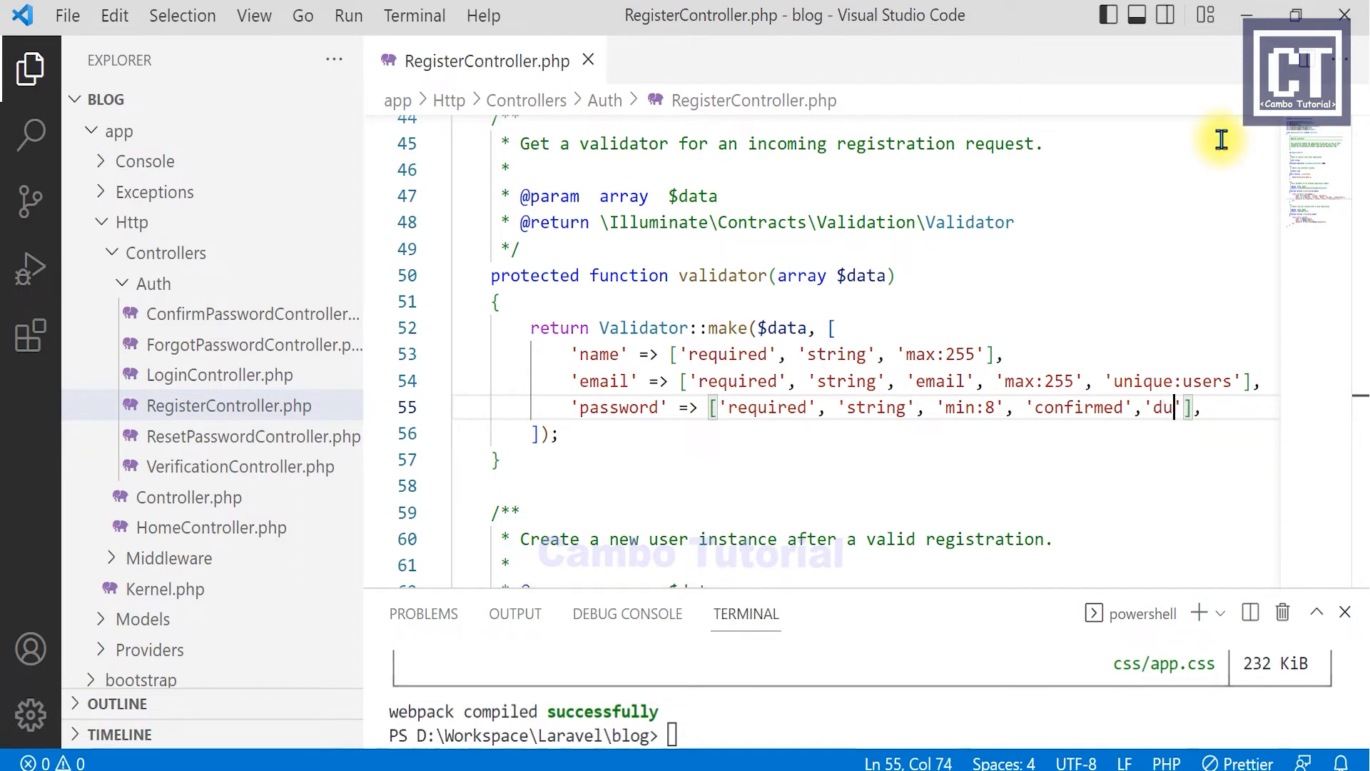
pyautogui.write('mbpwd')
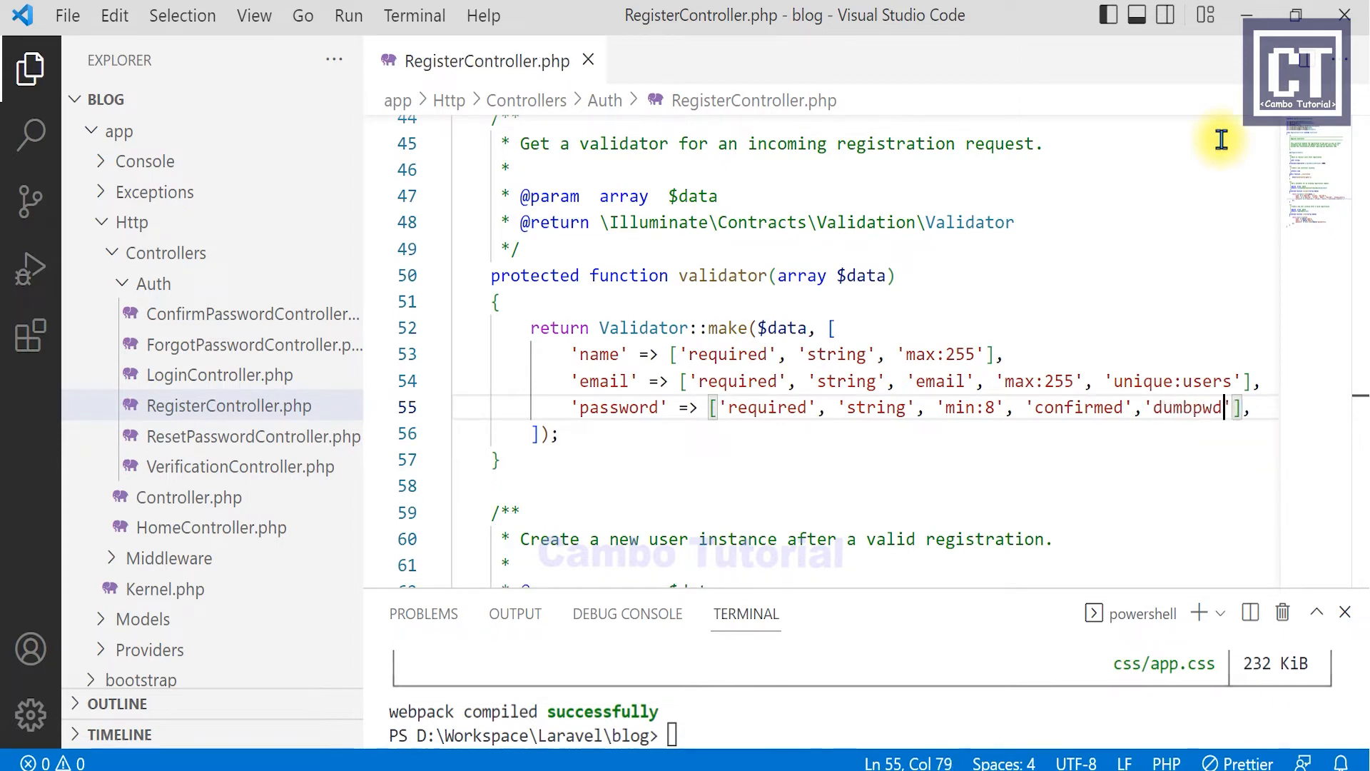
pyautogui.scroll(-3)
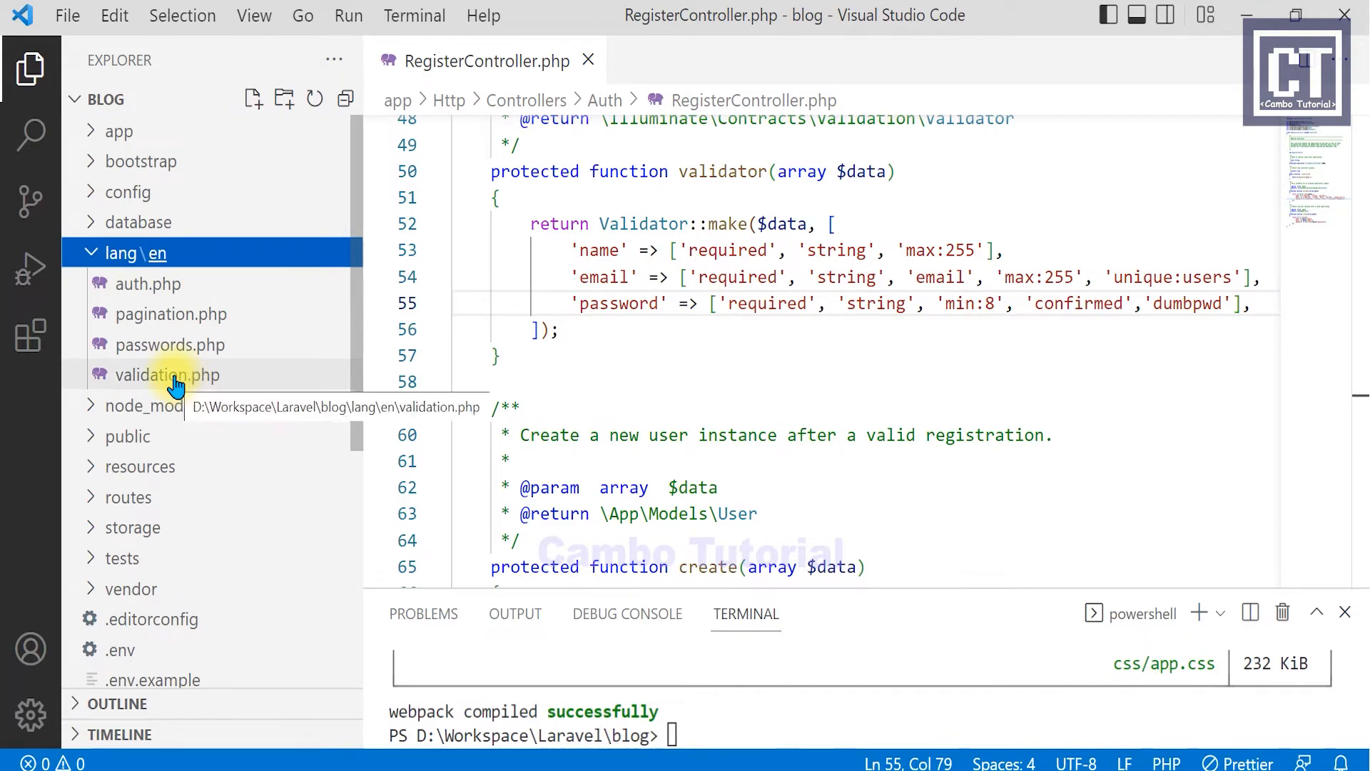
# - Add 'dumbpwd' => 'You password is too common!!' to lang/en/validation.php
pyautogui.doubleClick(166, 374)
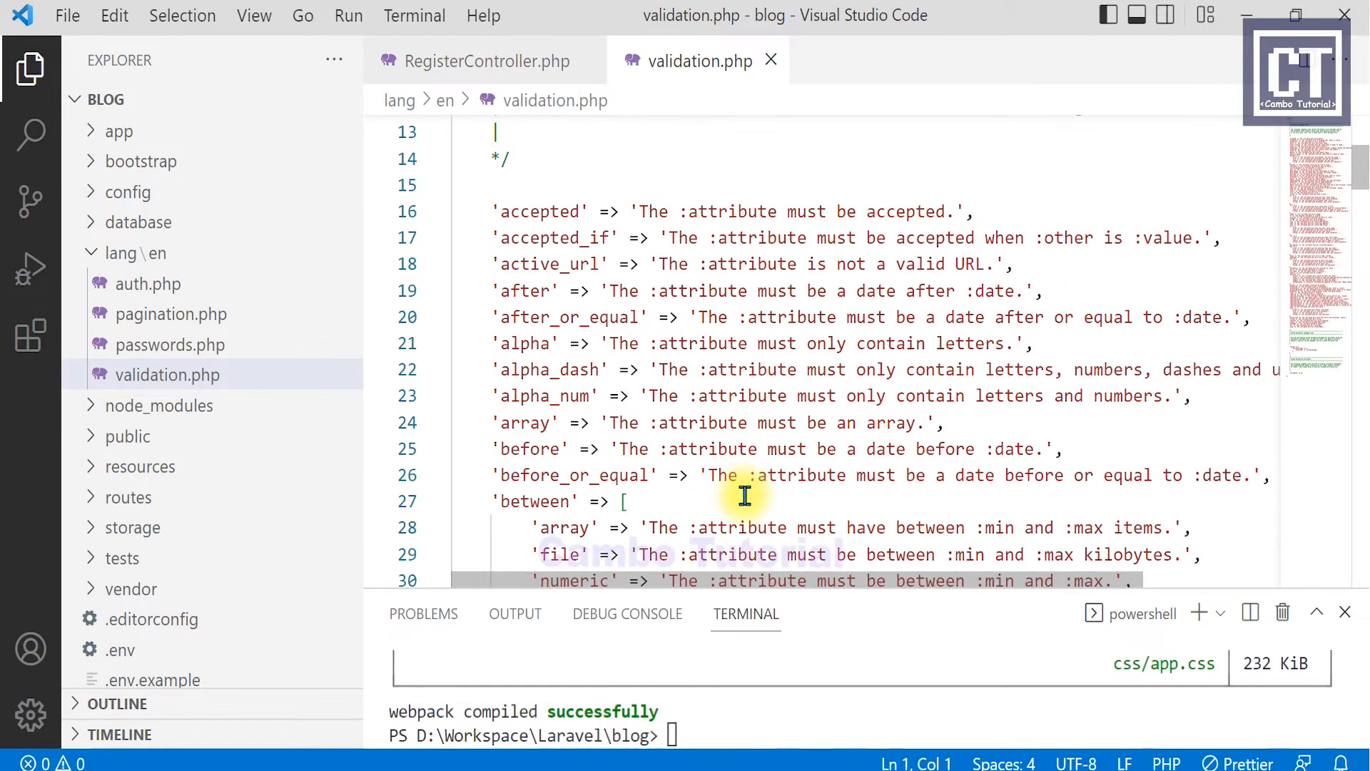
pyautogui.scroll(-3)
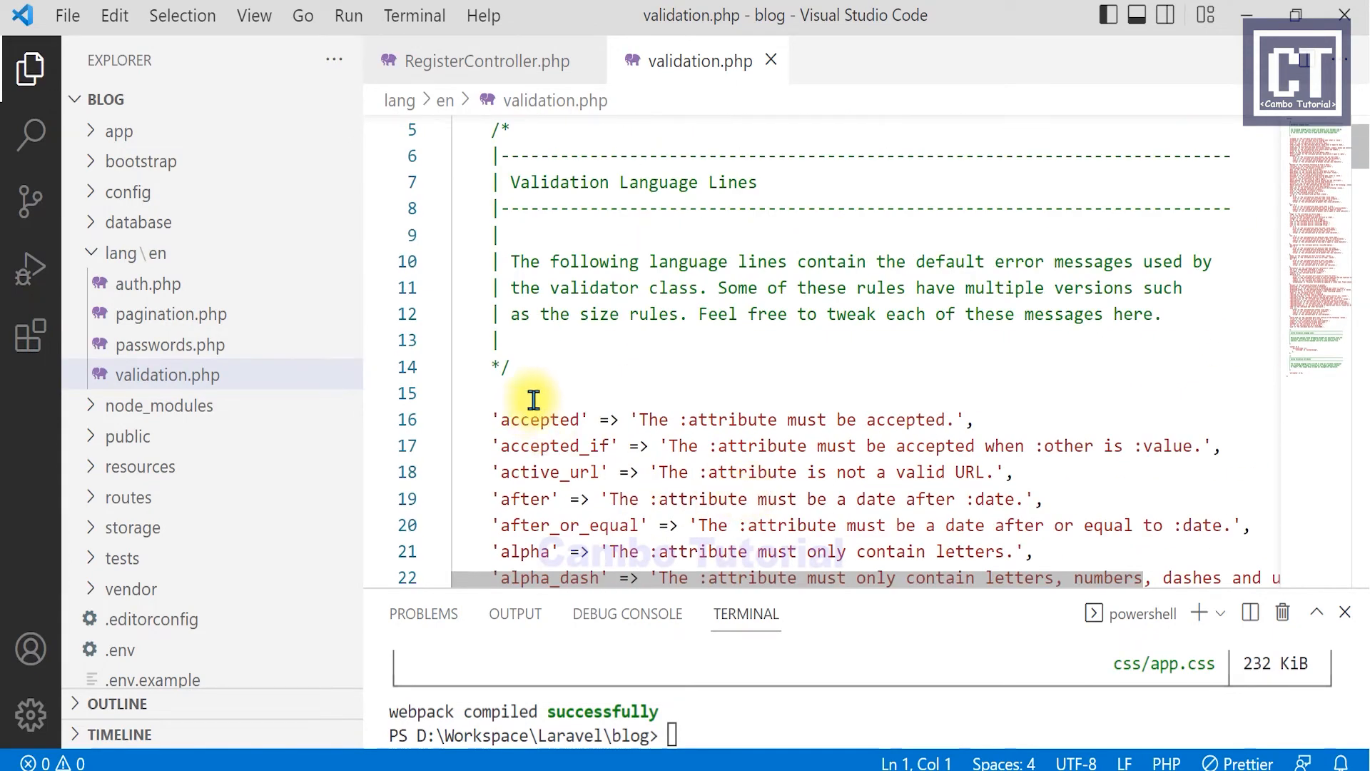
pyautogui.click(630, 394)
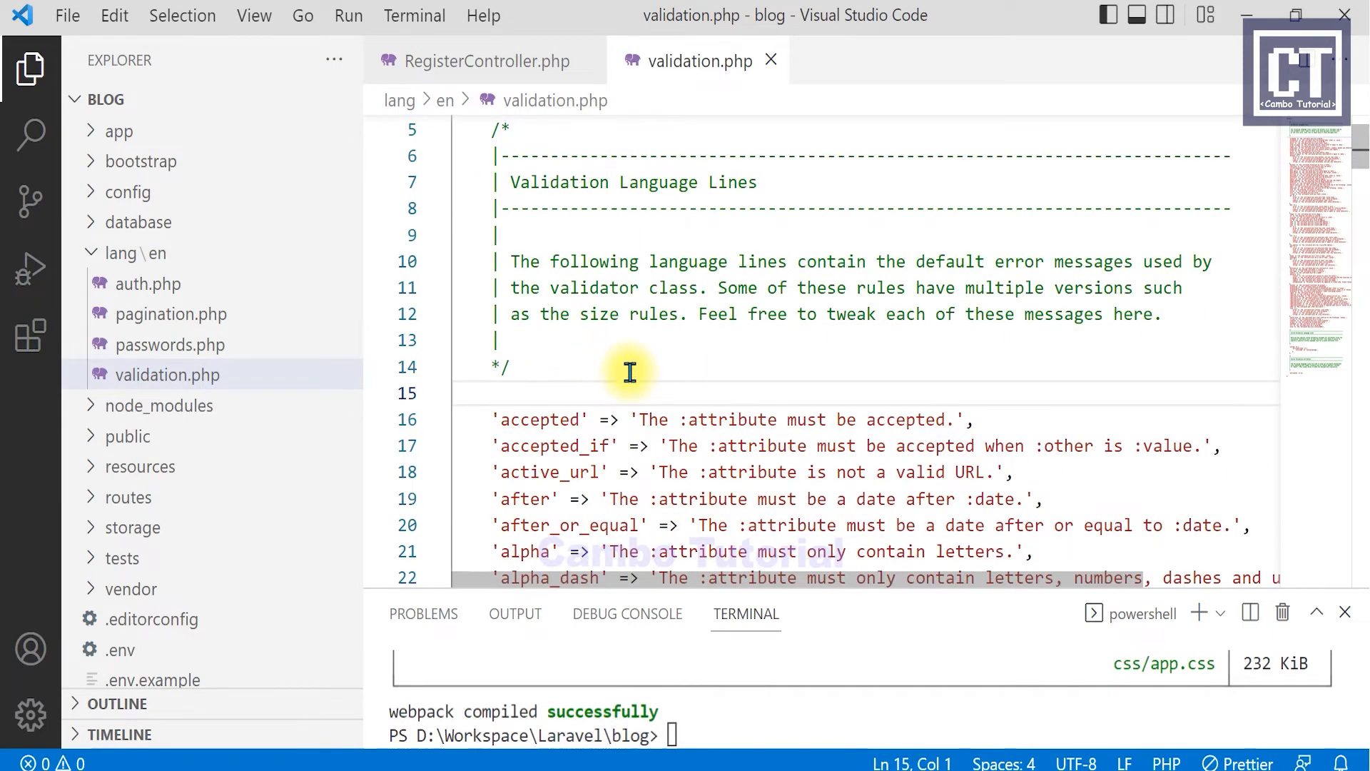
pyautogui.write("''")
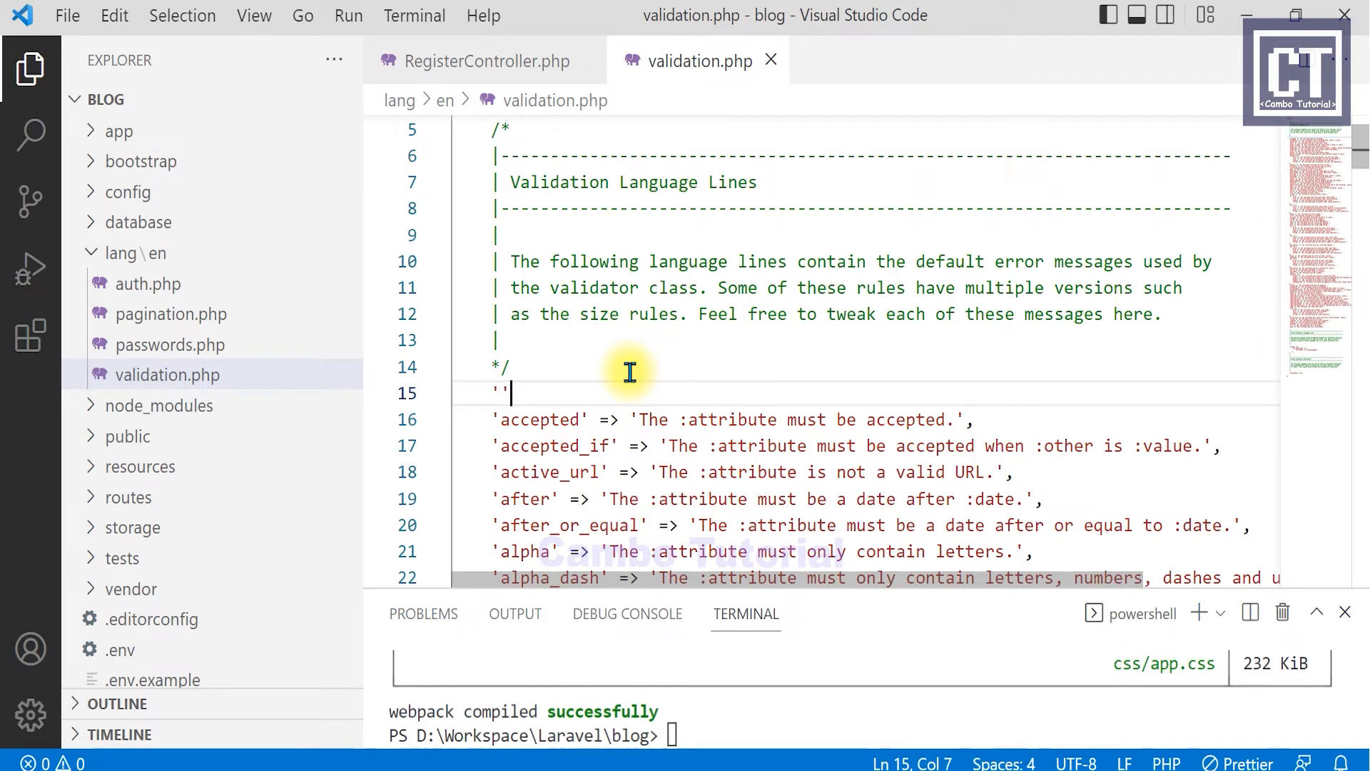
pyautogui.write('=>')
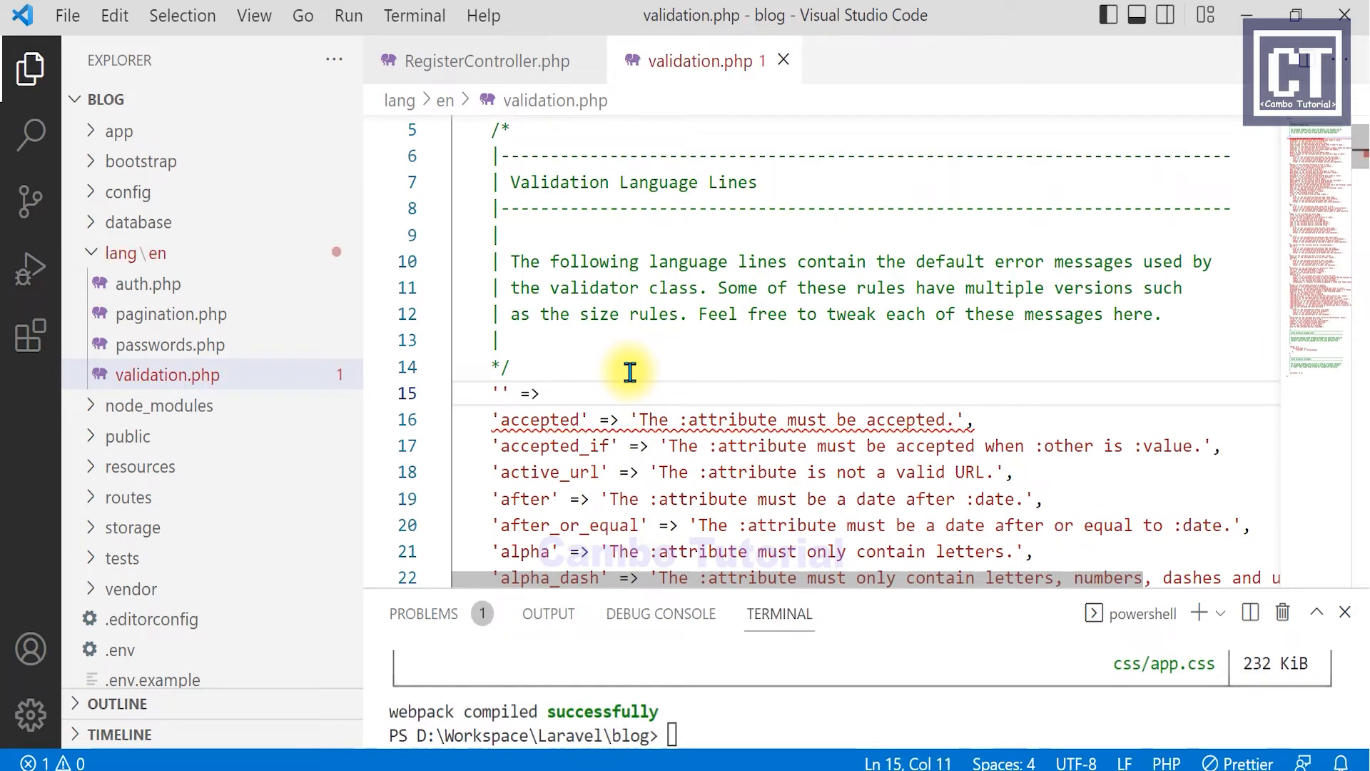
pyautogui.write("'',")
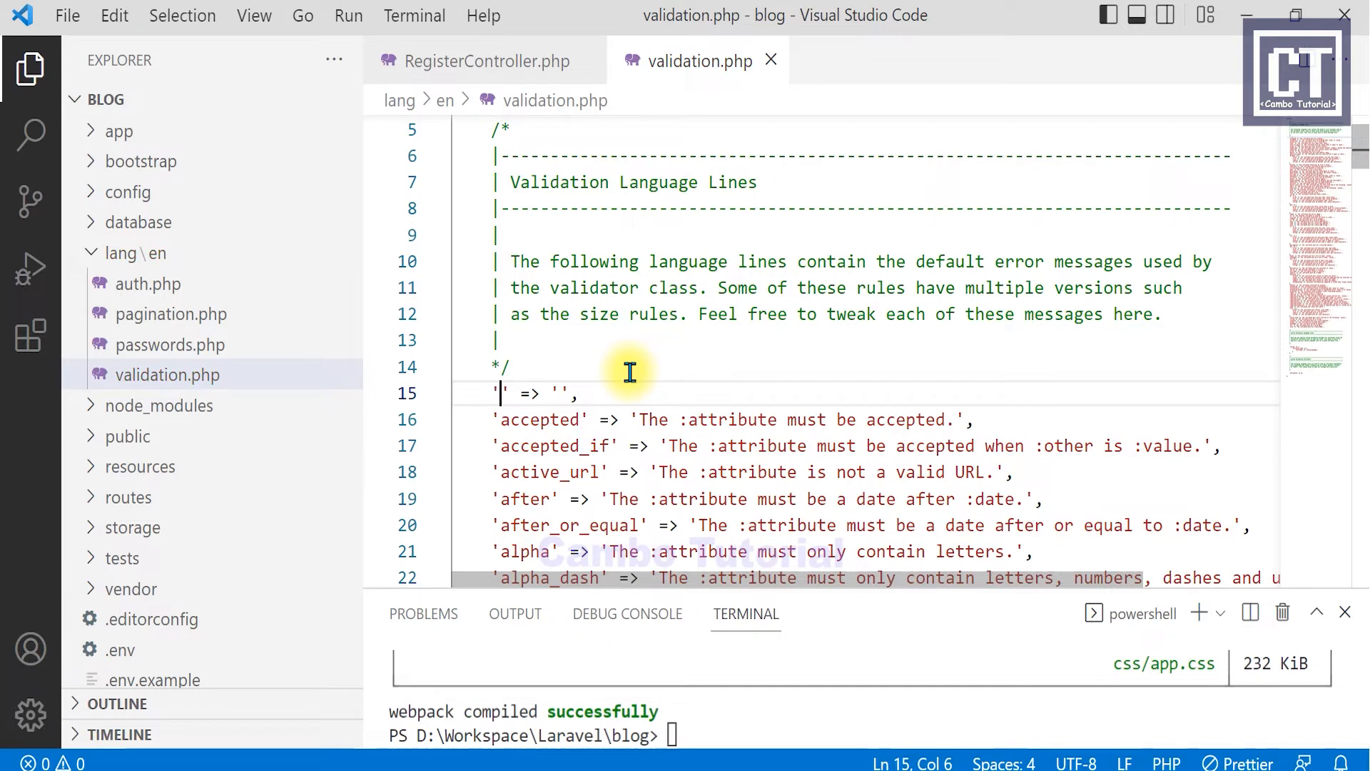
pyautogui.write('dumb')
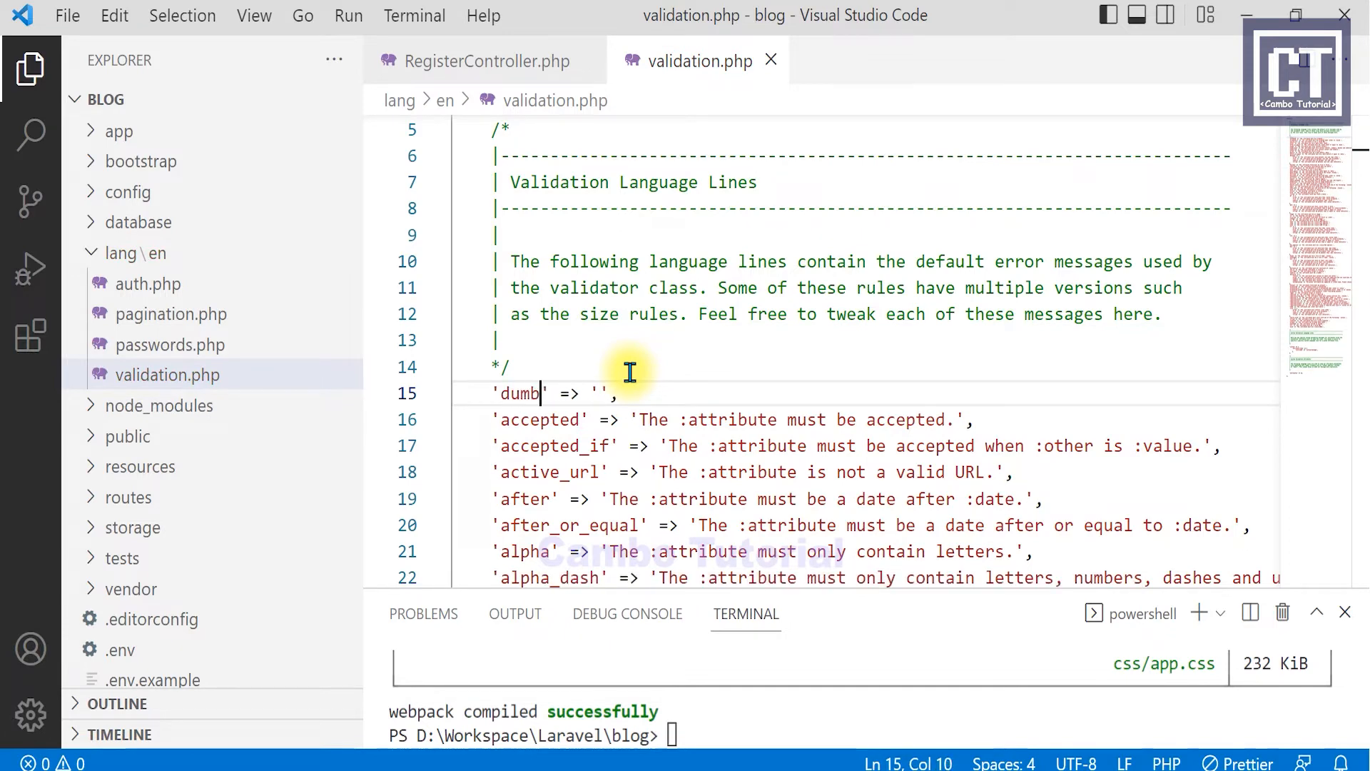
pyautogui.write('pwd')
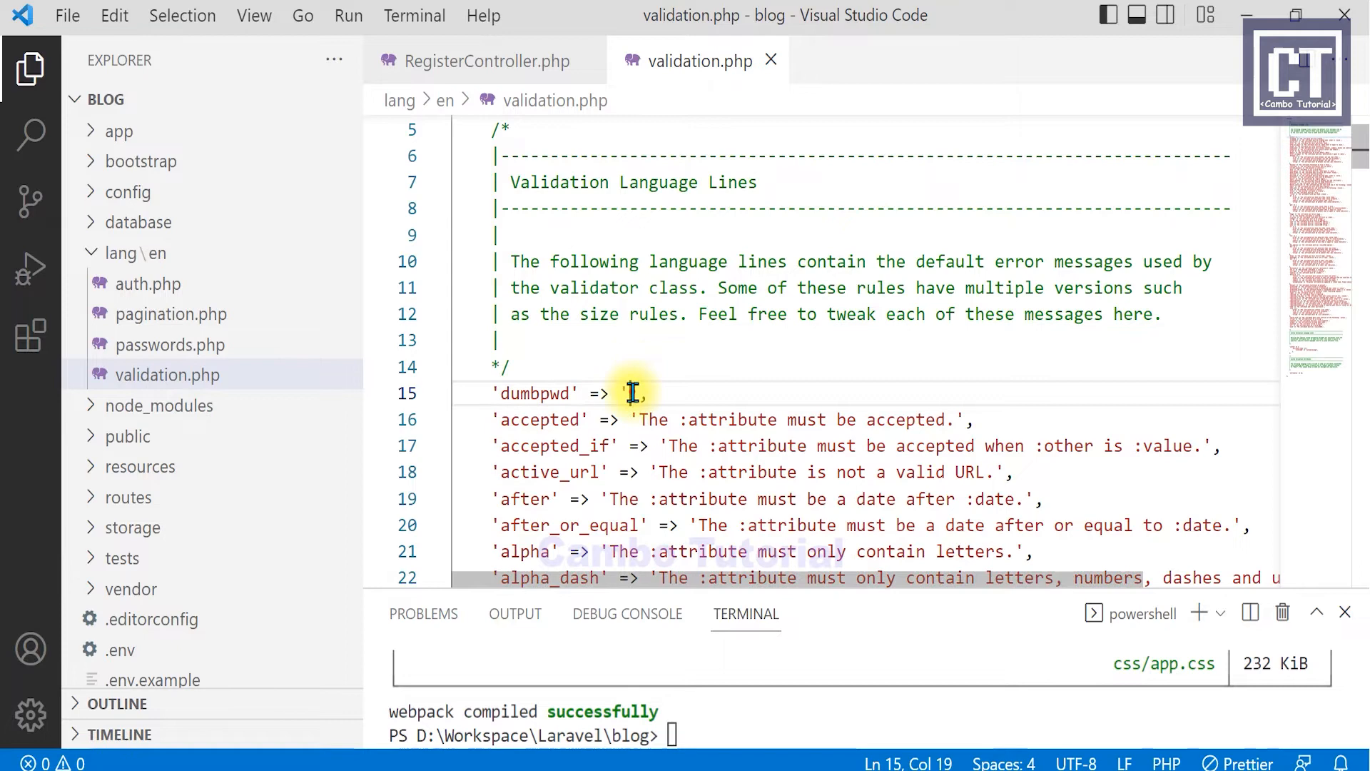
pyautogui.write('You password is too common')
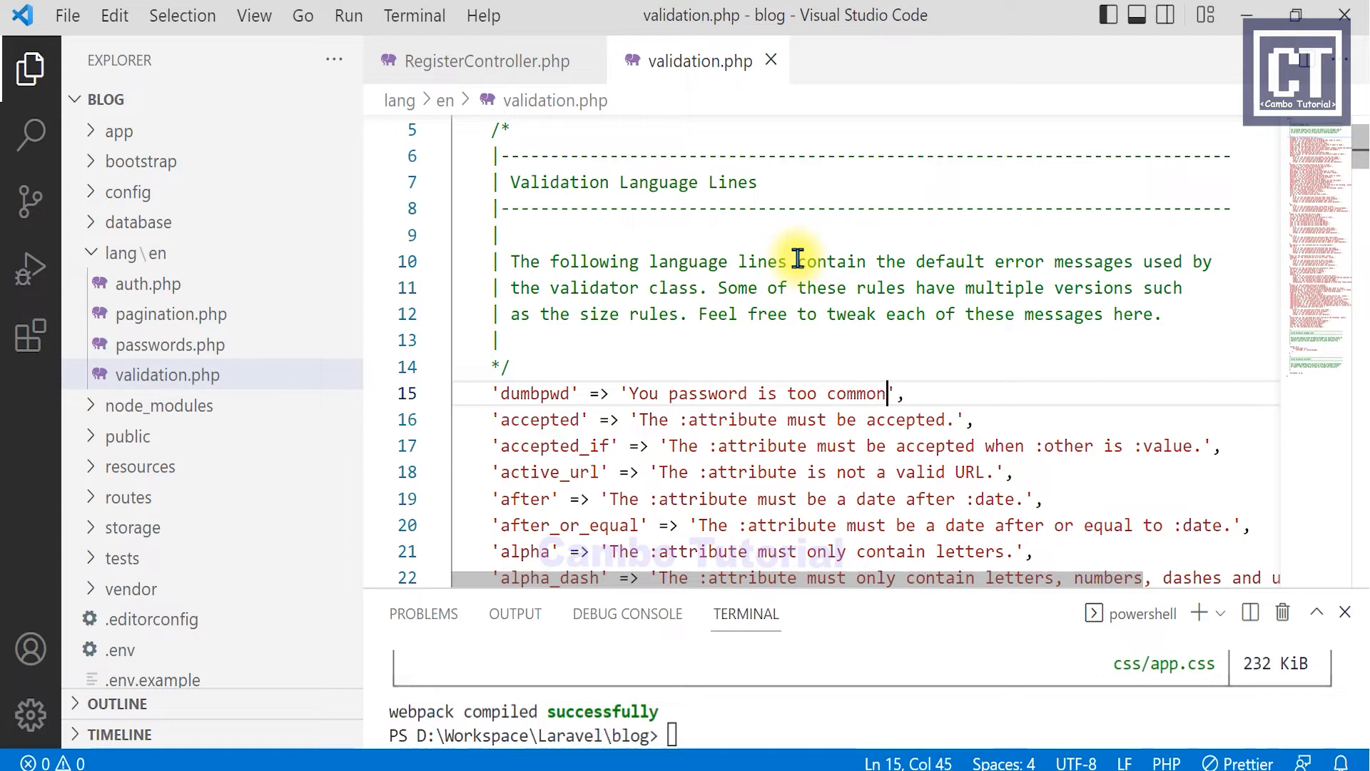
pyautogui.write('!!')
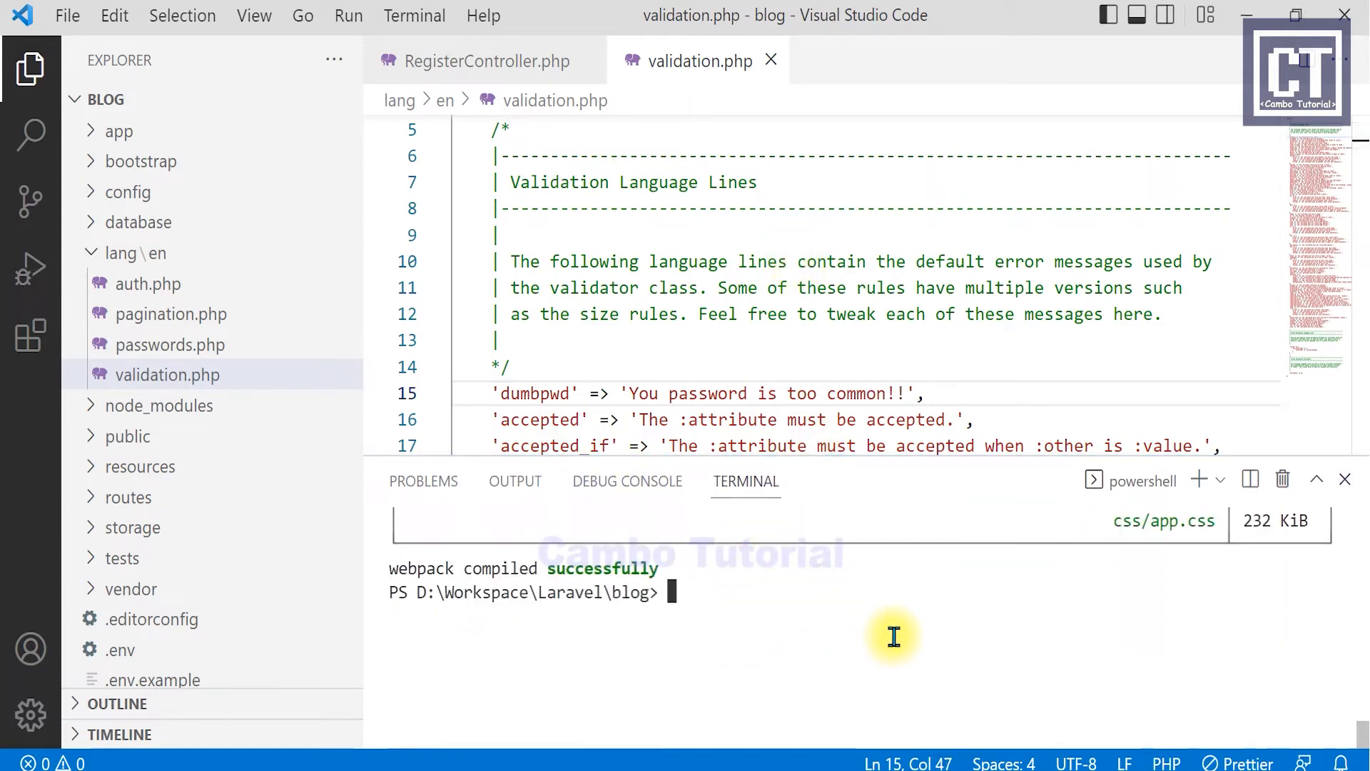
# - Start the local server with php artisan serve
pyautogui.write('php artisan serv')
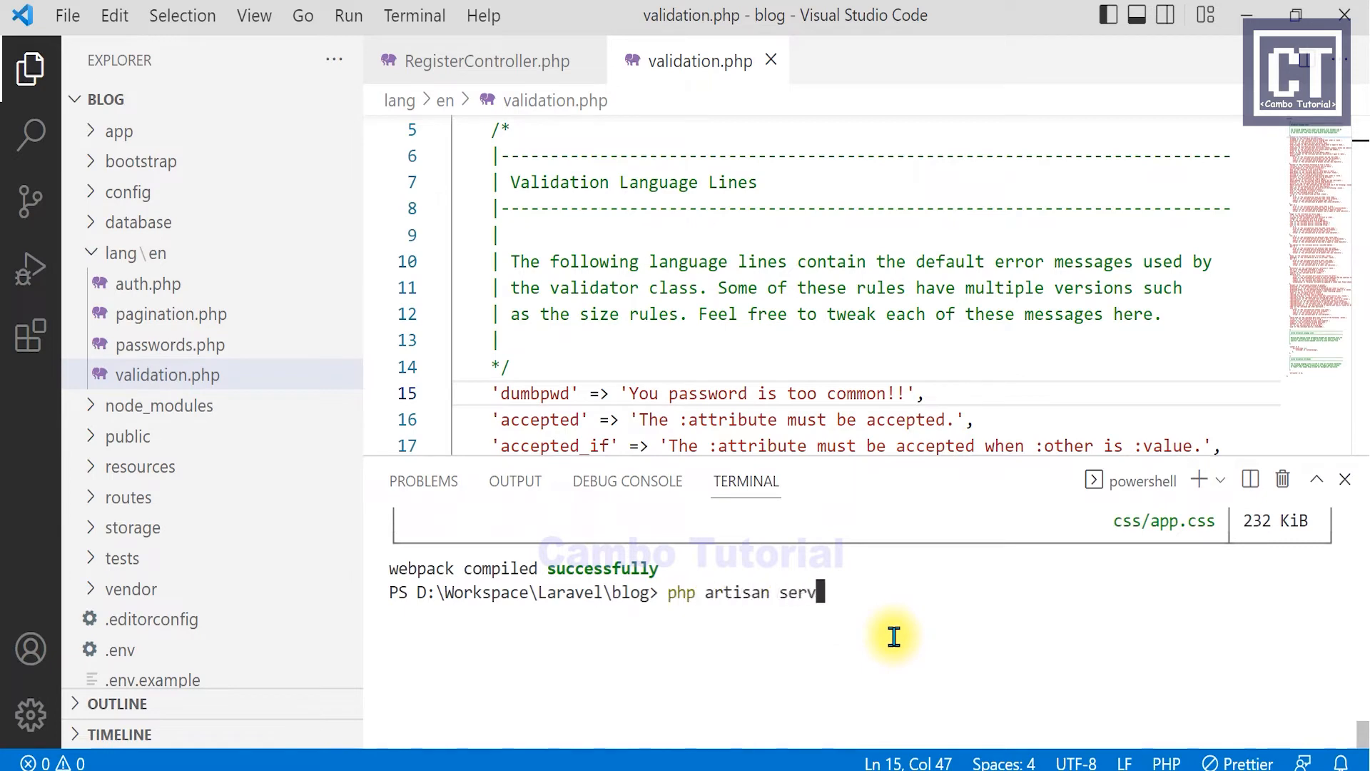
pyautogui.press('Enter')
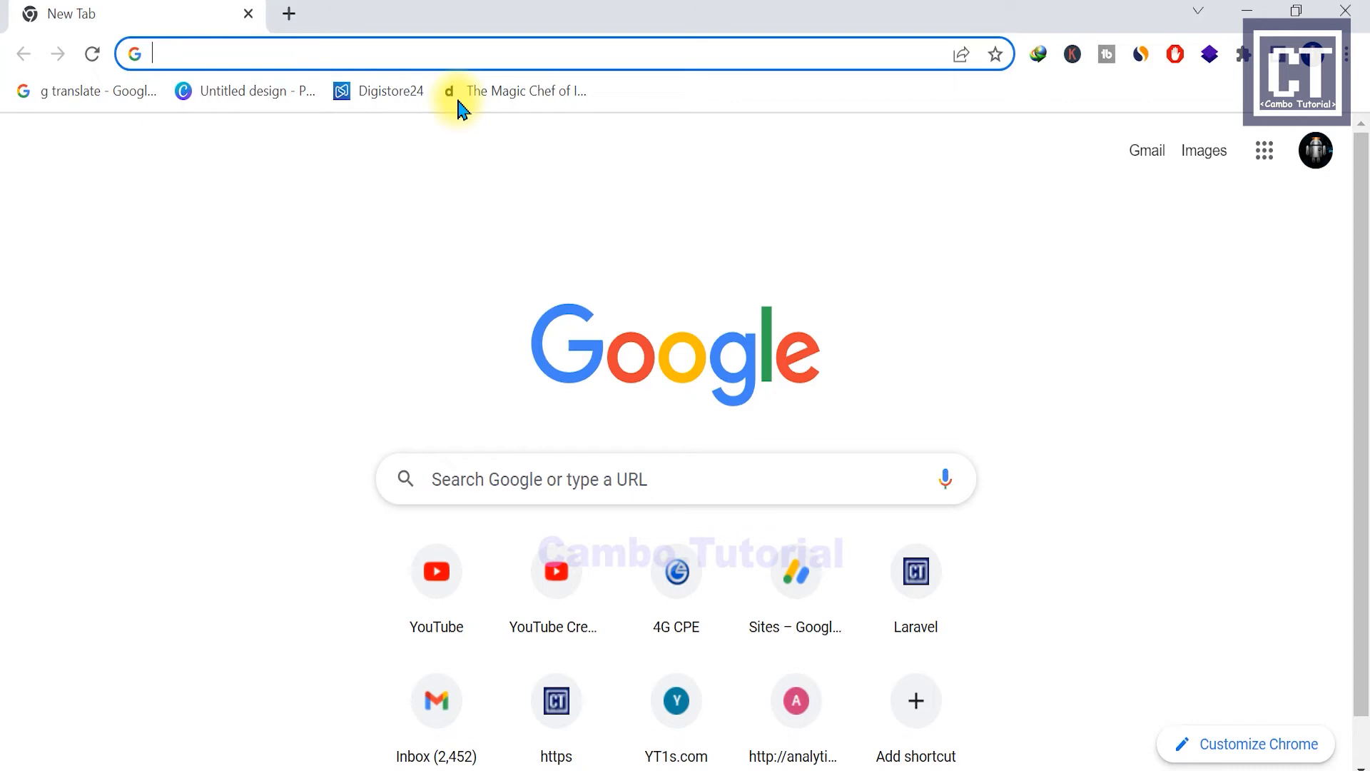
# - Load localhost:8000 and fill the register form's email with a@test
pyautogui.write('localhost:8000')
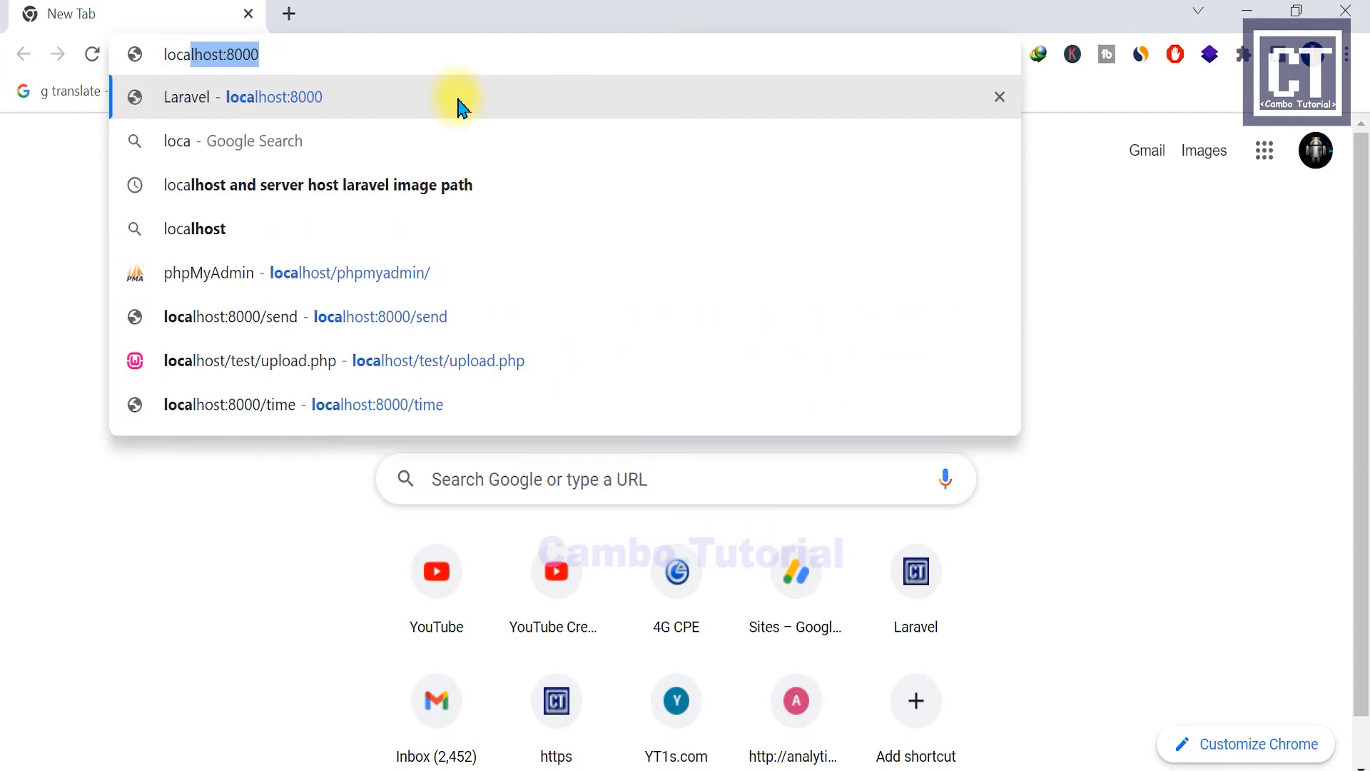
pyautogui.click(244, 97)
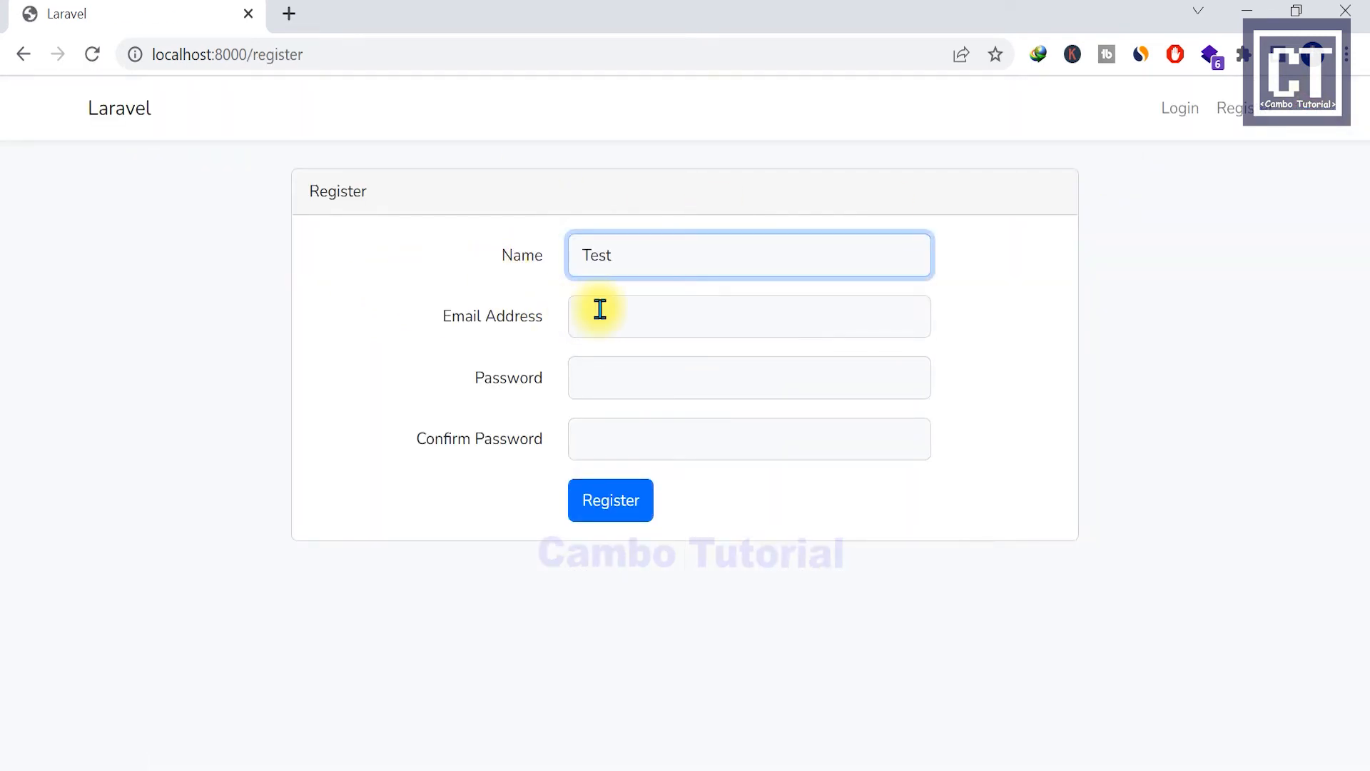
pyautogui.click(748, 317)
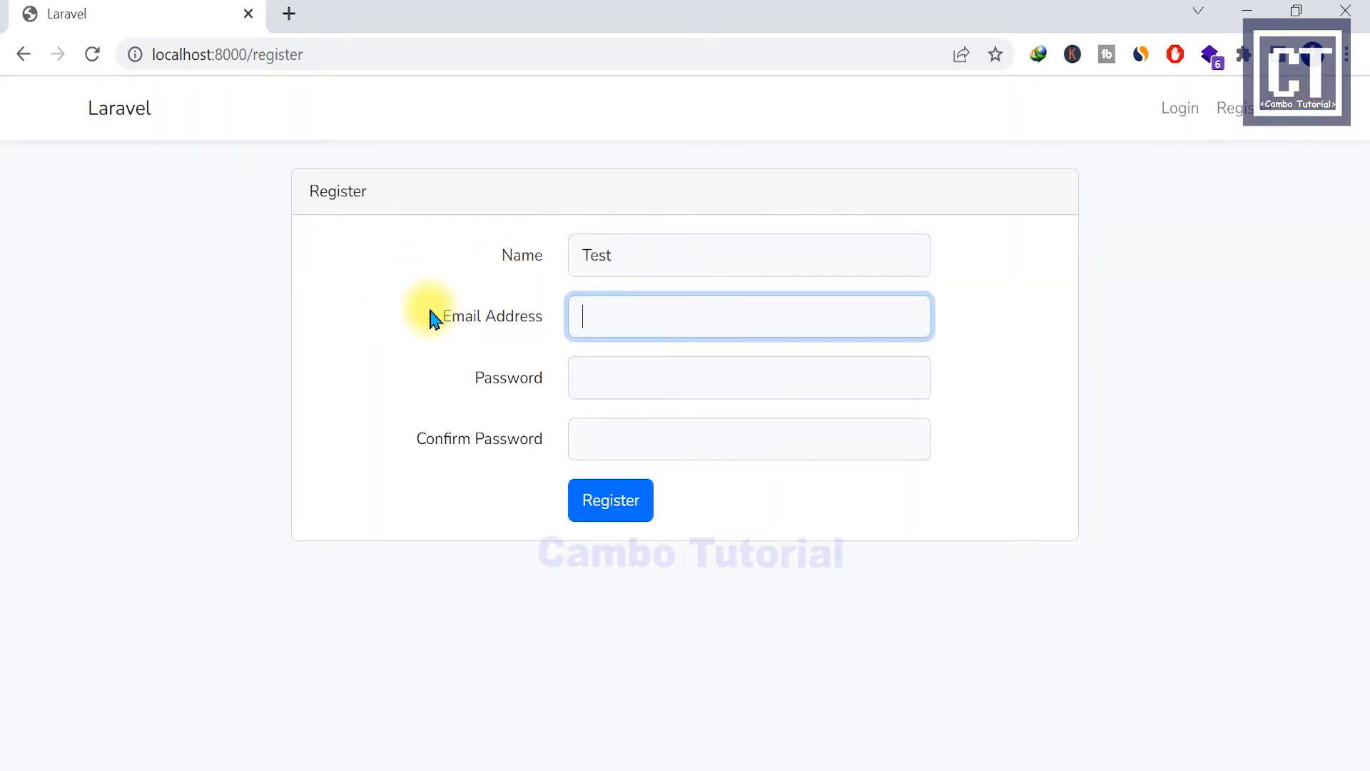
pyautogui.write('a@test.com')
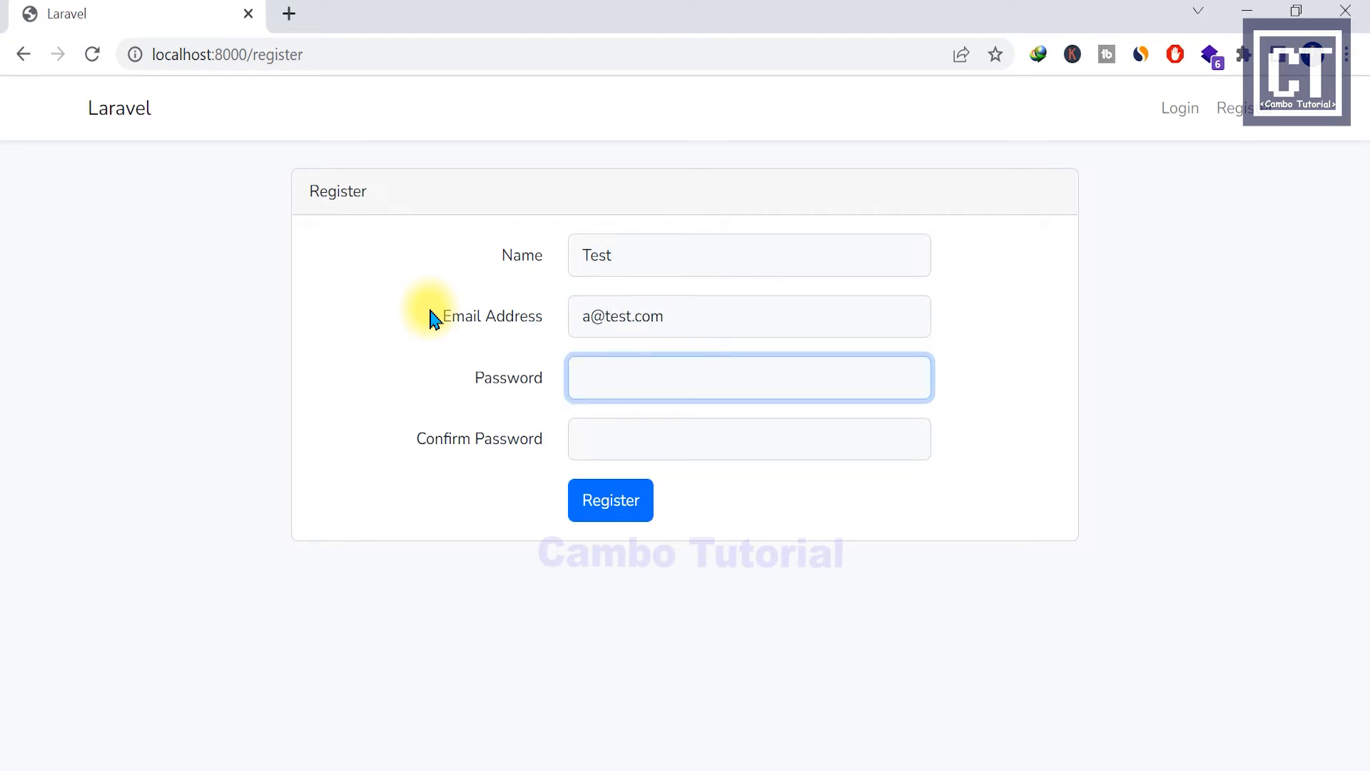
pyautogui.rightClick(747, 377)
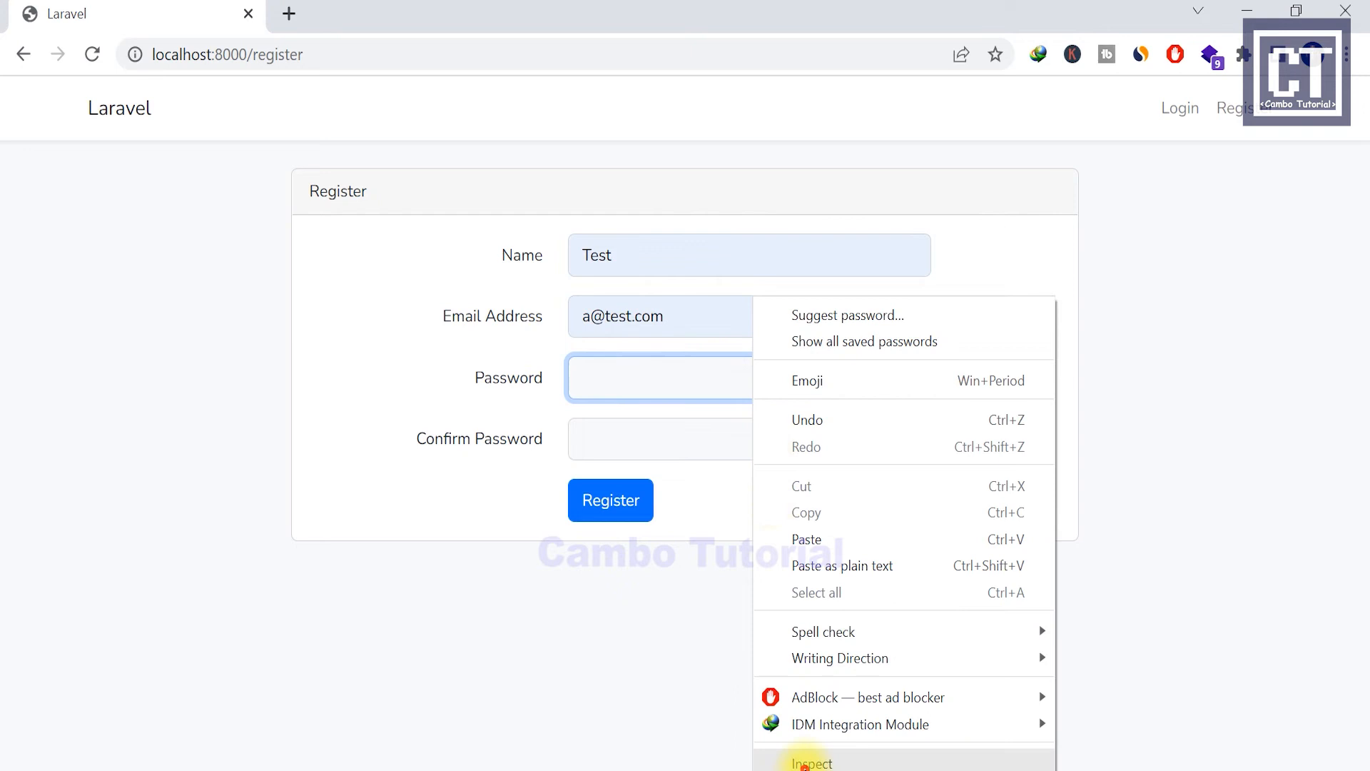
pyautogui.click(810, 762)
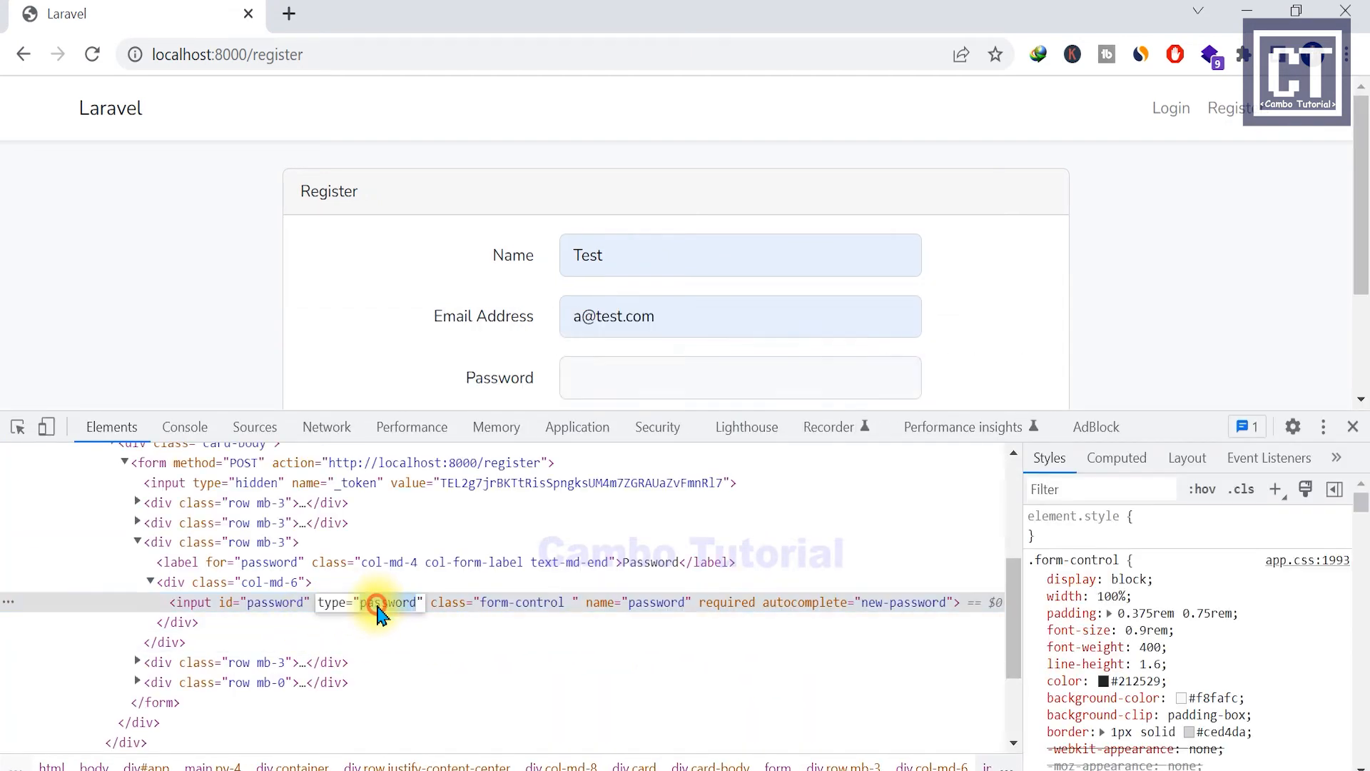
pyautogui.click(739, 377)
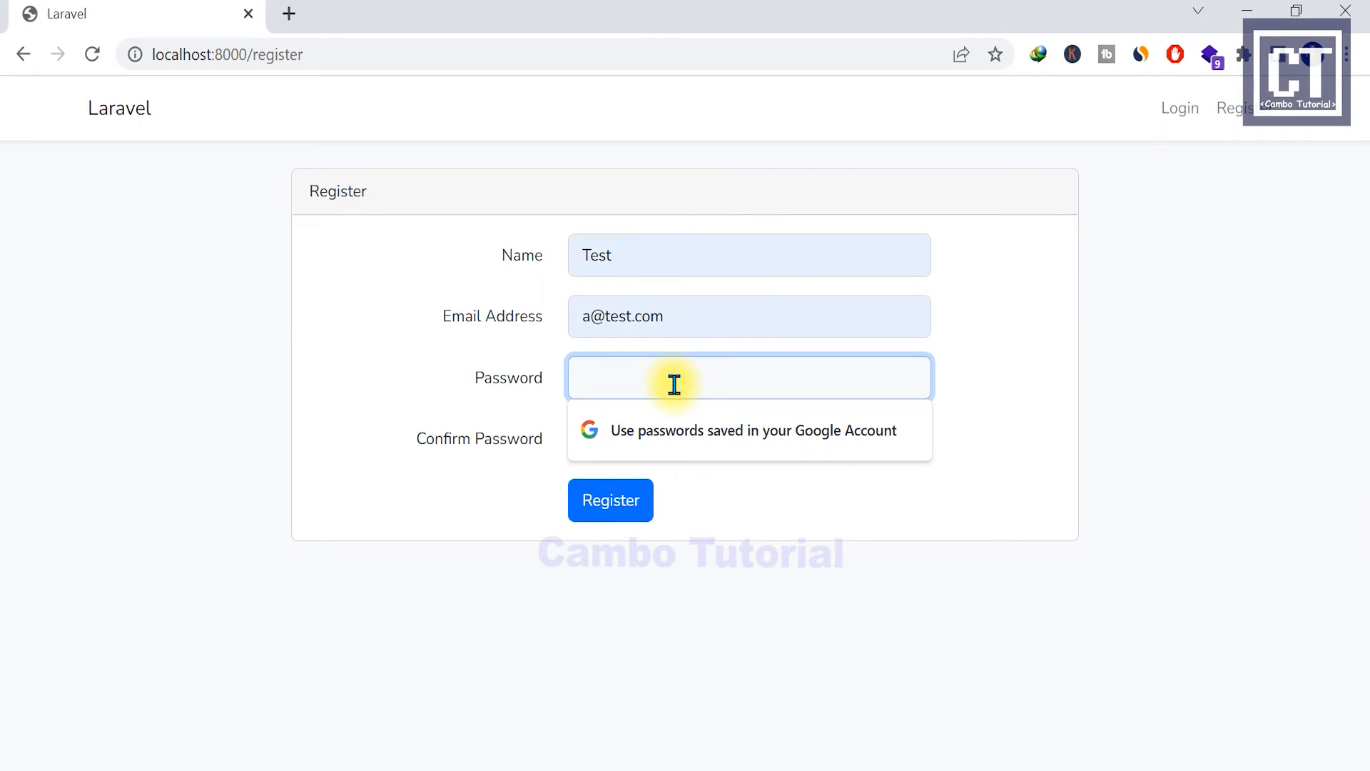
pyautogui.write('qwerty')
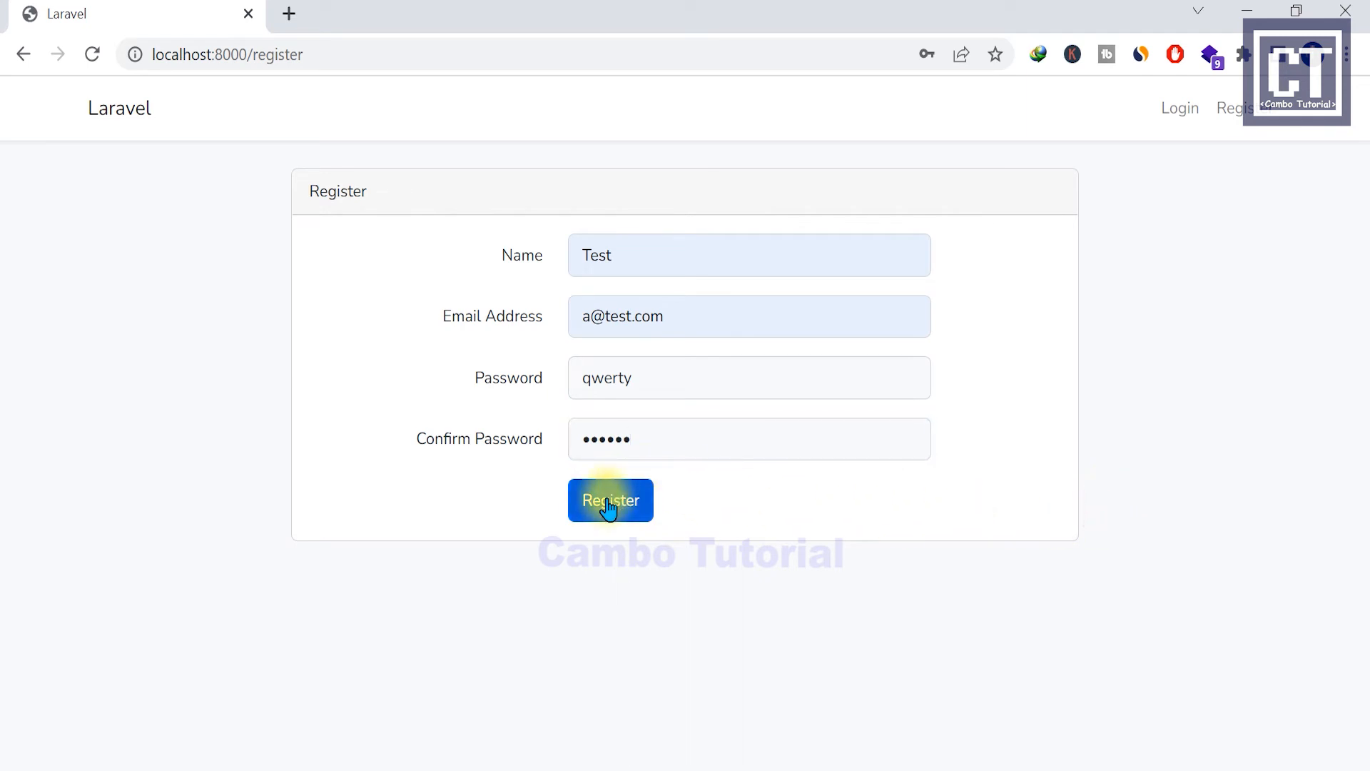
# - Submit qwerty to get the 8-character minimum error, then fill both fields with qwertyqwerty
pyautogui.click(609, 500)
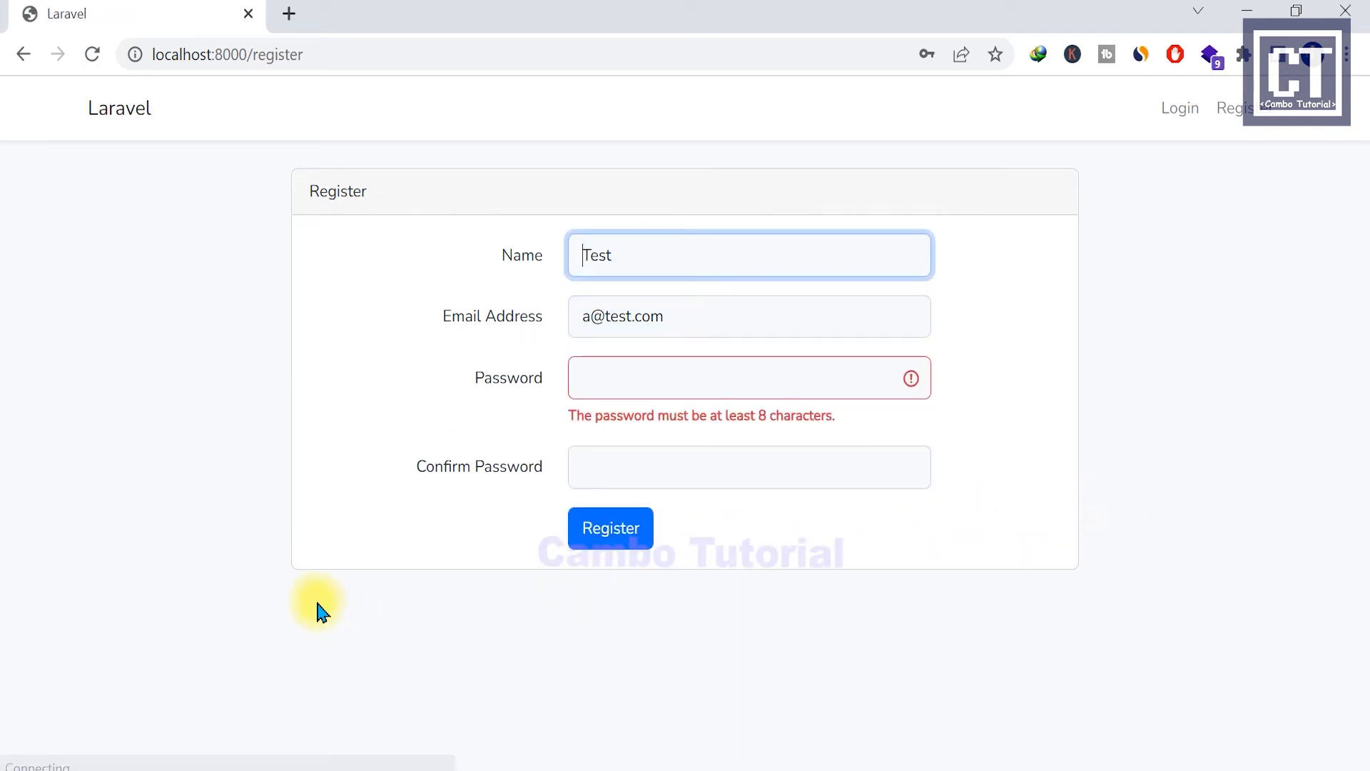
pyautogui.moveTo(782, 377)
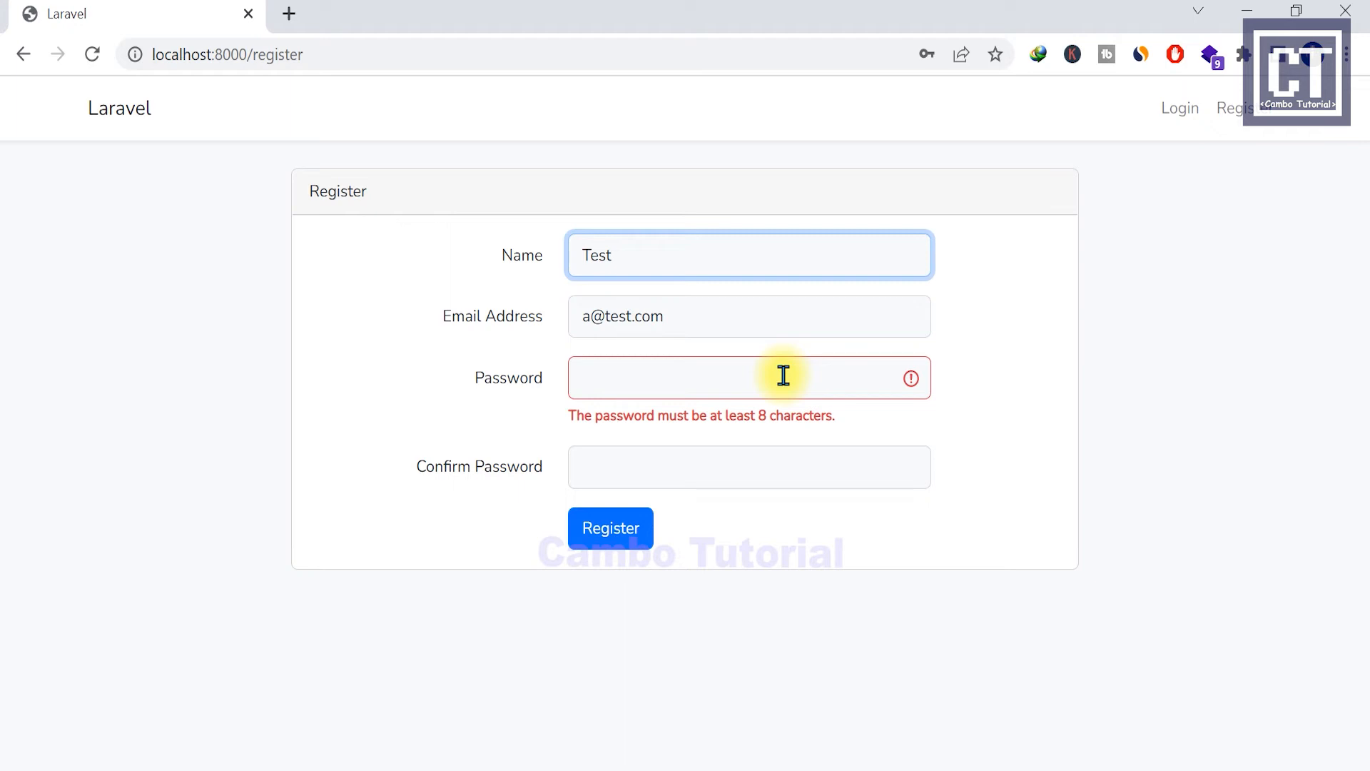
pyautogui.moveTo(778, 373)
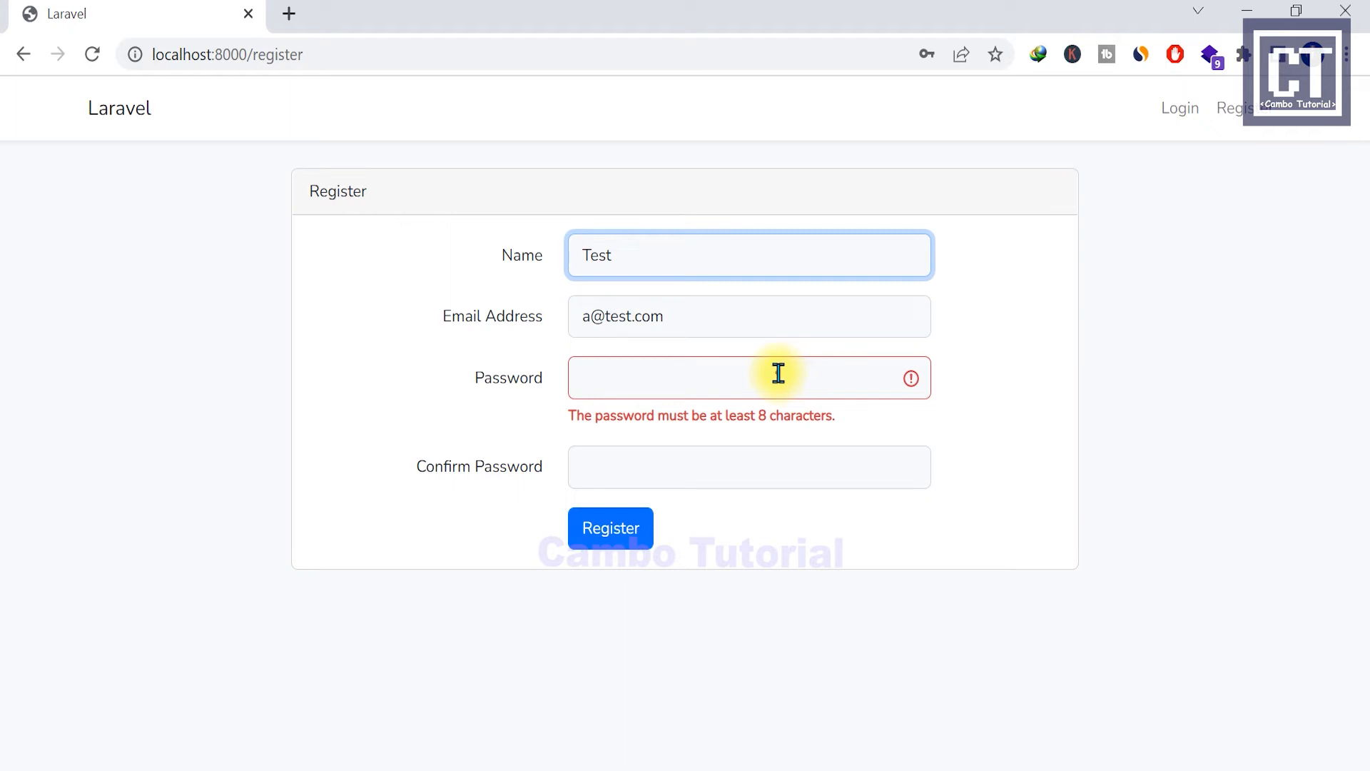
pyautogui.write('•••')
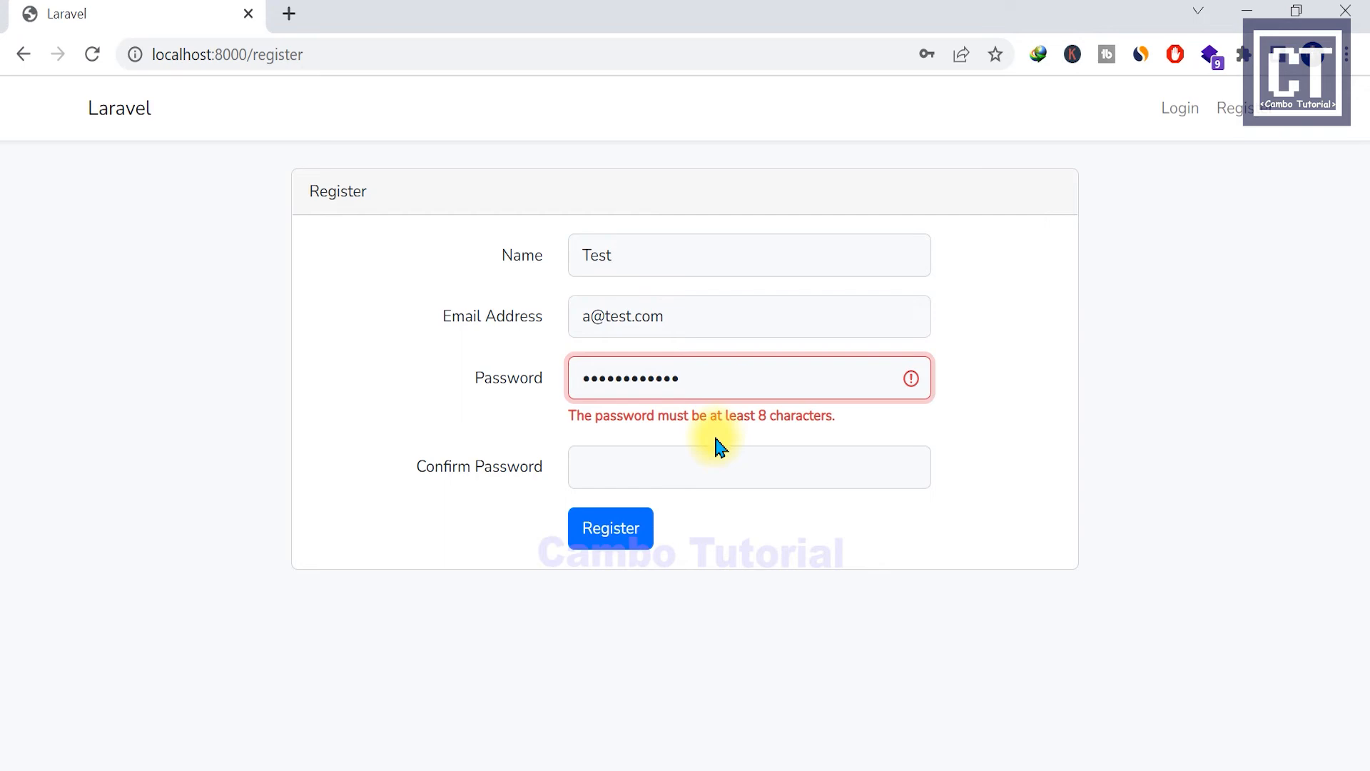
pyautogui.press('F12')
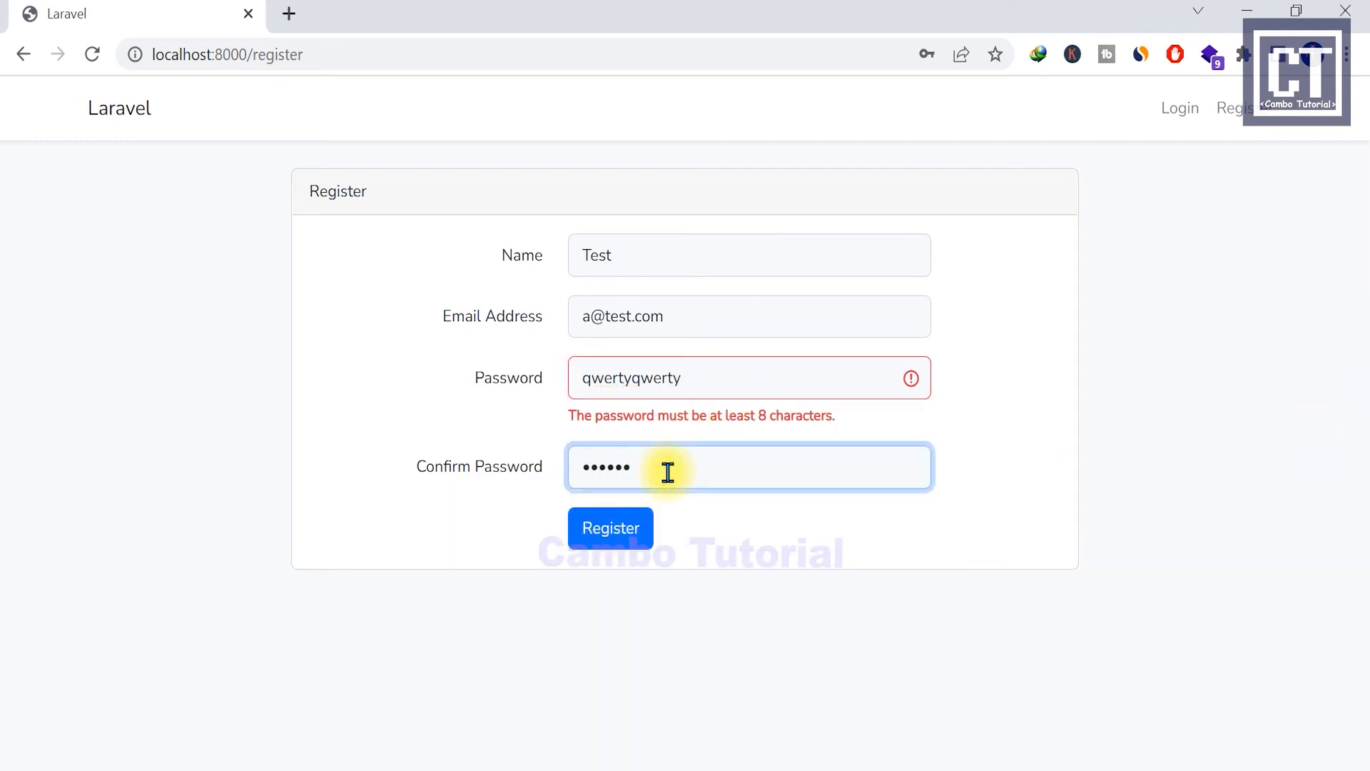
pyautogui.write('•')
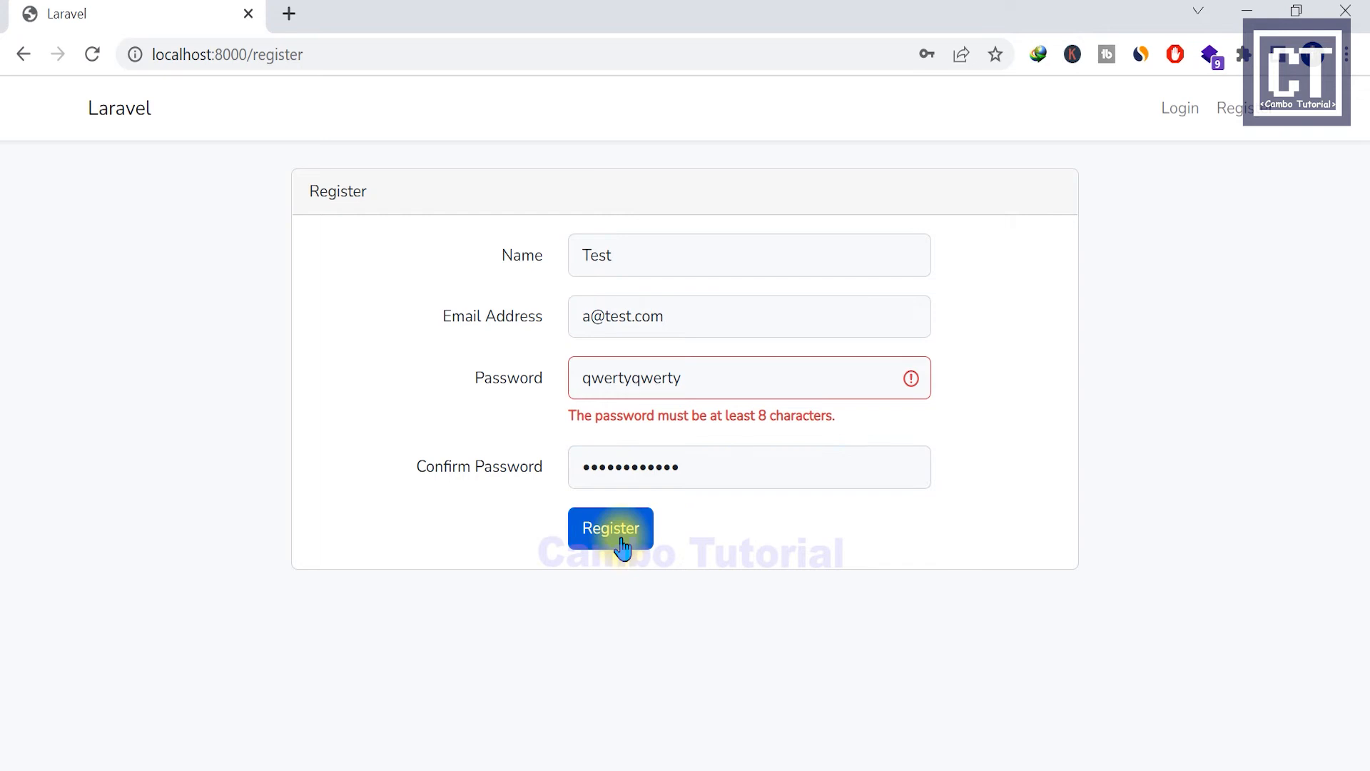
pyautogui.click(609, 528)
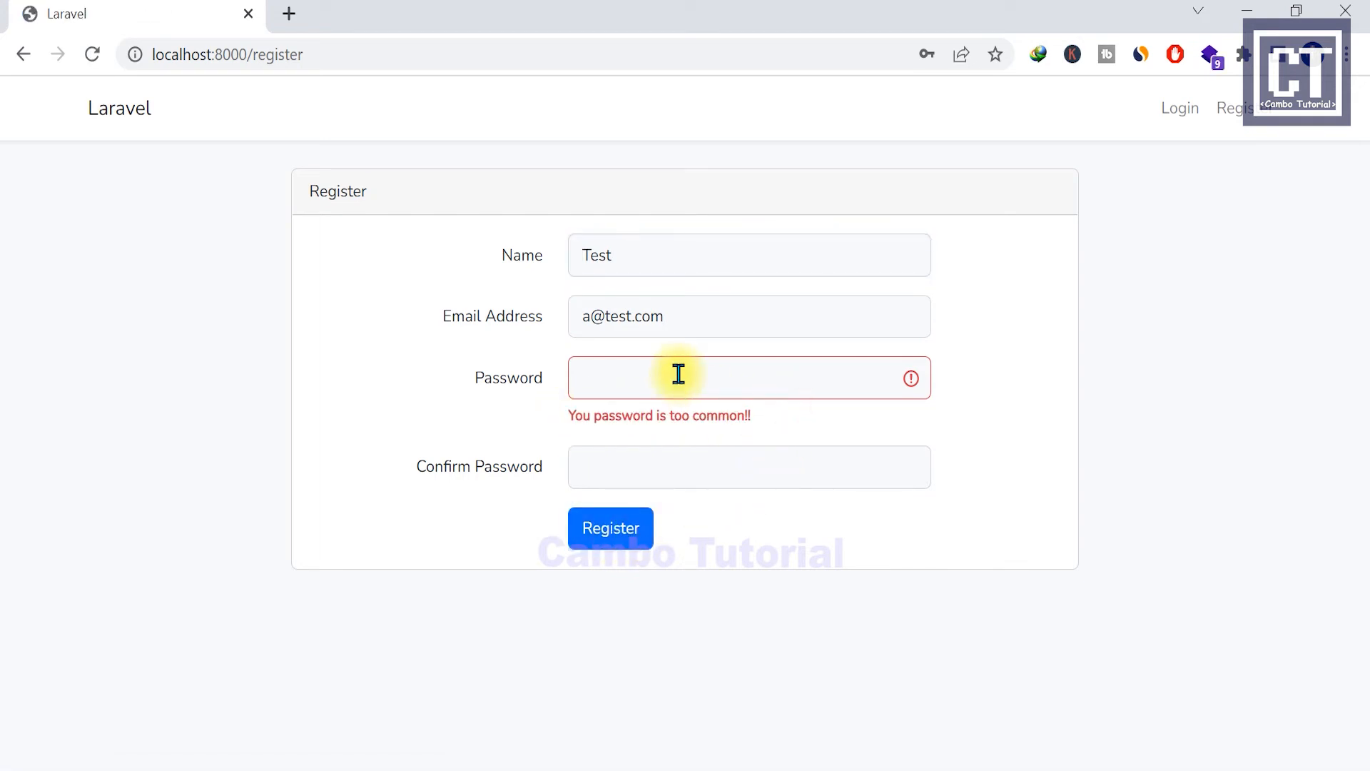
pyautogui.write('••')
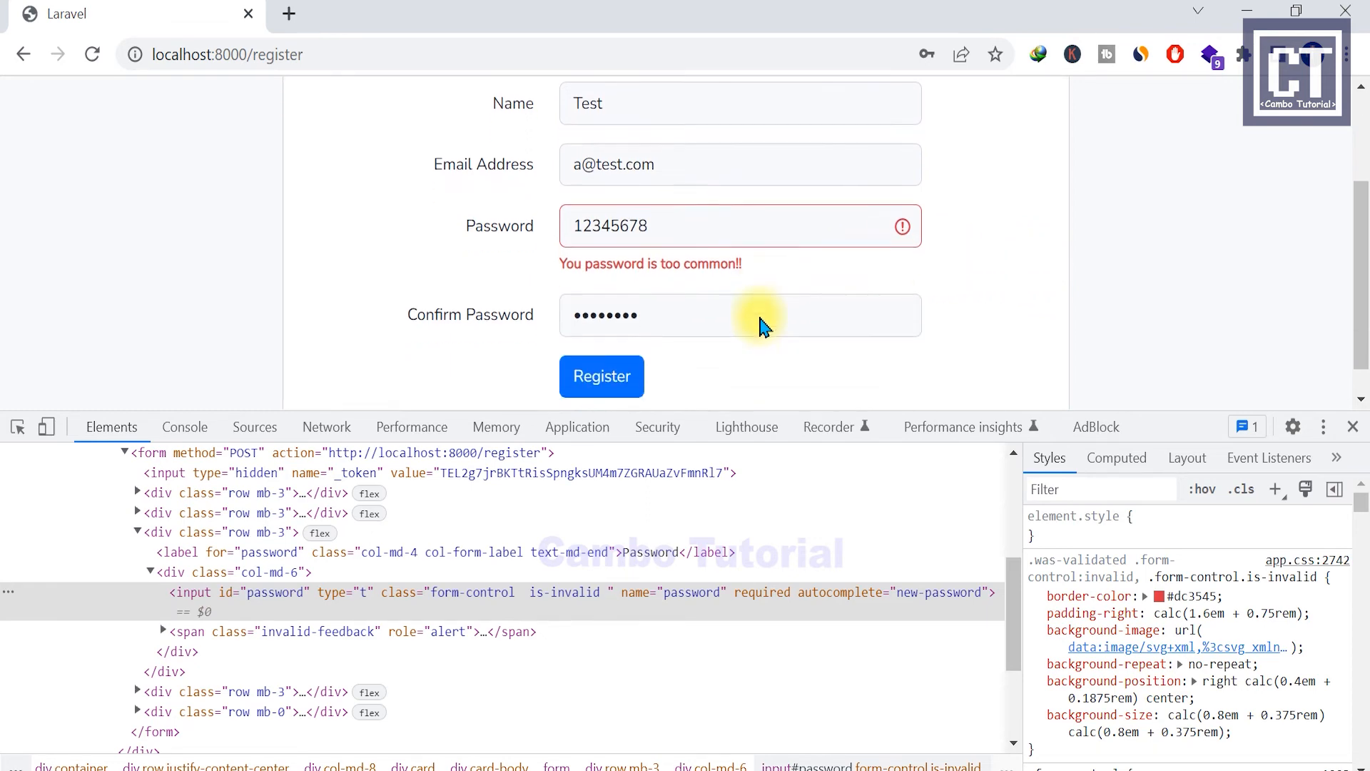
pyautogui.click(601, 376)
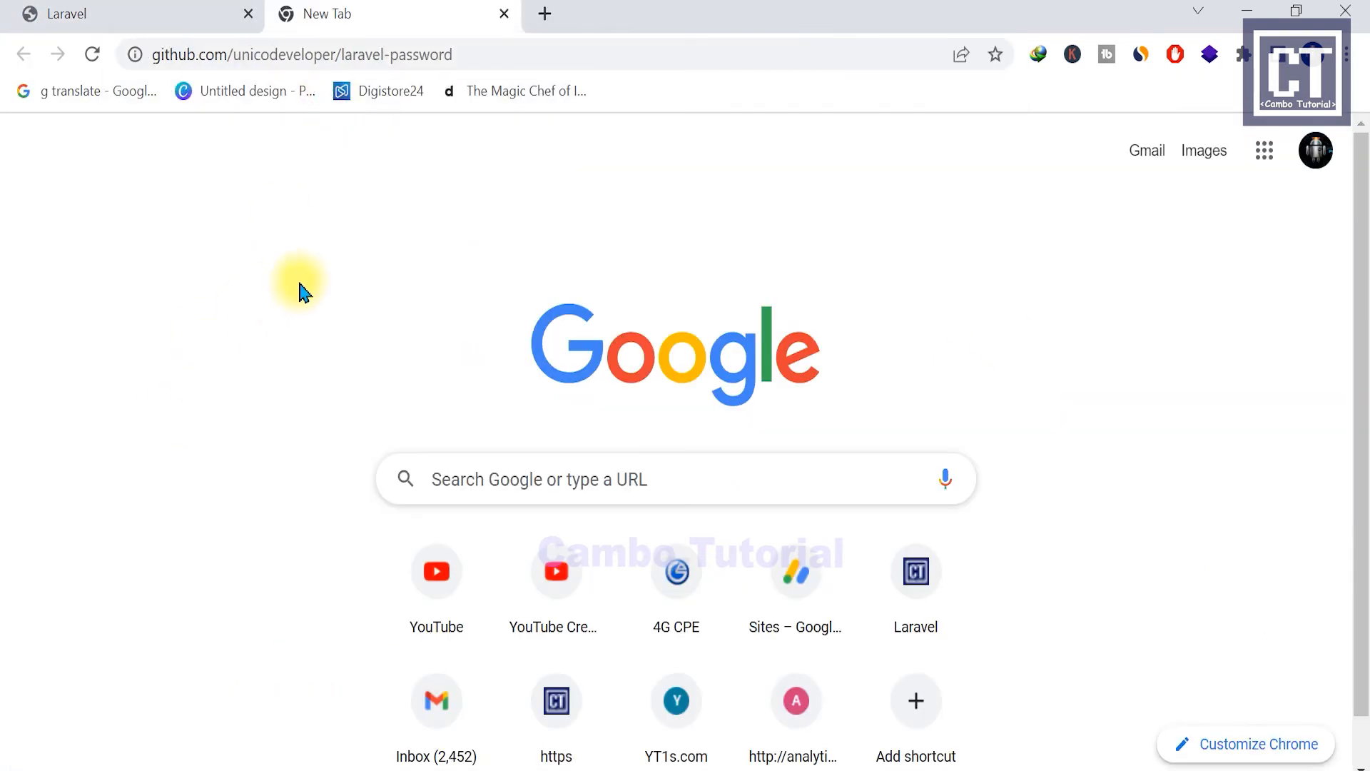
pyautogui.moveTo(308, 287)
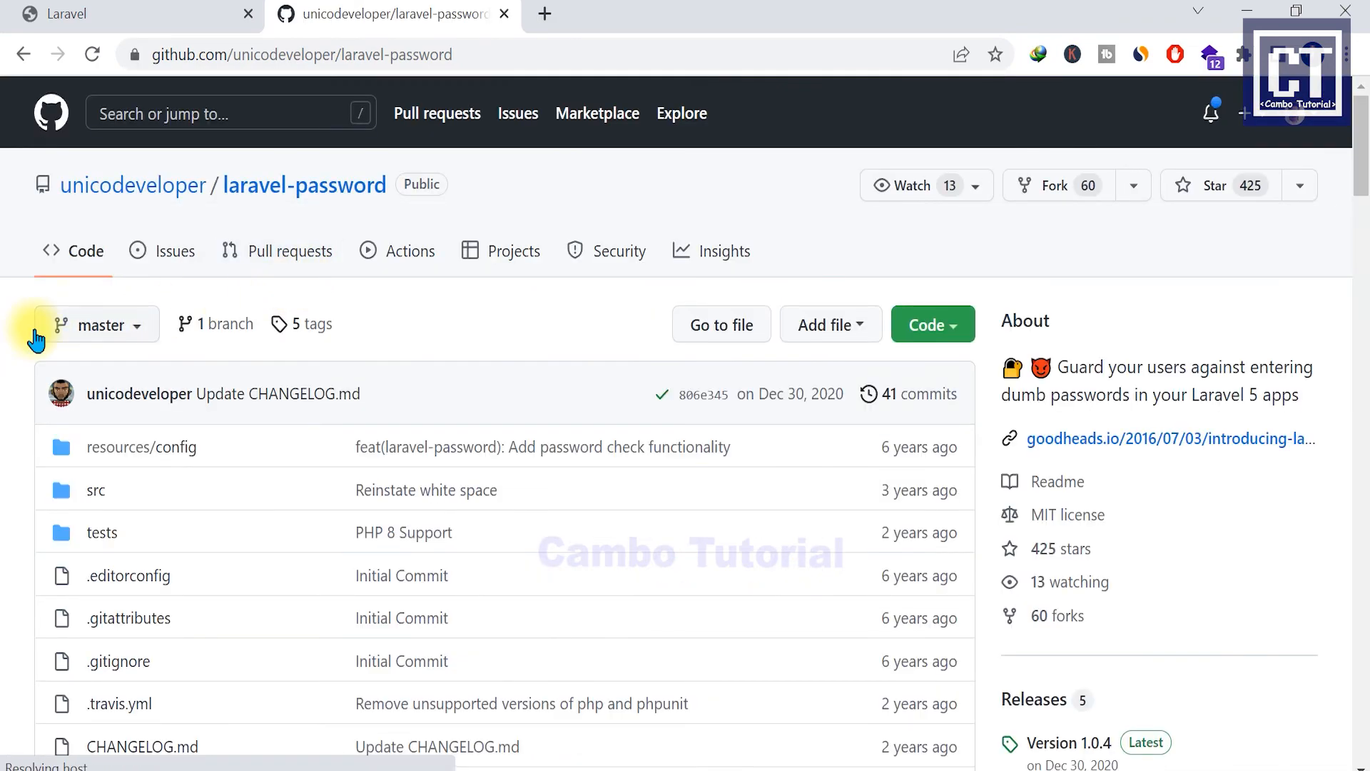
# - Scroll the laravel-password README through Usage to the customizing error message section
pyautogui.scroll(-3)
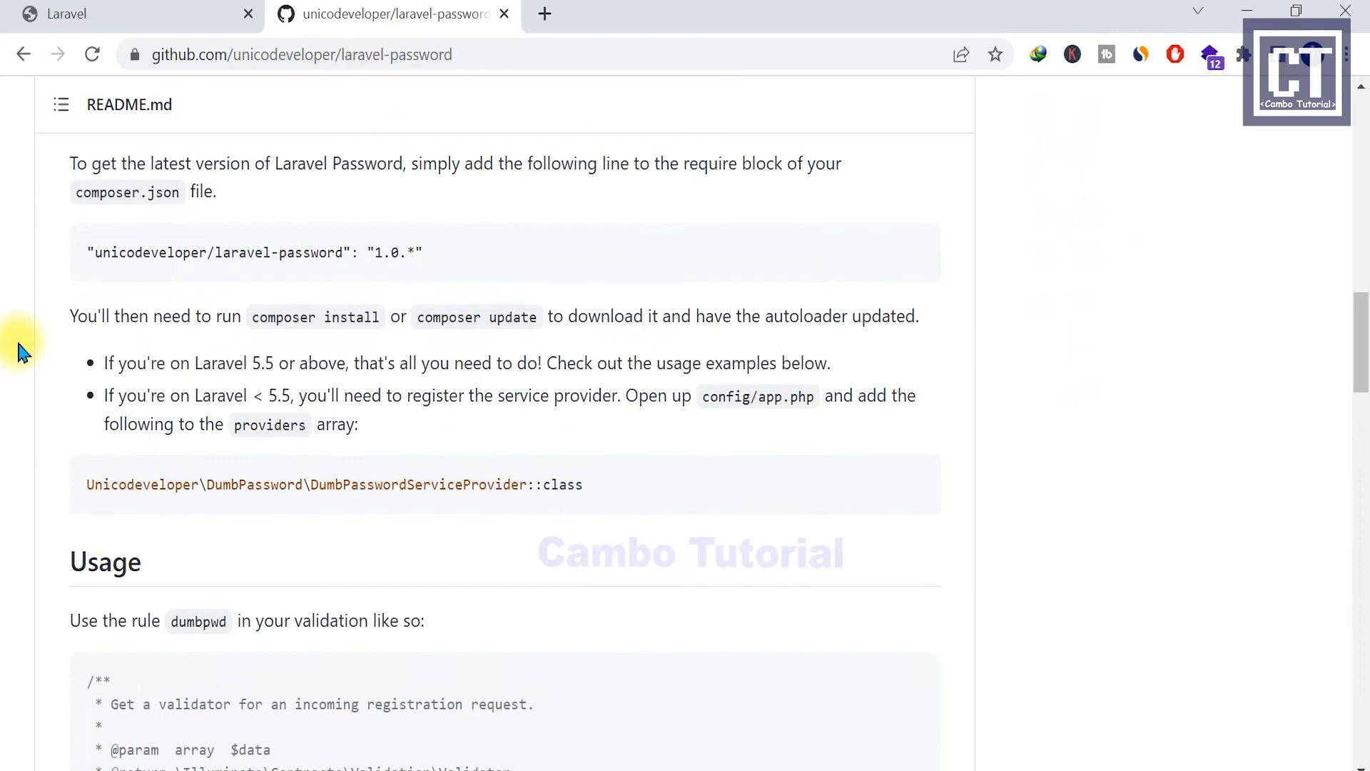
pyautogui.scroll(-3)
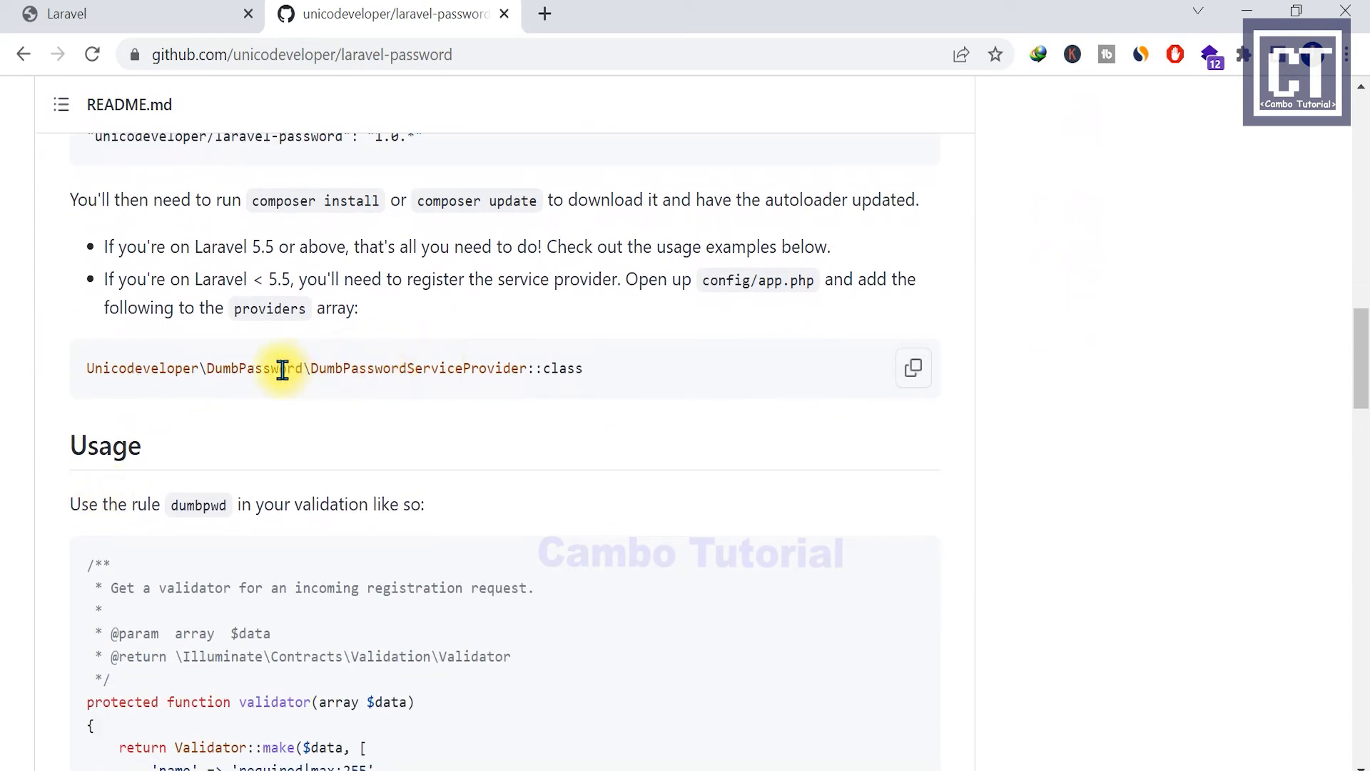
pyautogui.moveTo(41, 374)
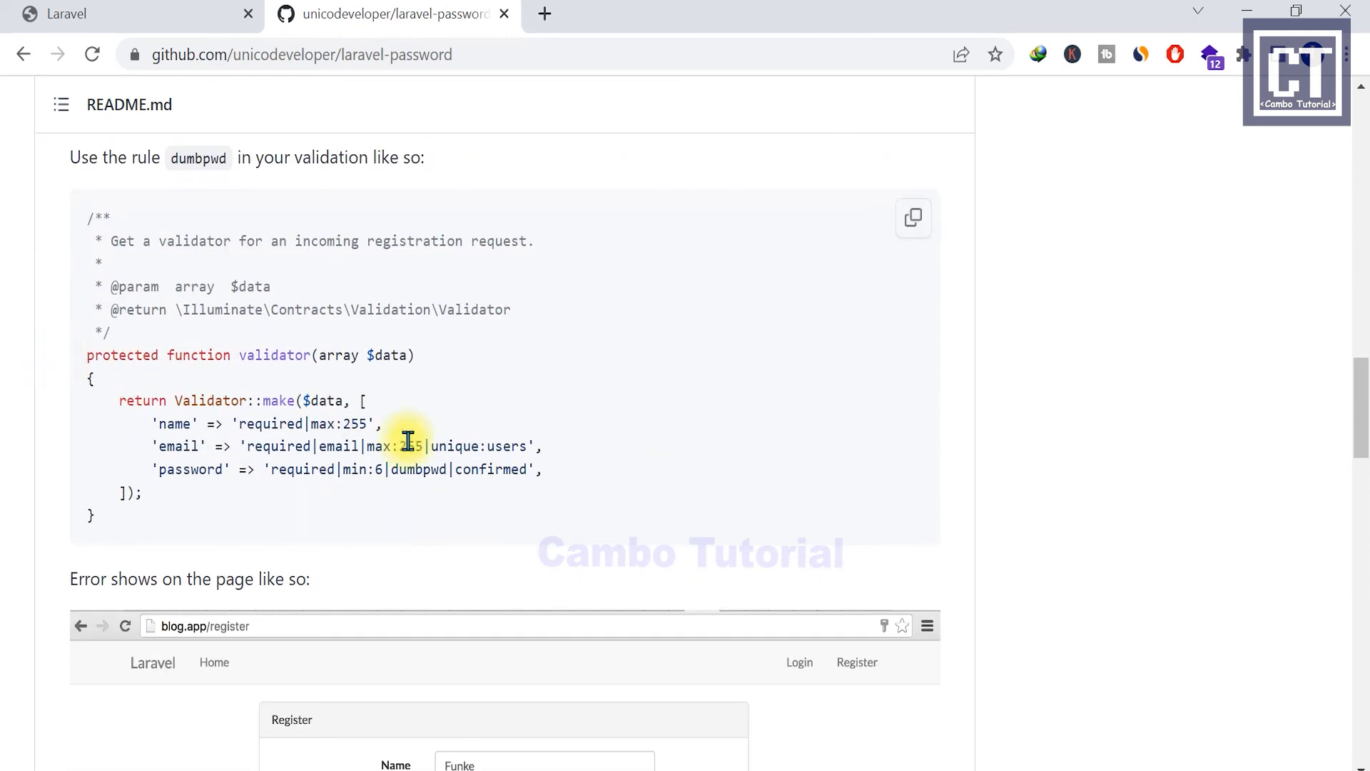
pyautogui.scroll(-3)
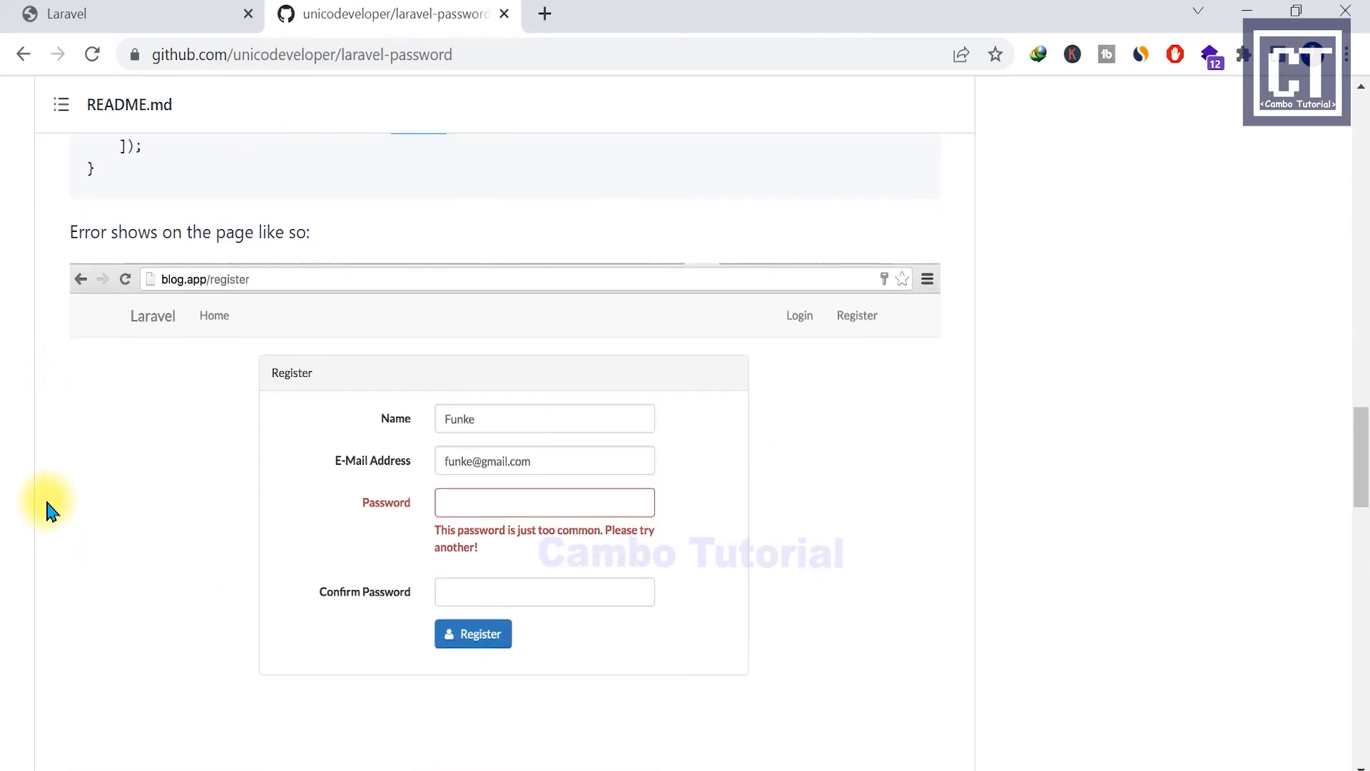
pyautogui.scroll(-3)
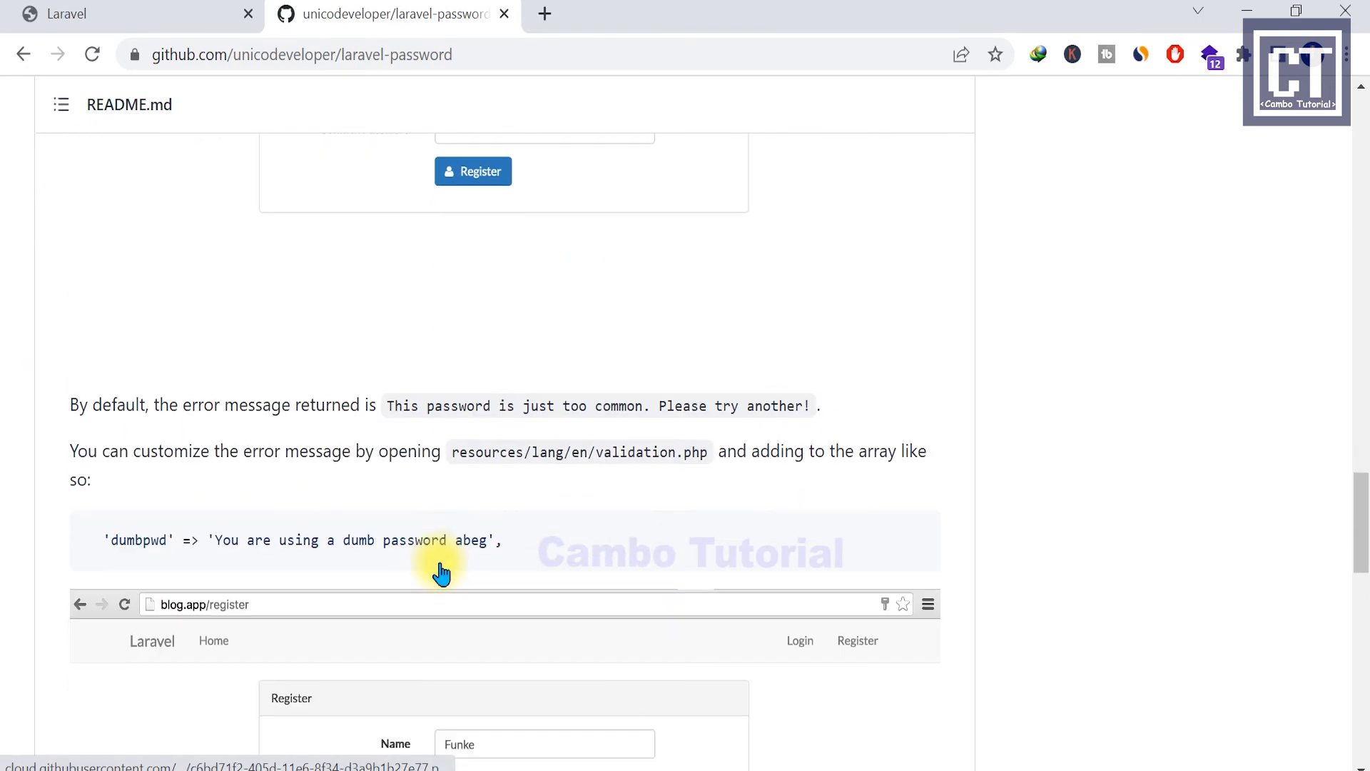
pyautogui.moveTo(227, 553)
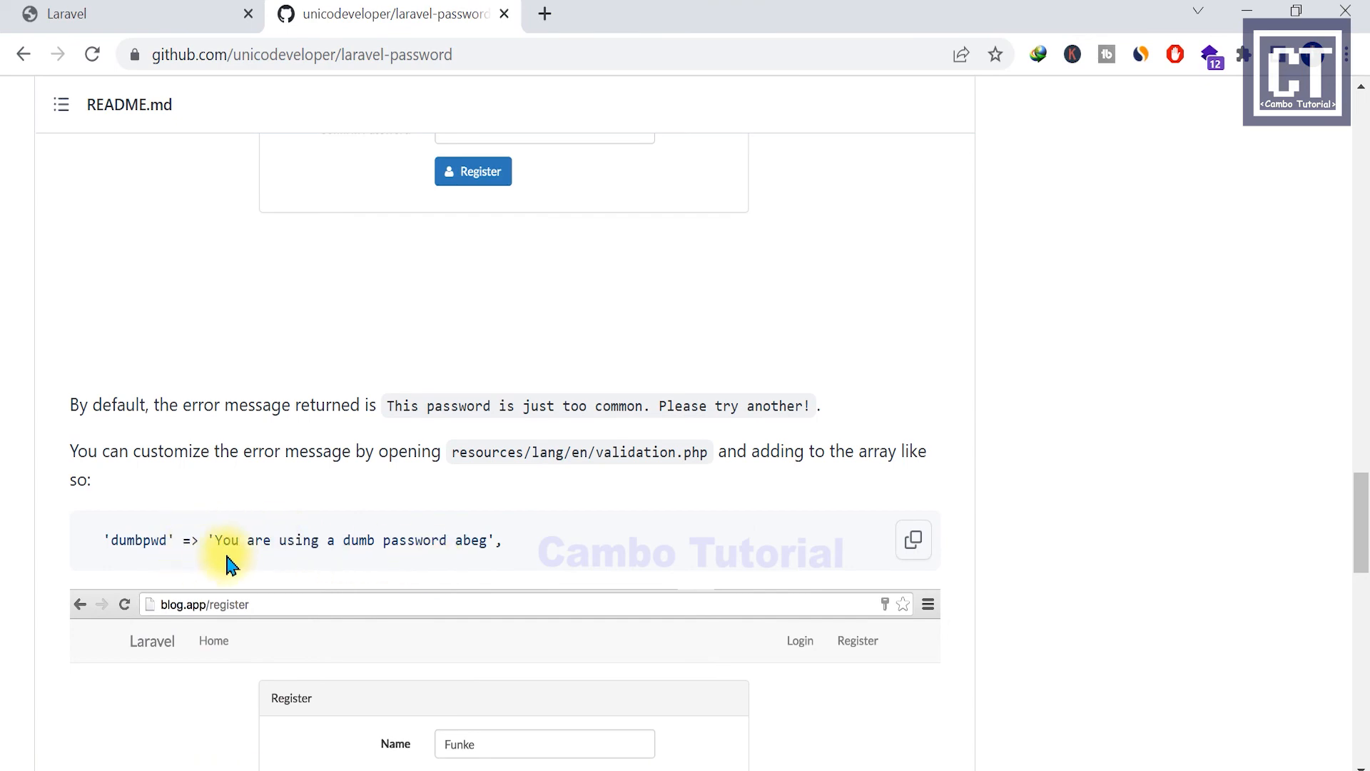
pyautogui.moveTo(971, 498)
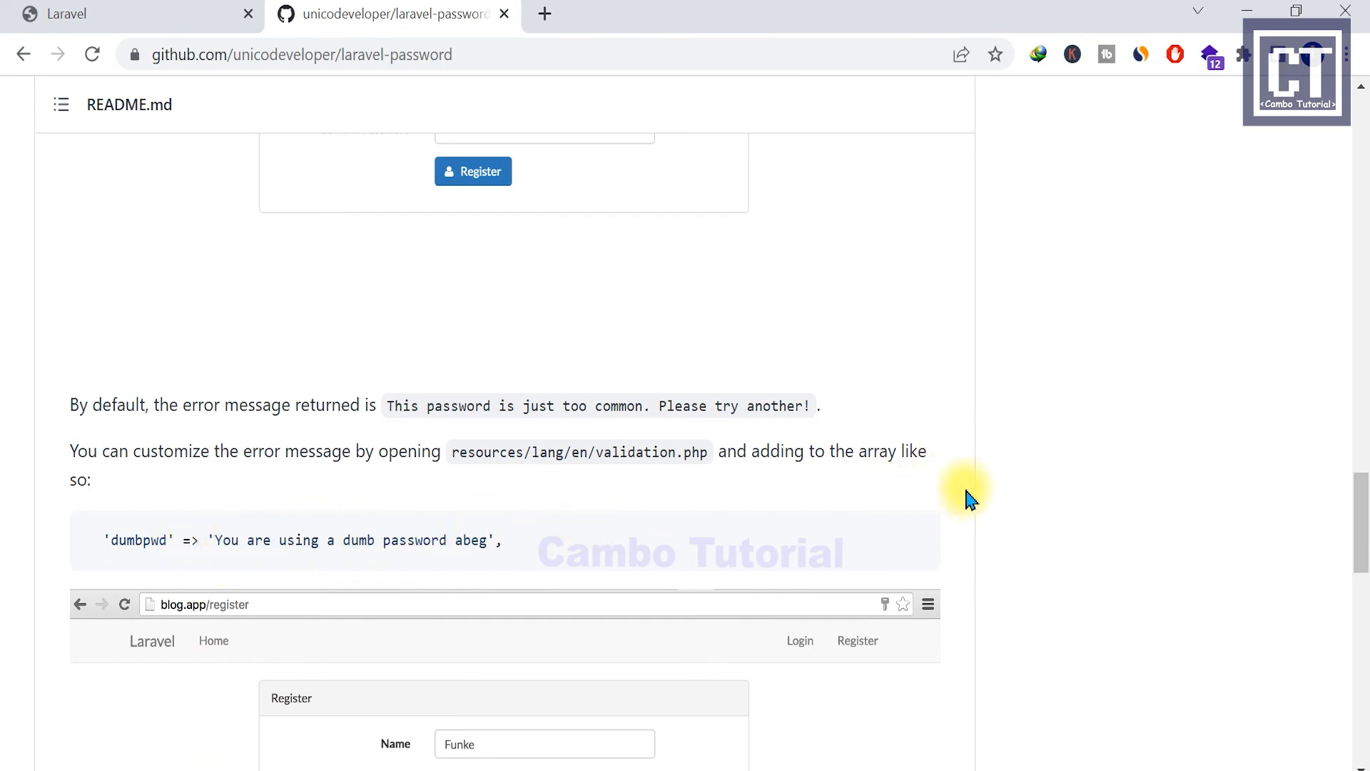
pyautogui.scroll(-3)
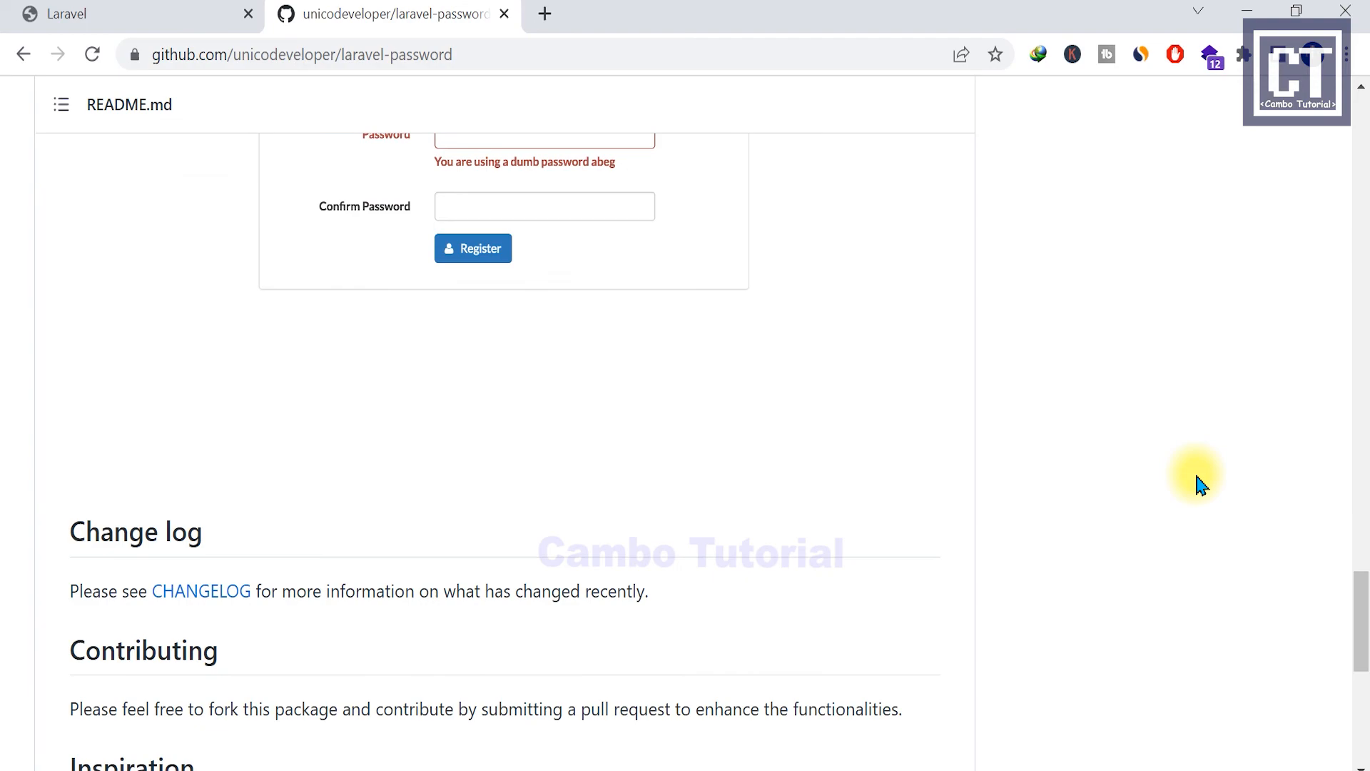
pyautogui.scroll(-3)
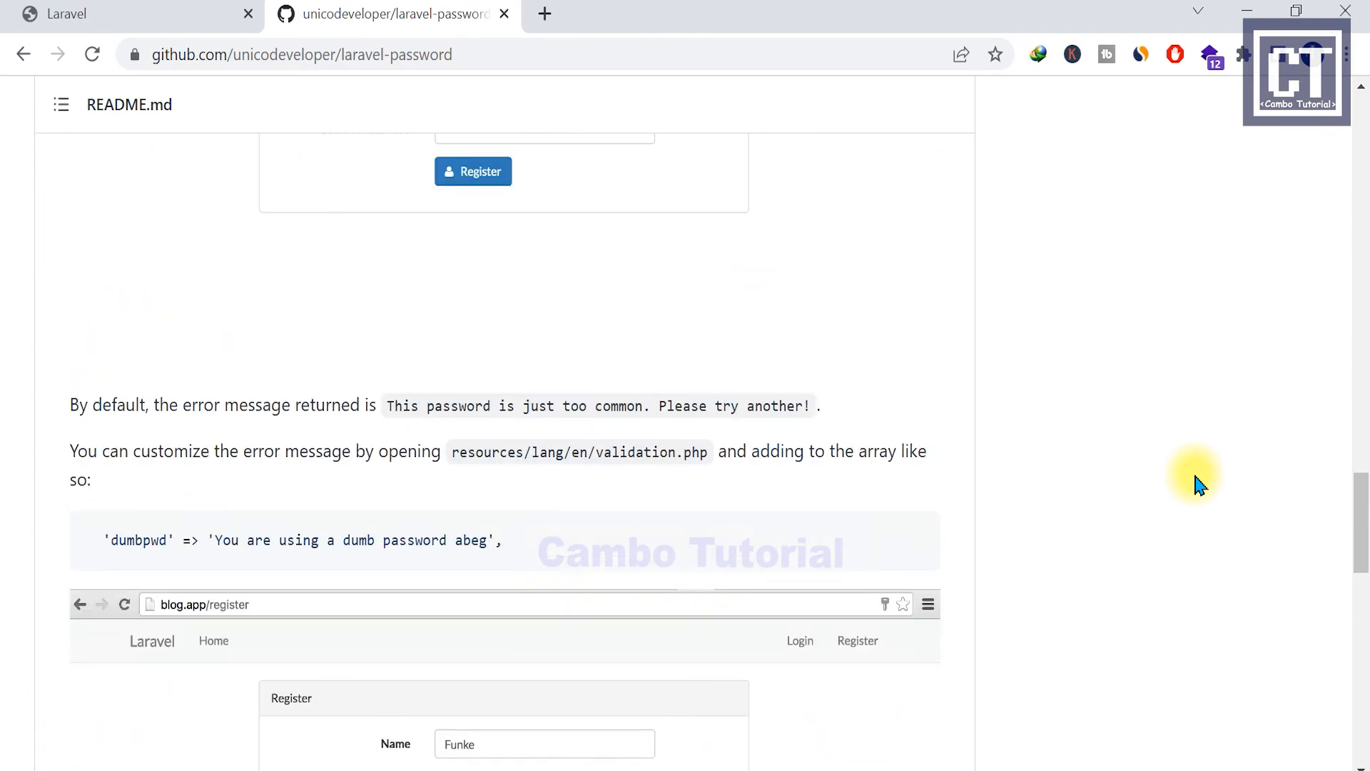